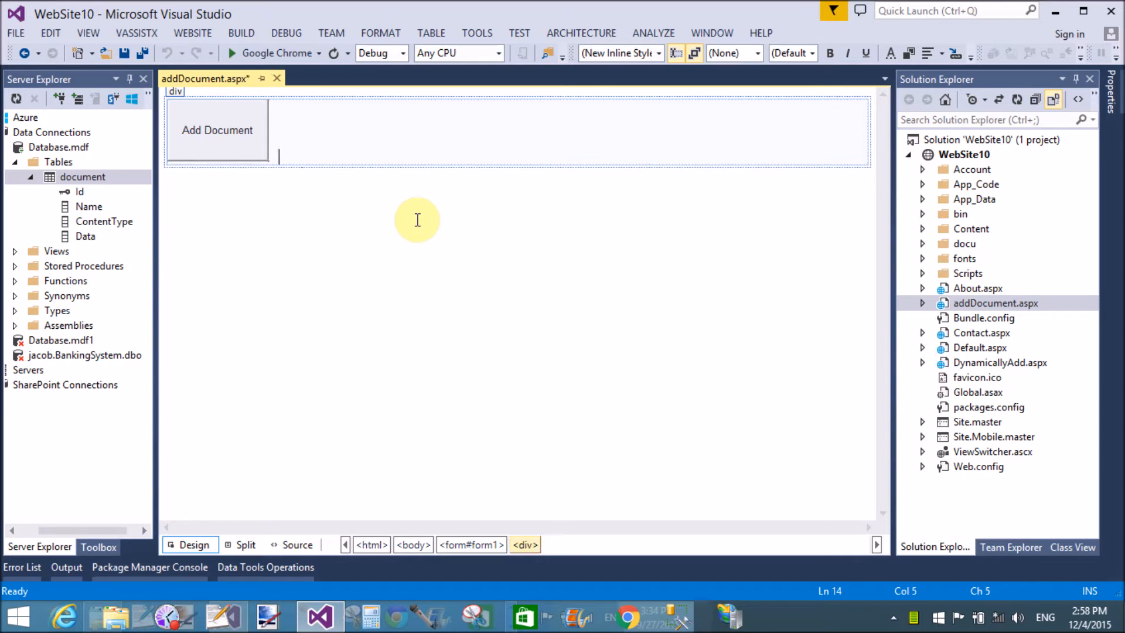
Drop a larger Button labelled 'retrieved Document' beside Add Document and create its Button2_Click handler
left_click(98, 547)
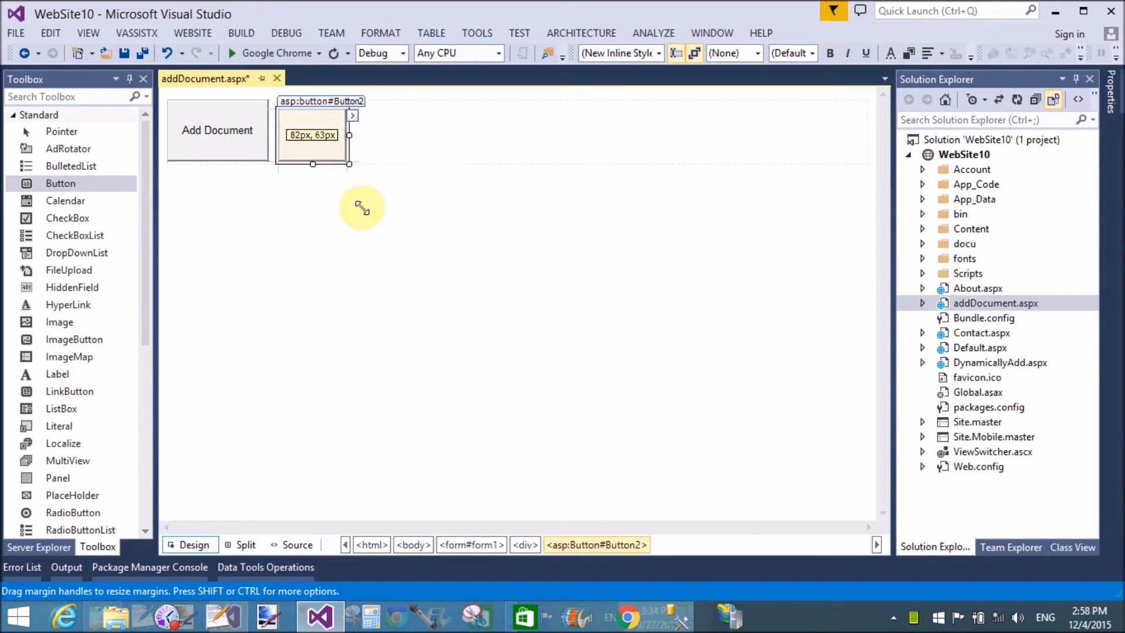
left_click_drag(350, 135, 411, 135)
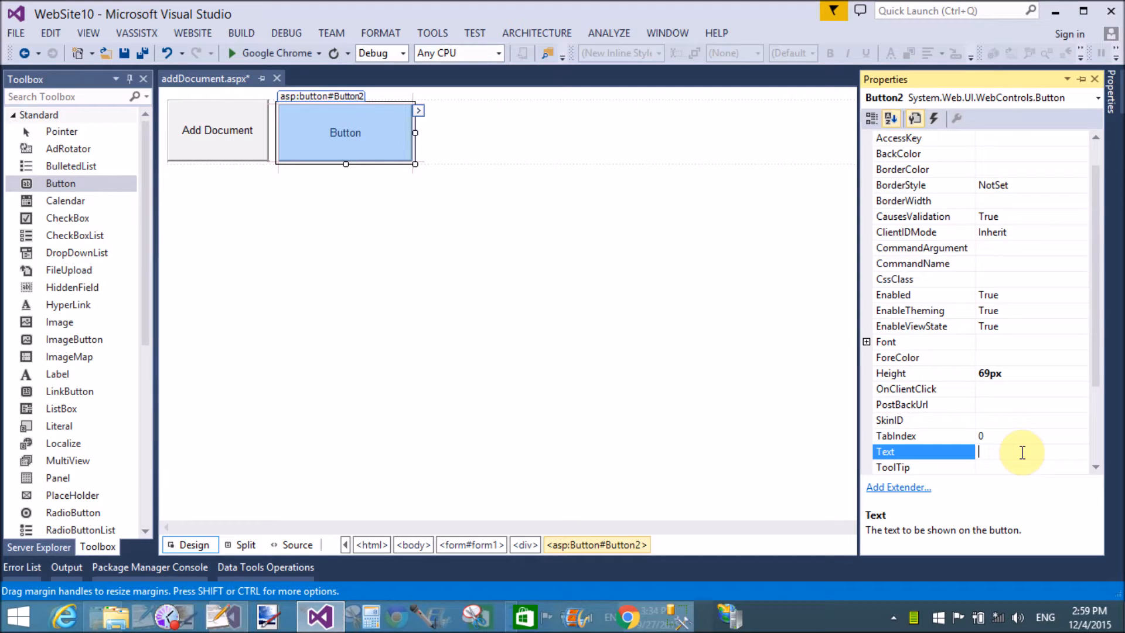
type("retrieved Document")
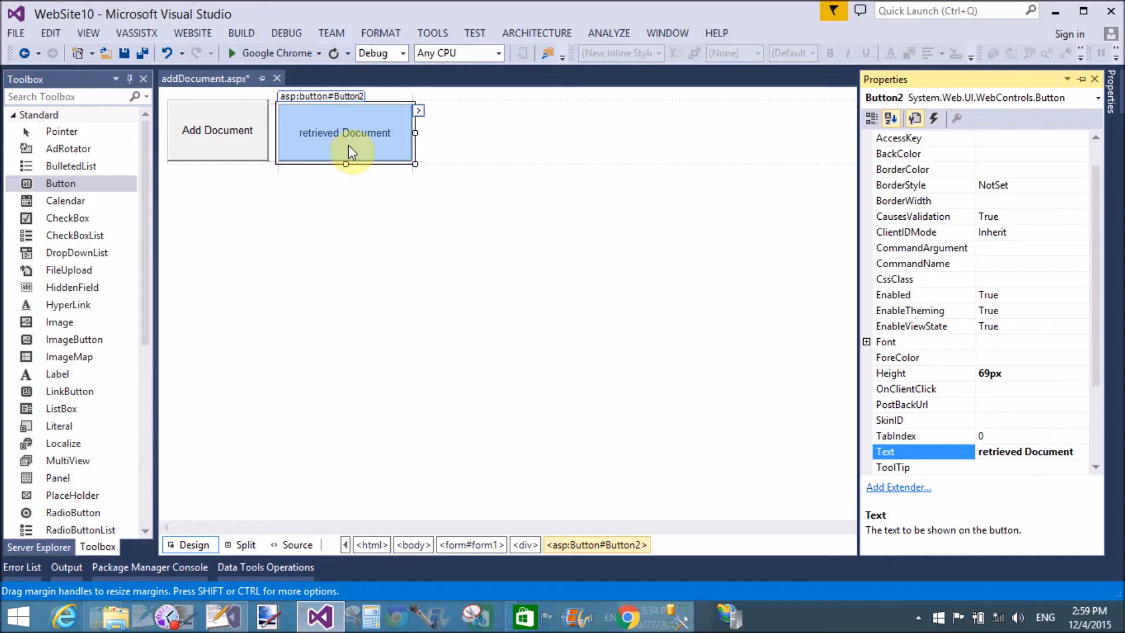
double_click(344, 133)
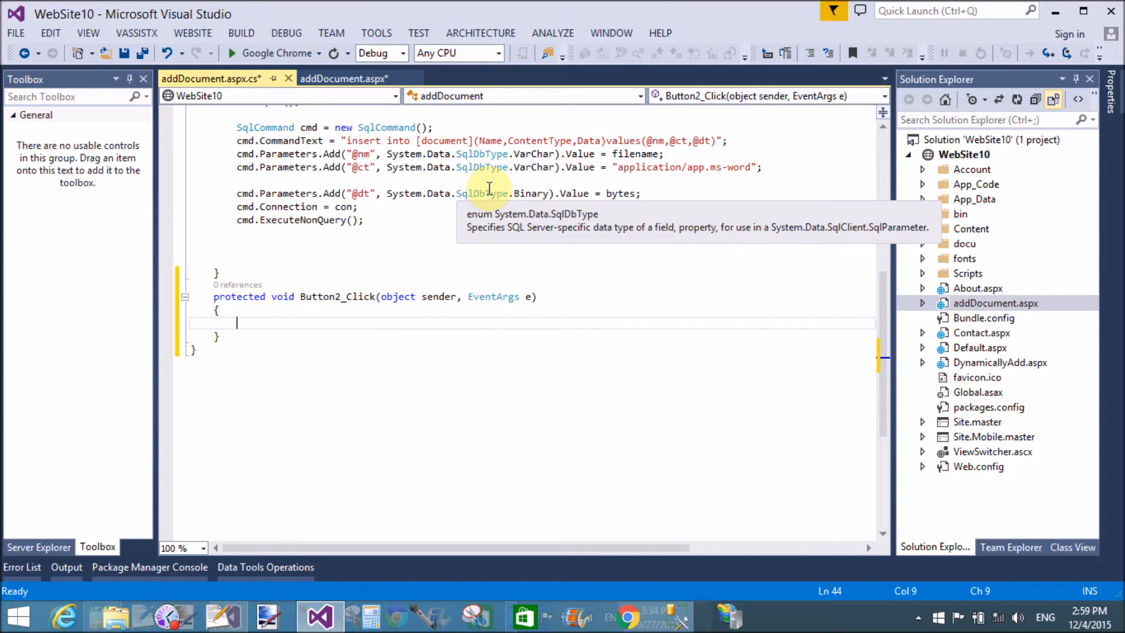
mouse_move(483, 181)
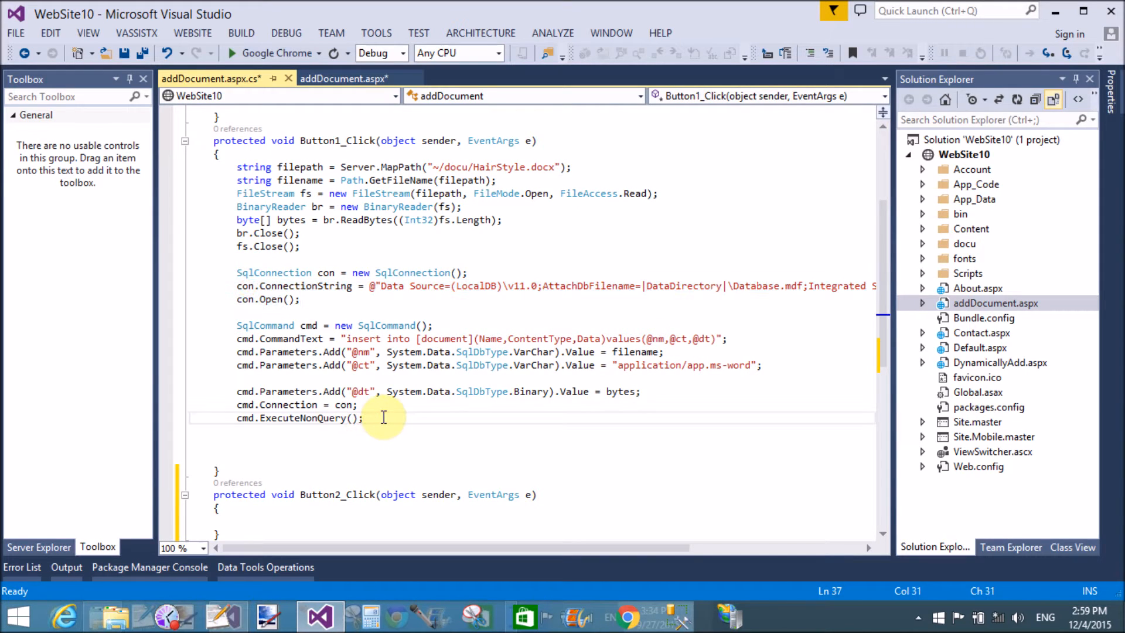
Add con.Close(); after ExecuteNonQuery in the upload handler
type("con.")
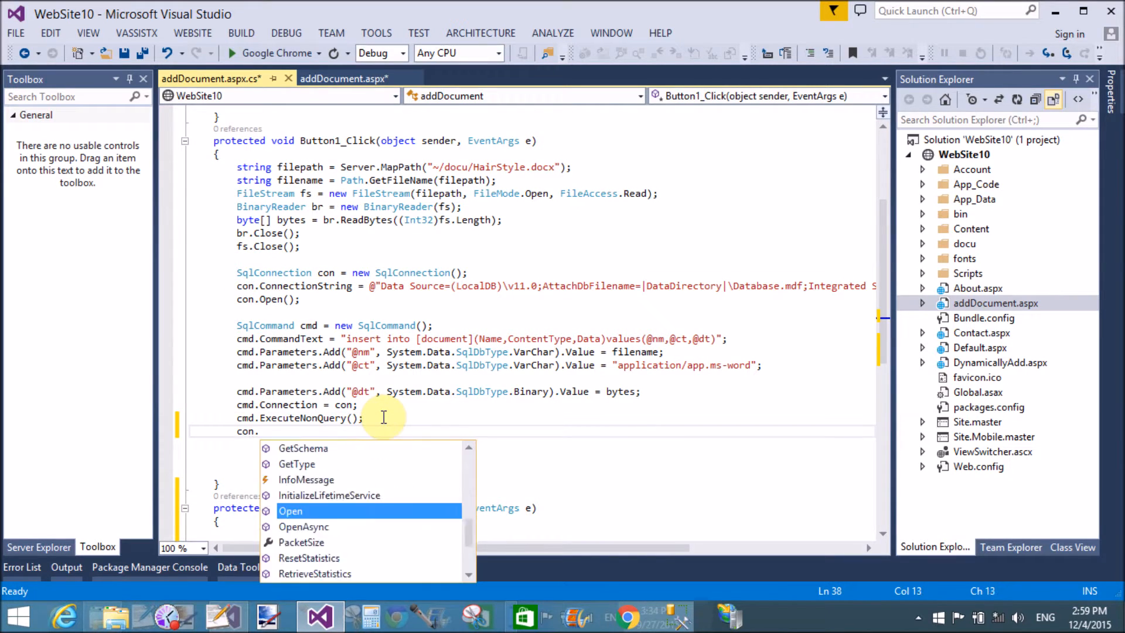
type("Close();")
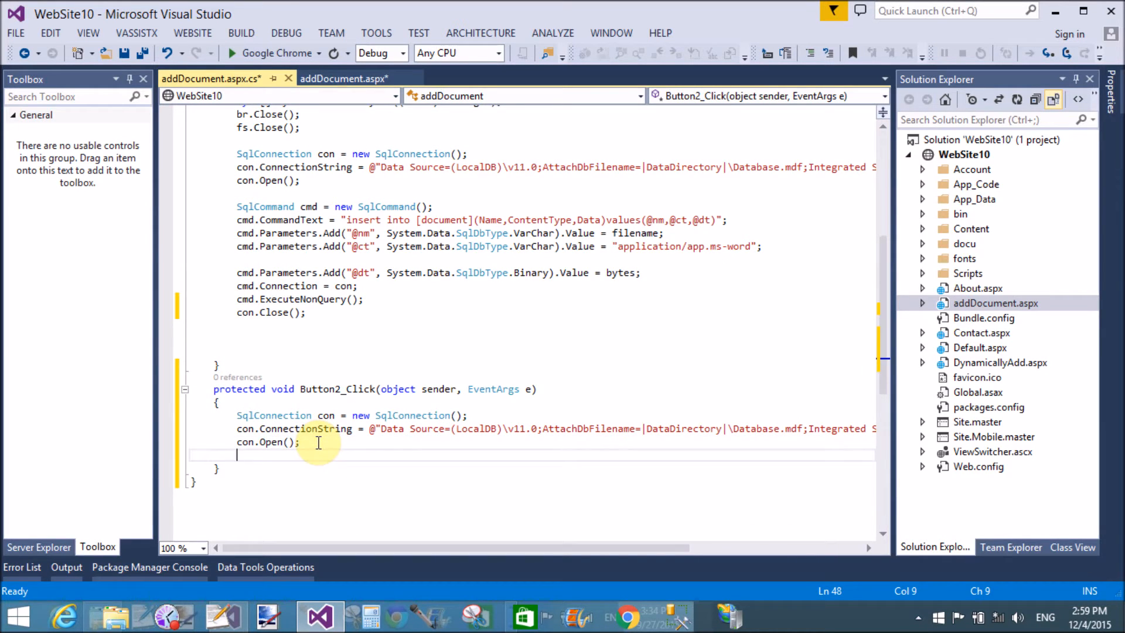
Declare string getquery = "select * from [document]" in Button2_Click, fixing a mistyped table name
type("strin")
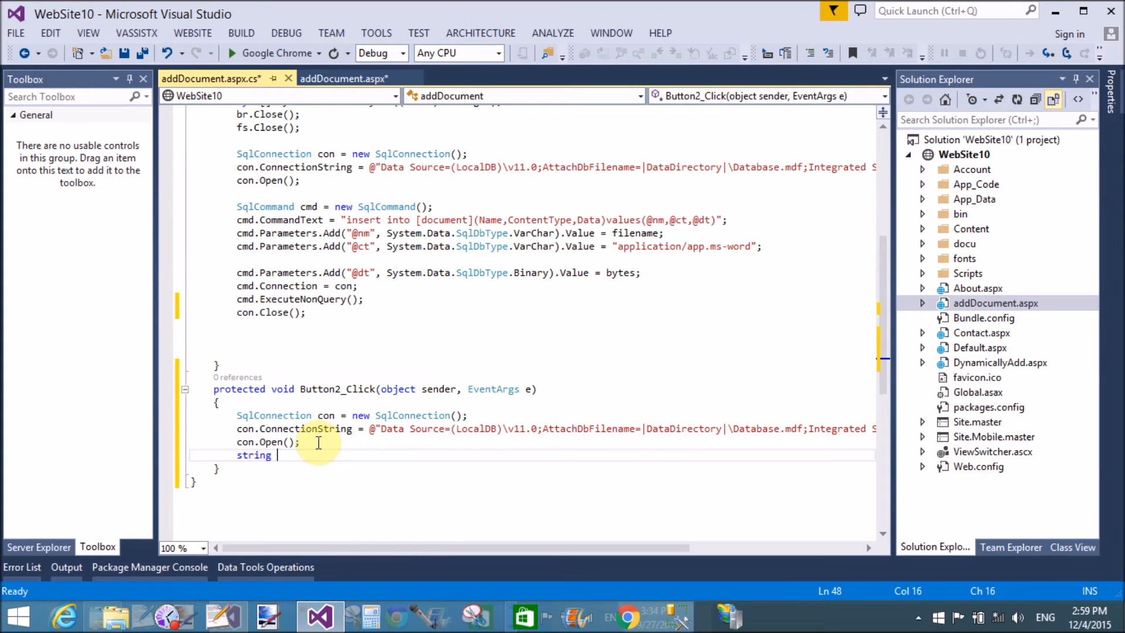
type("get")
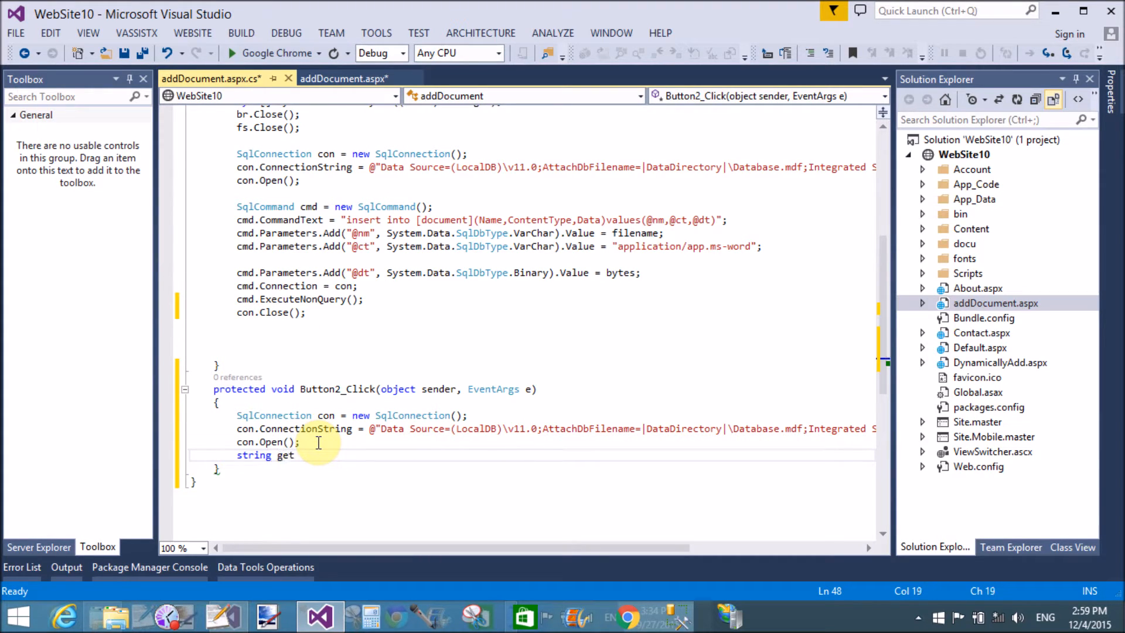
type("query")
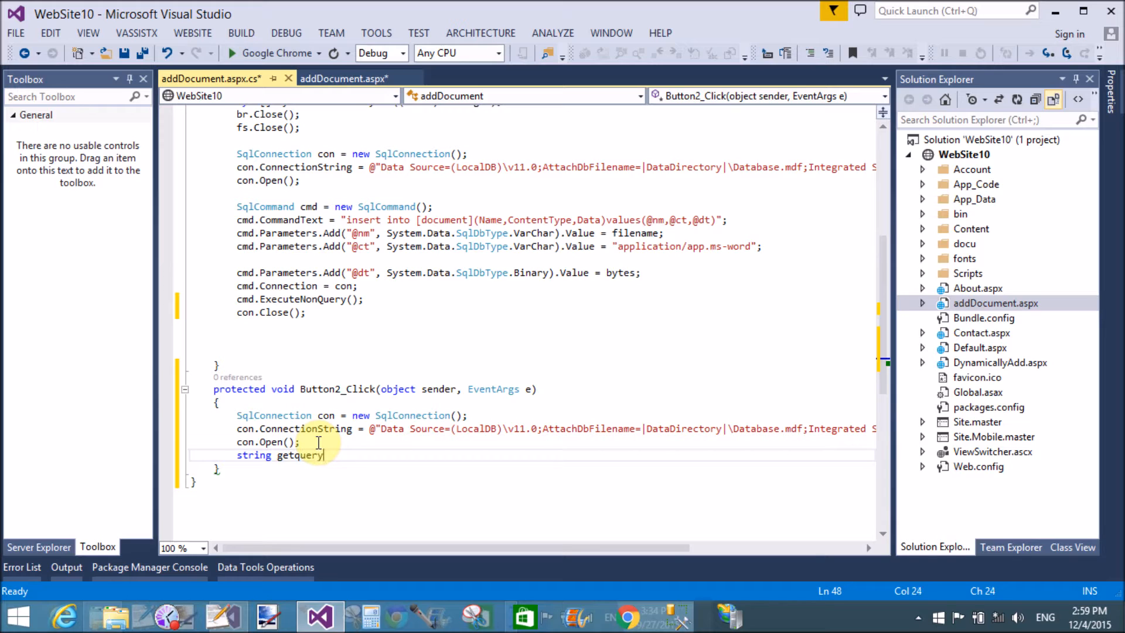
type("=\"select * from")
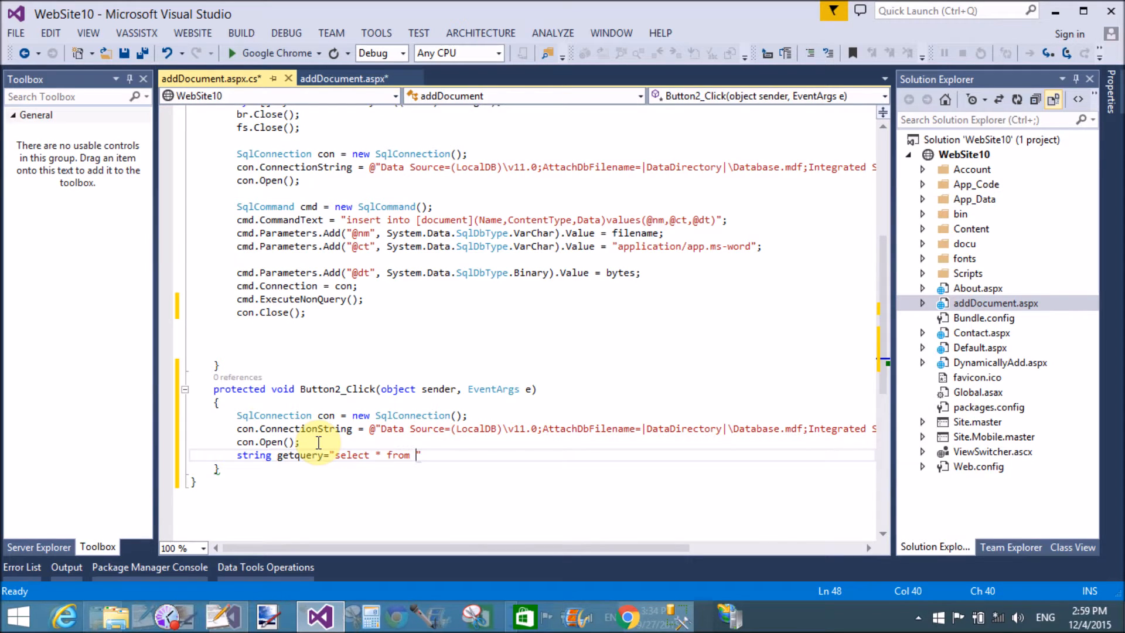
type("[]")
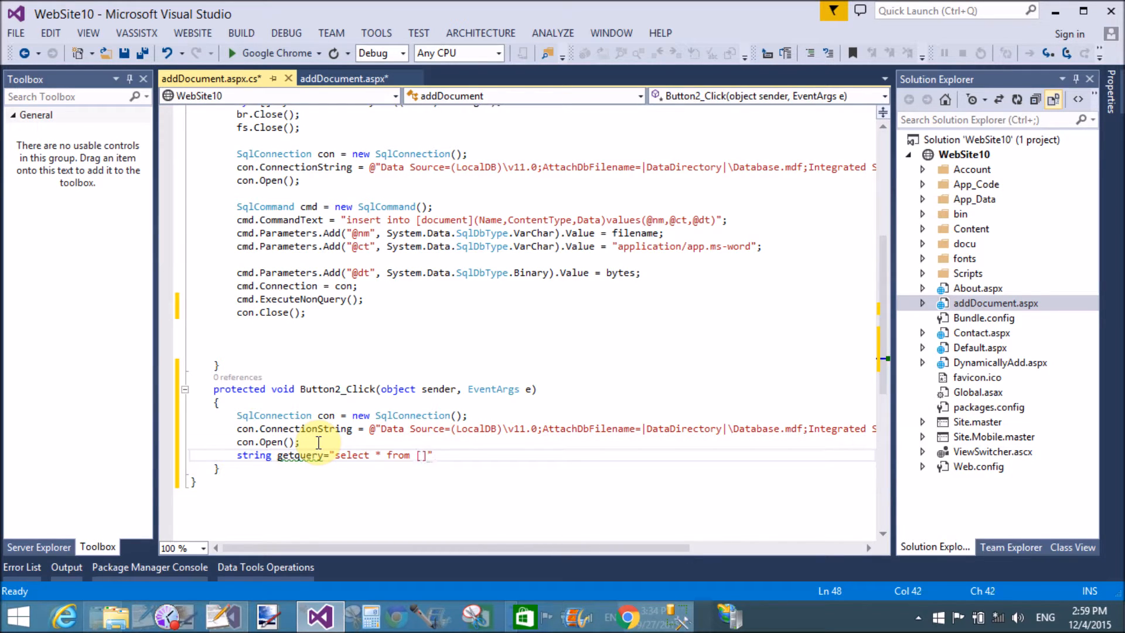
type("do")
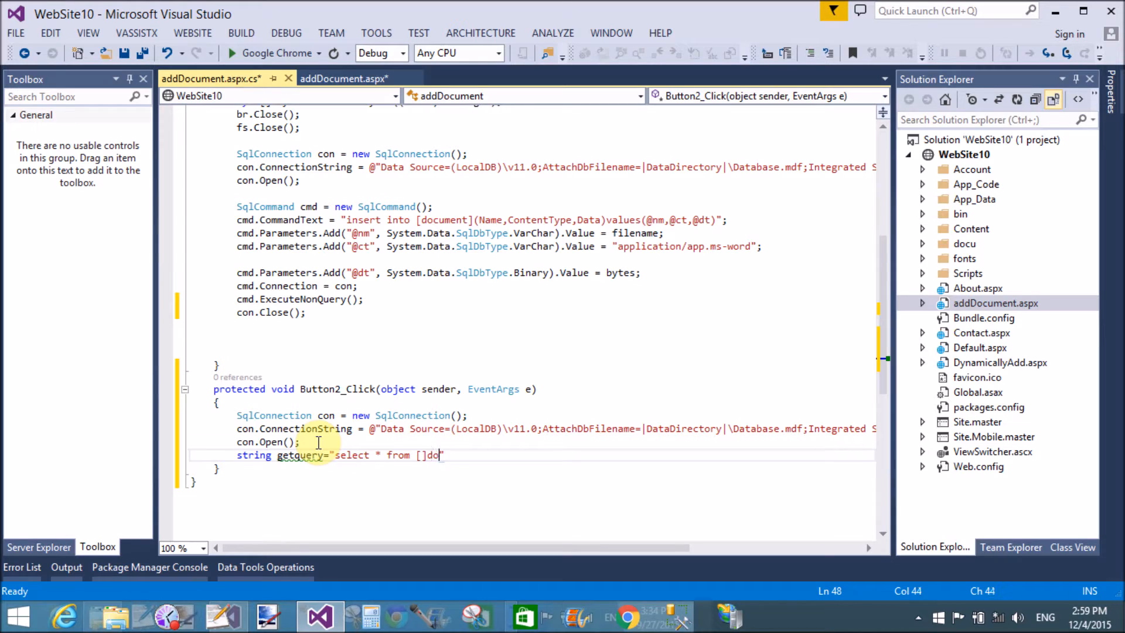
key("backspace")
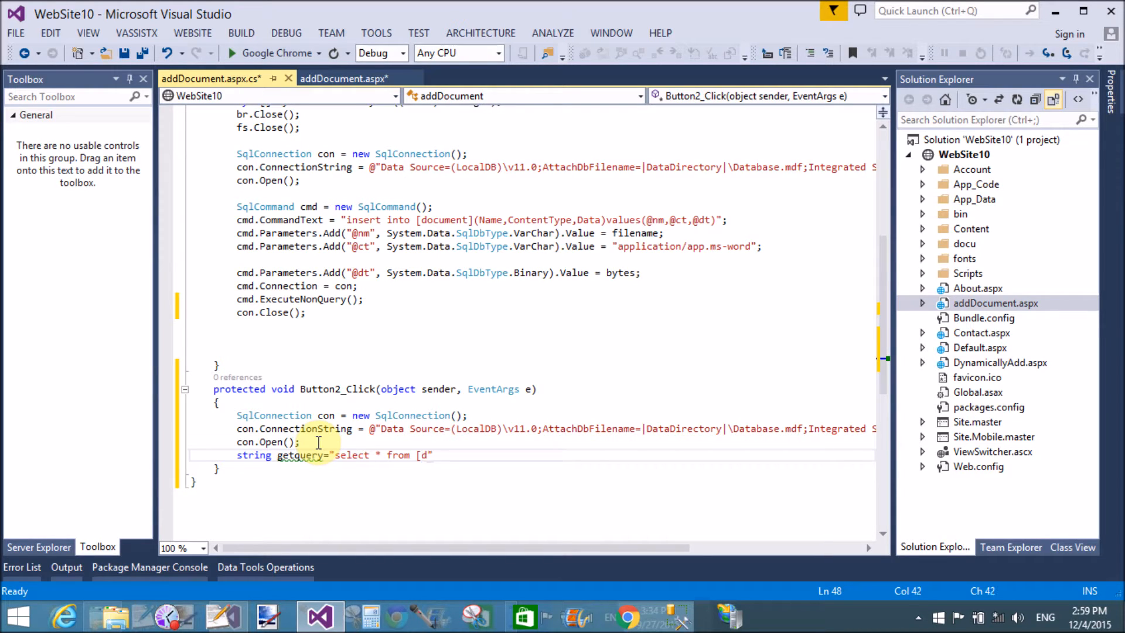
type("ocument]")
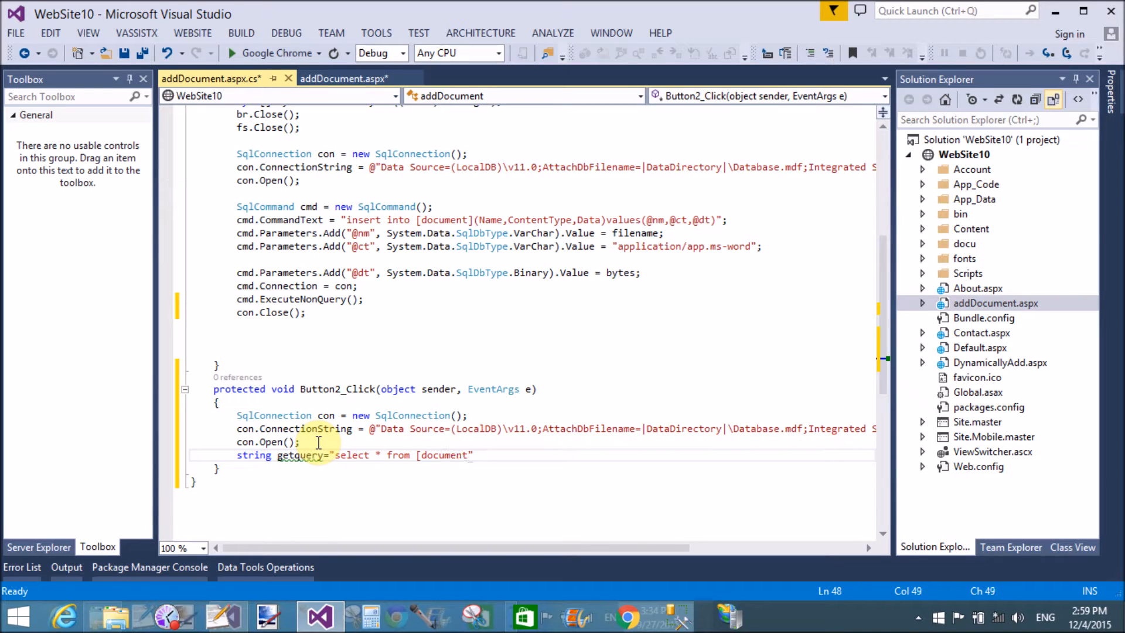
type("\"")
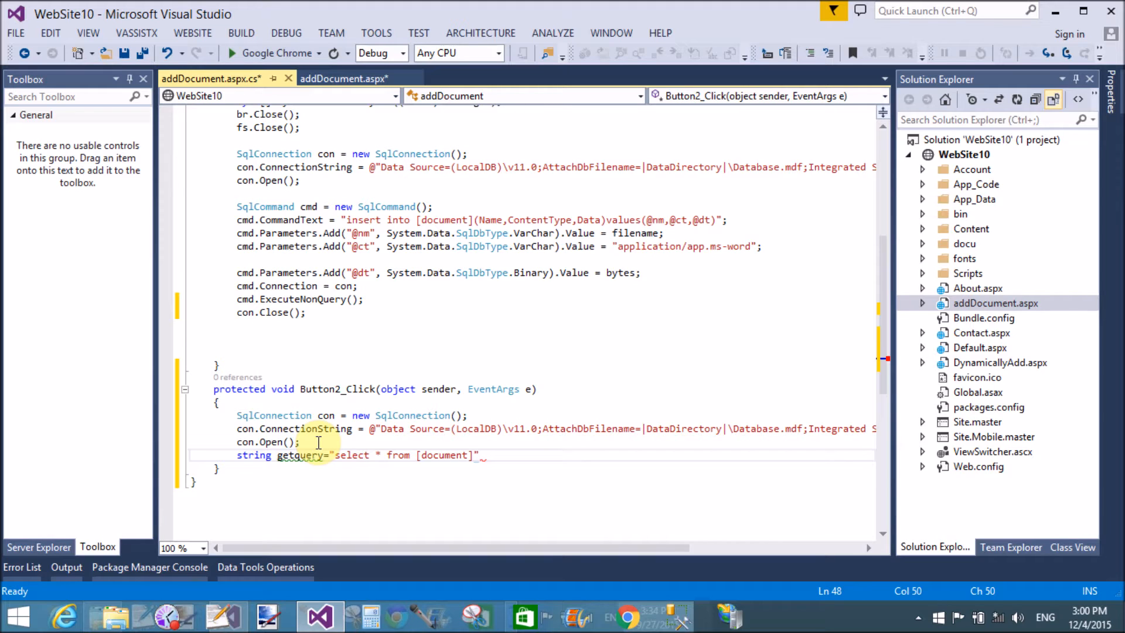
type("where")
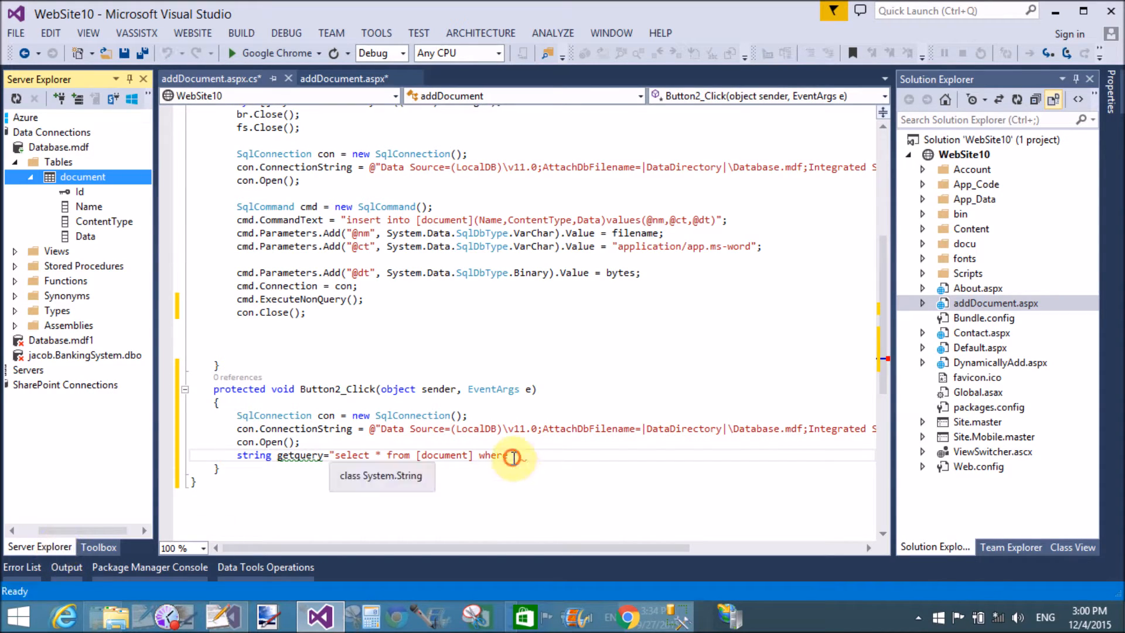
type("Id")
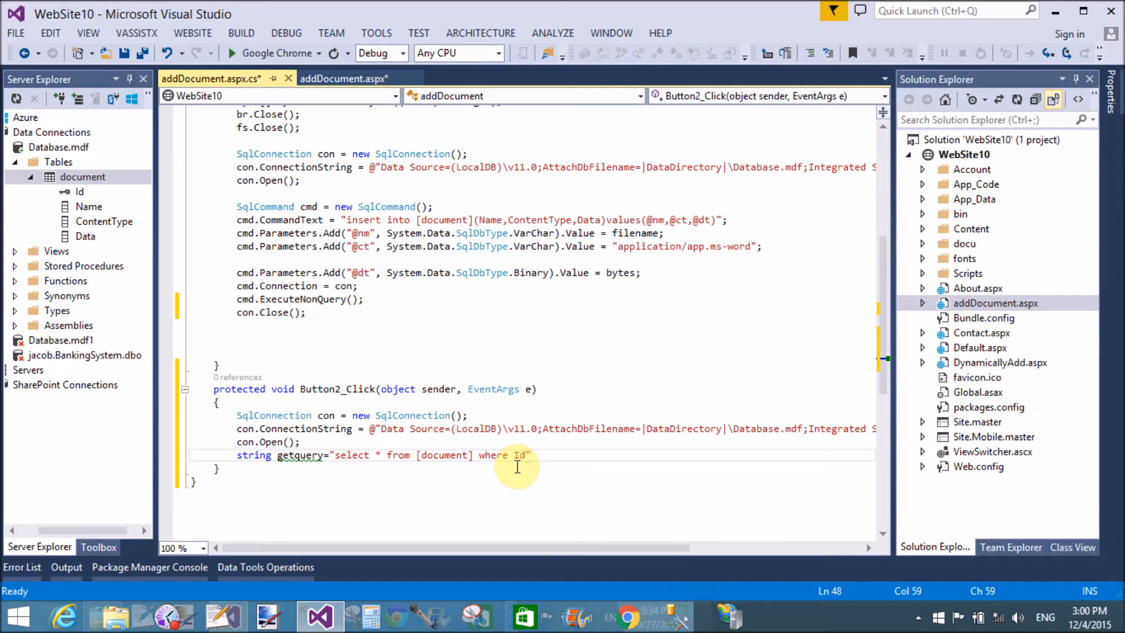
type("=")
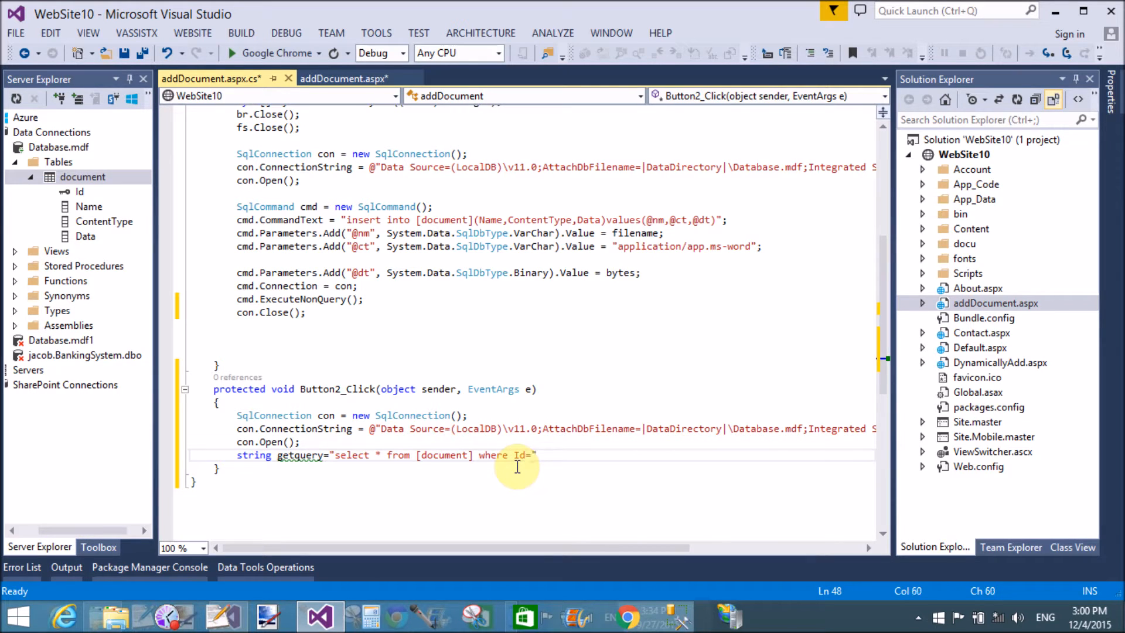
type("@")
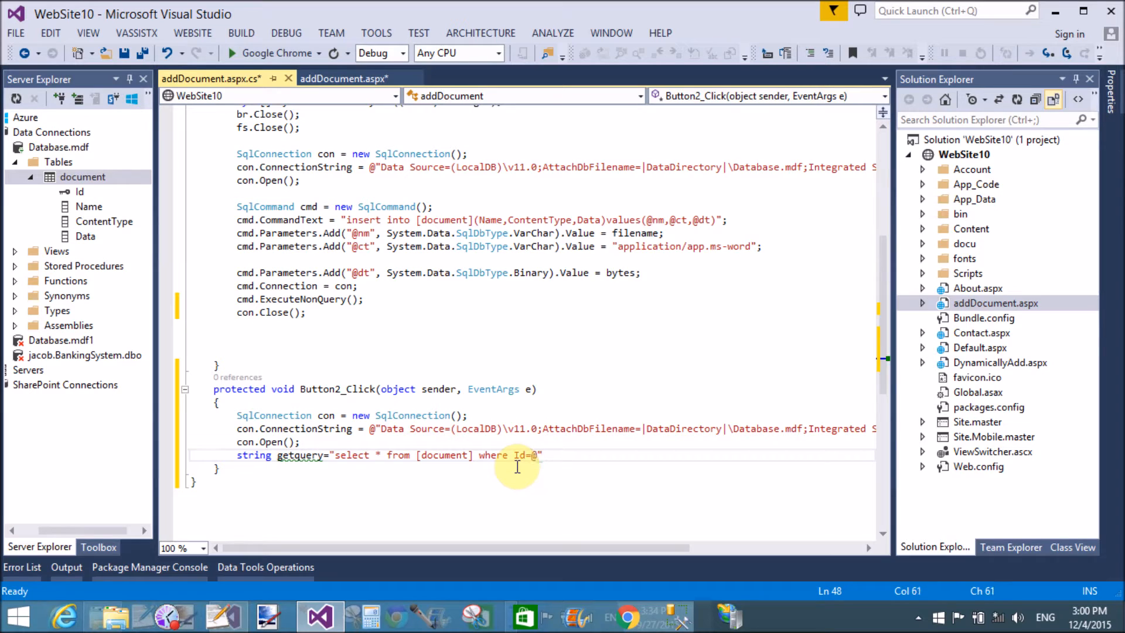
type("id\";")
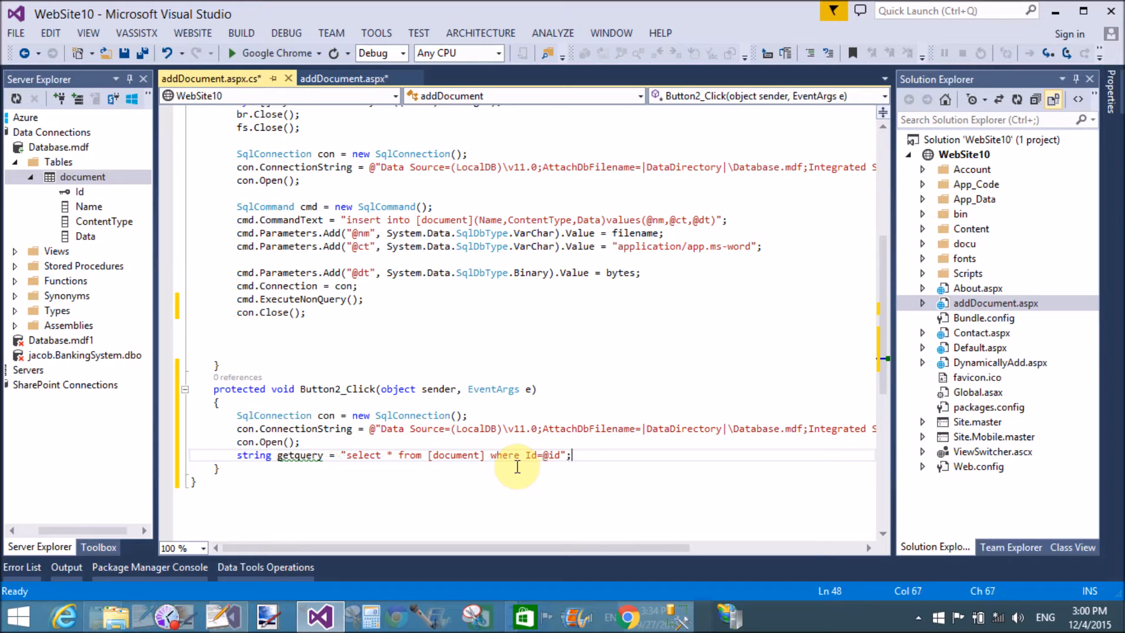
key("enter")
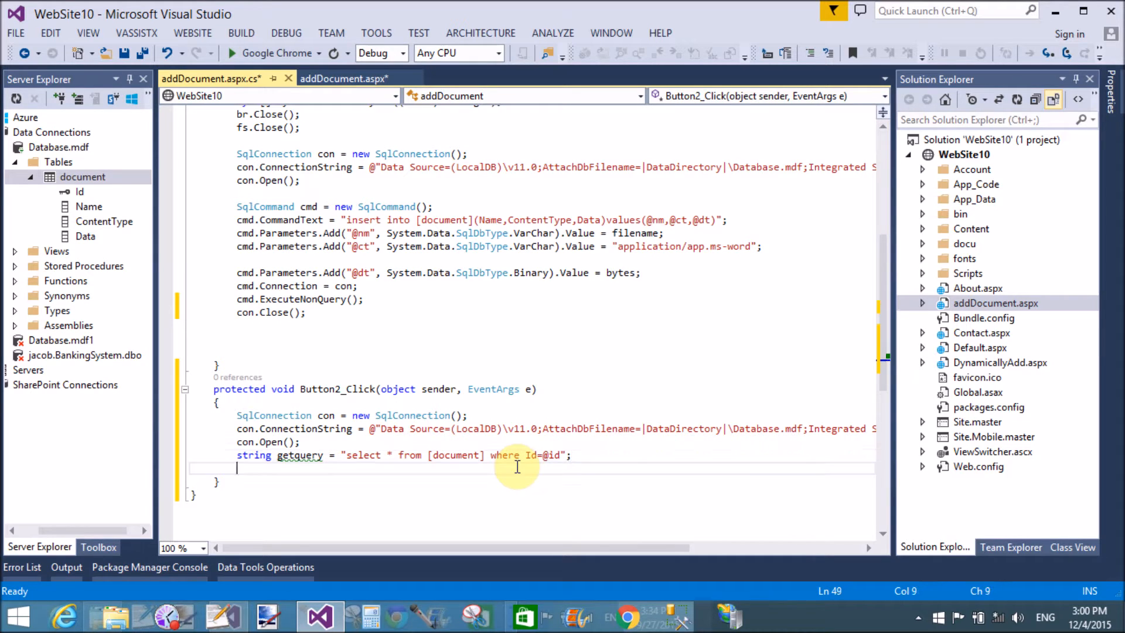
Create SqlCommand cmd = new SqlCommand(getquery), reusing the getquery variable name
type("sql")
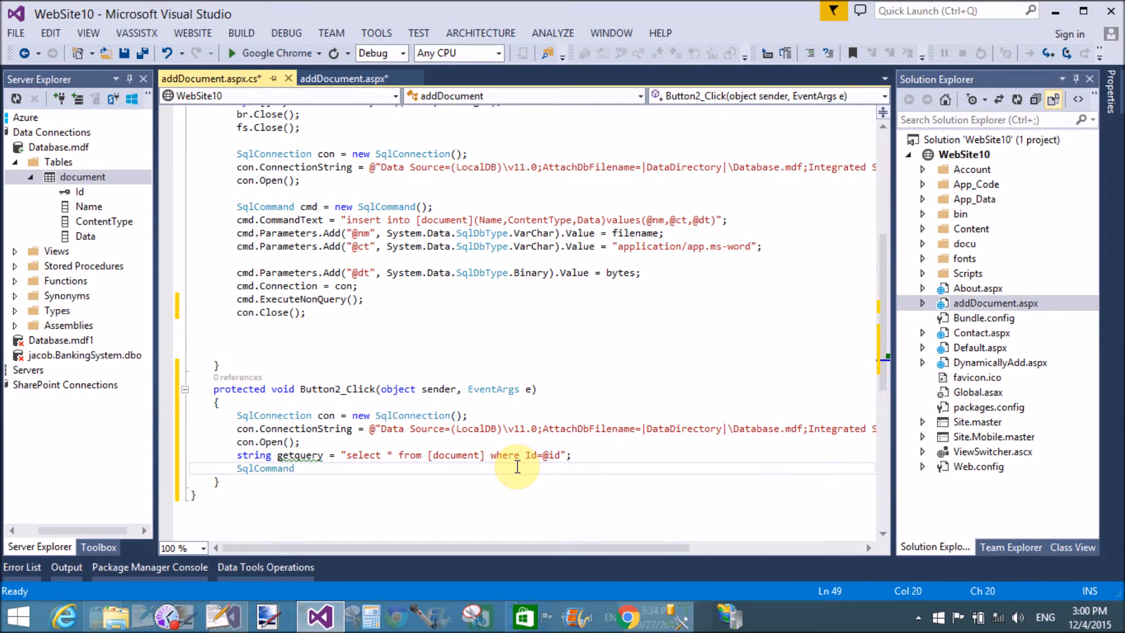
type("cmd=new")
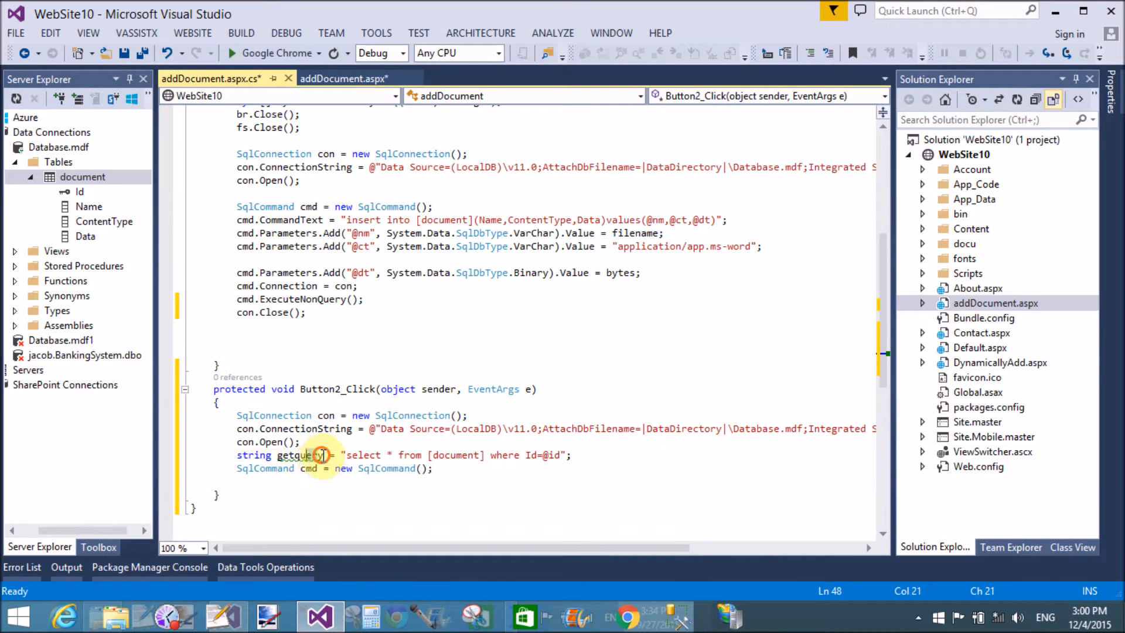
double_click(299, 455)
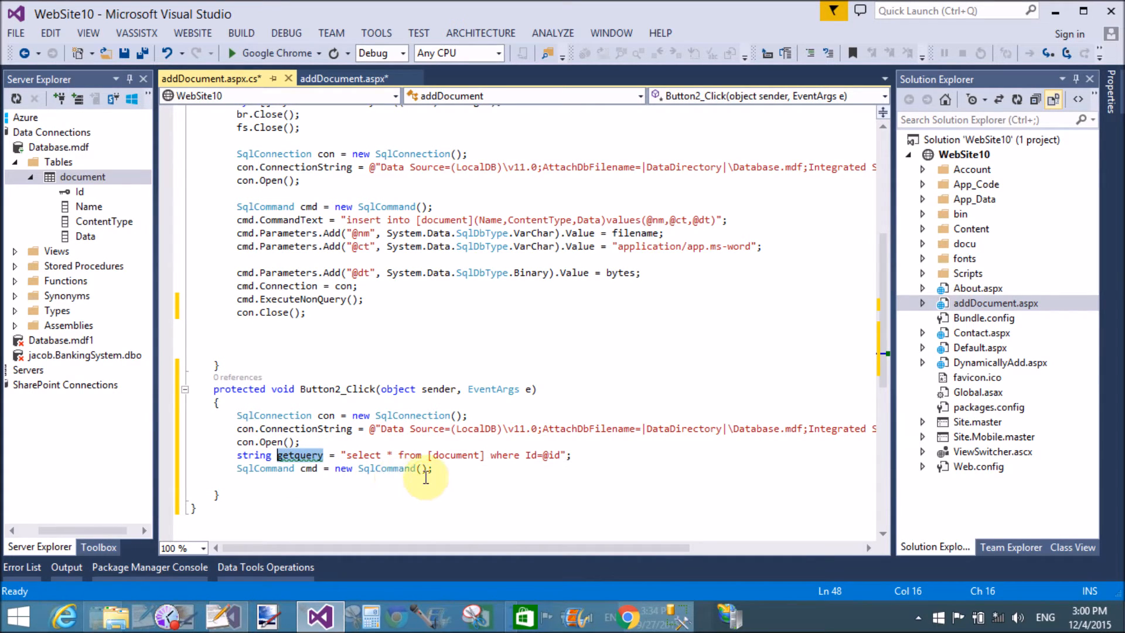
type("getquery")
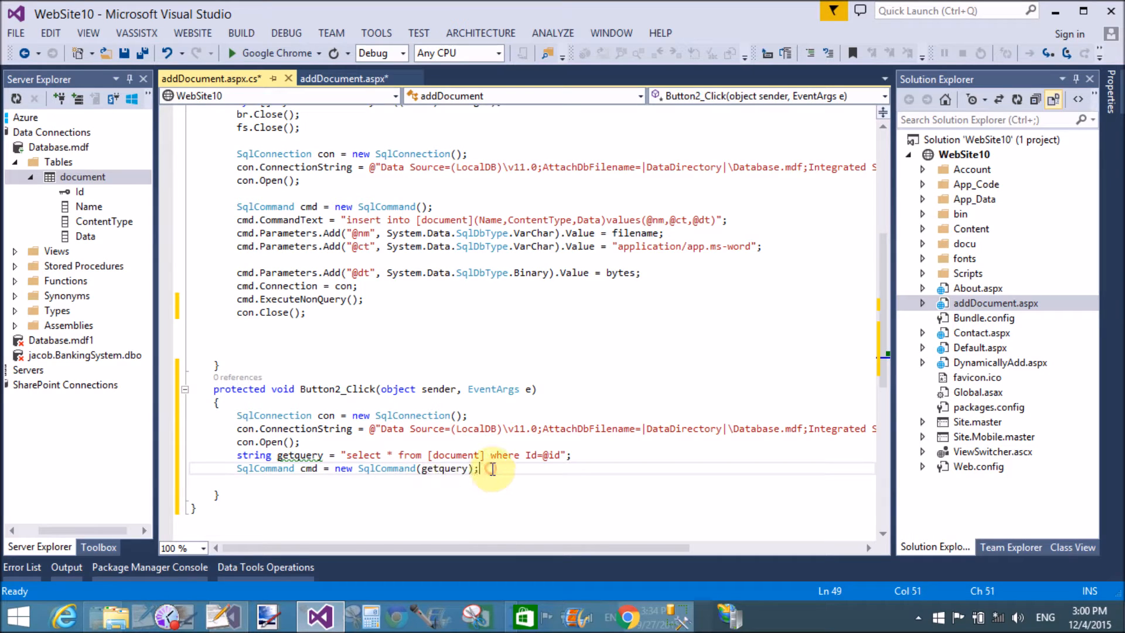
Assign cmd.Connection = con; via IntelliSense
type("cm")
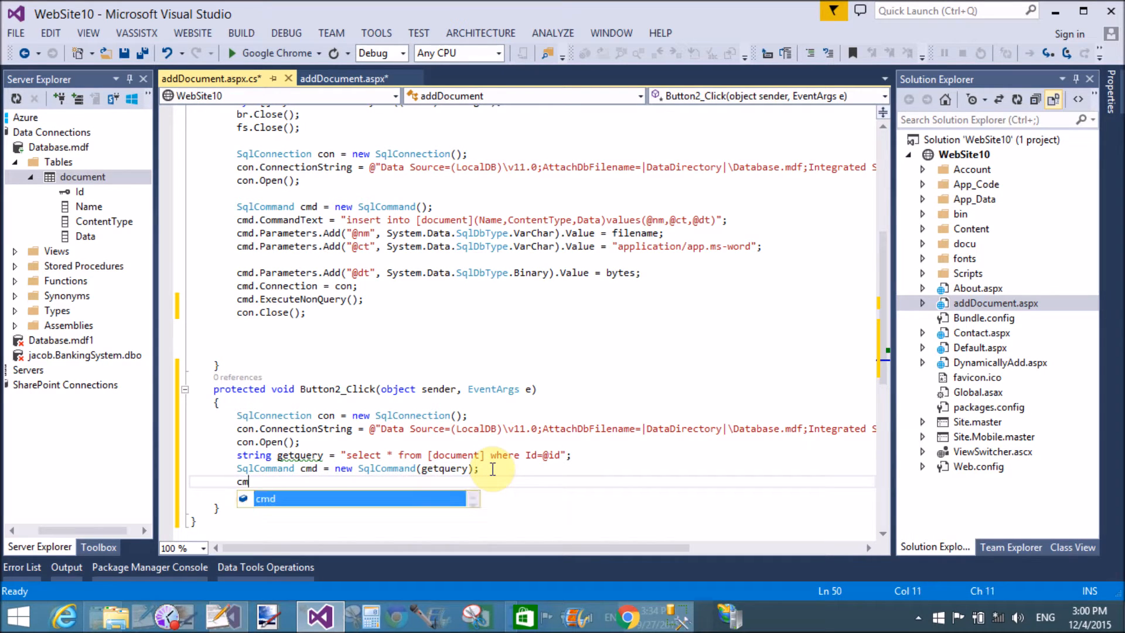
type("d.connection=con")
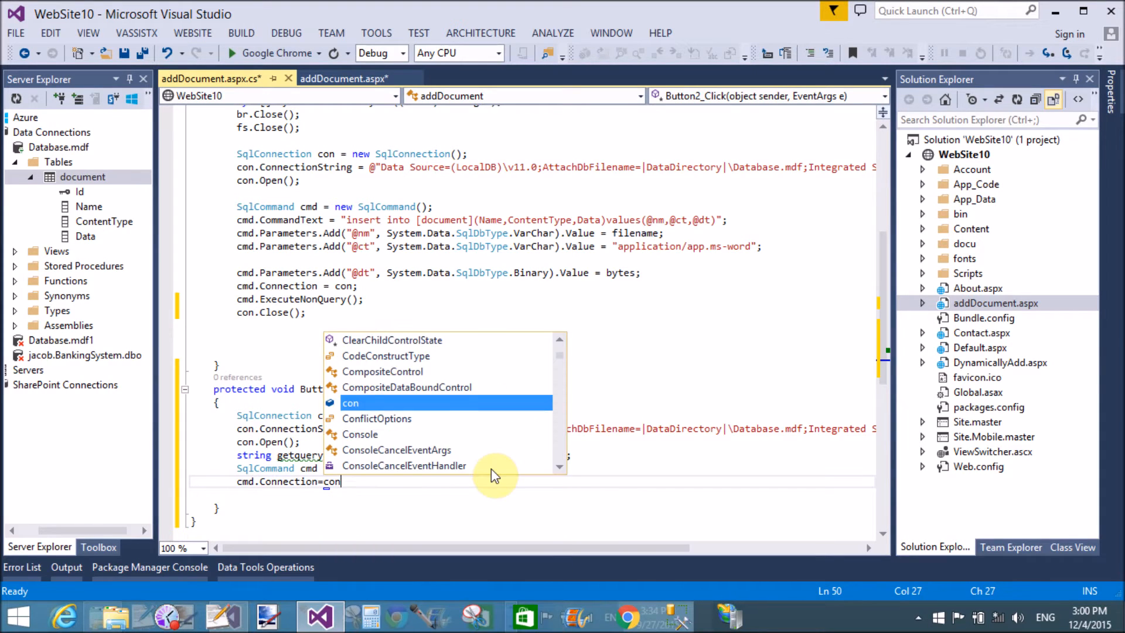
key("Enter")
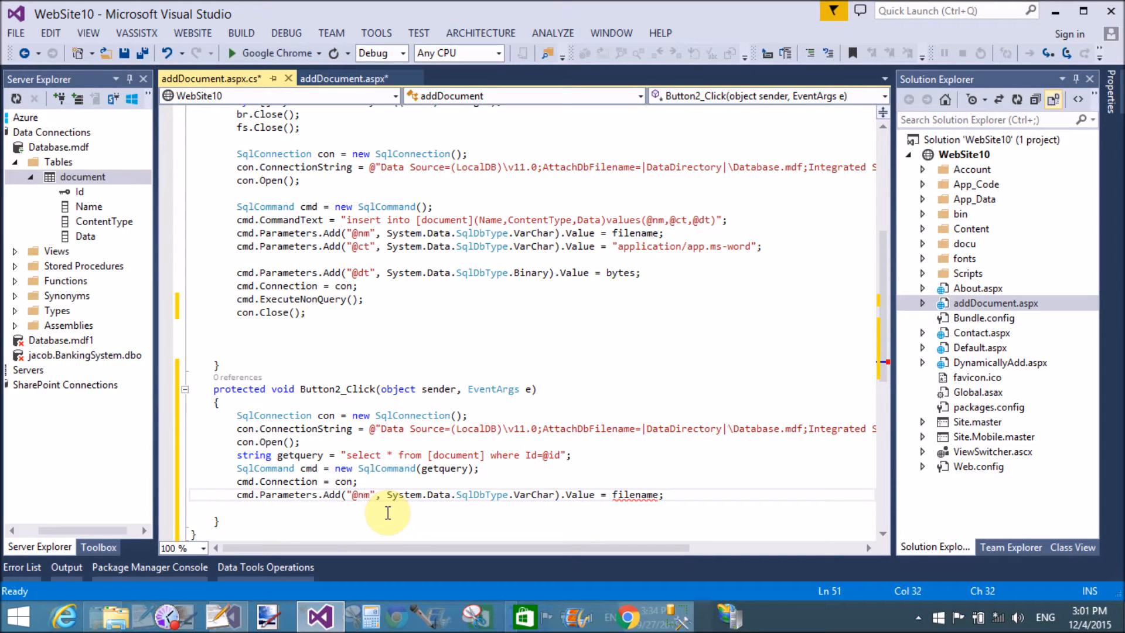
key("BackSpace")
type("id")
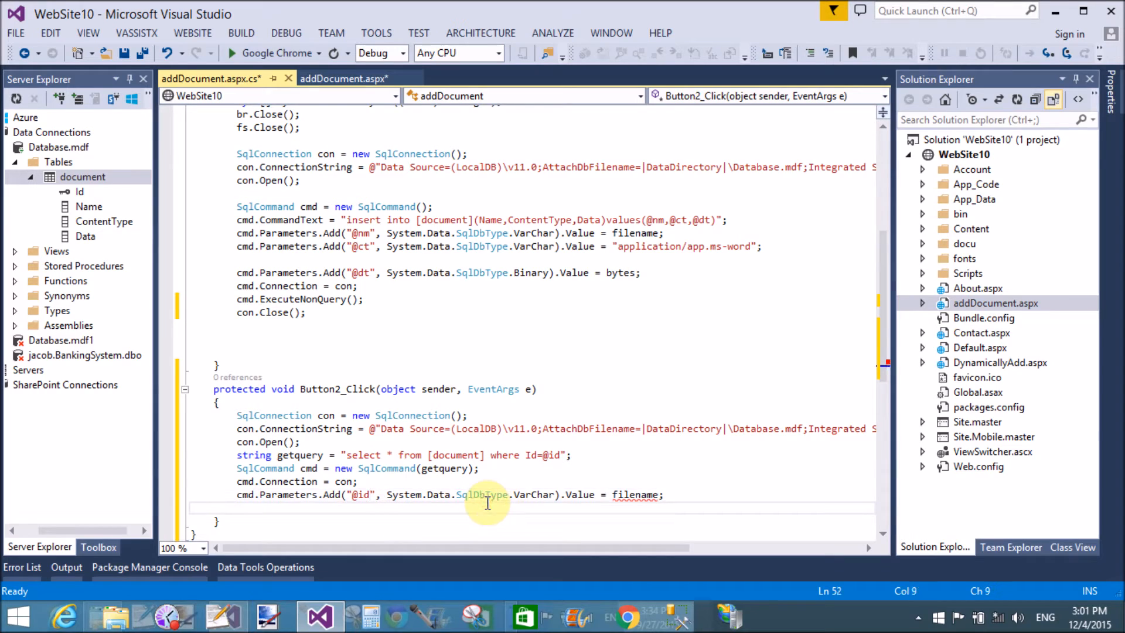
mouse_move(558, 494)
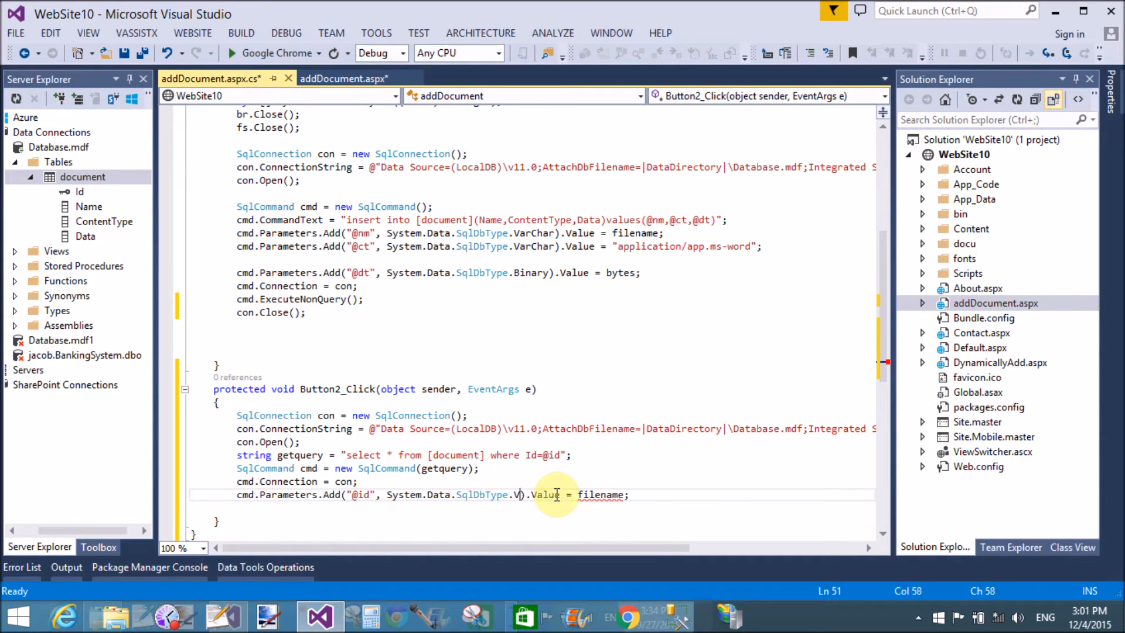
type("int")
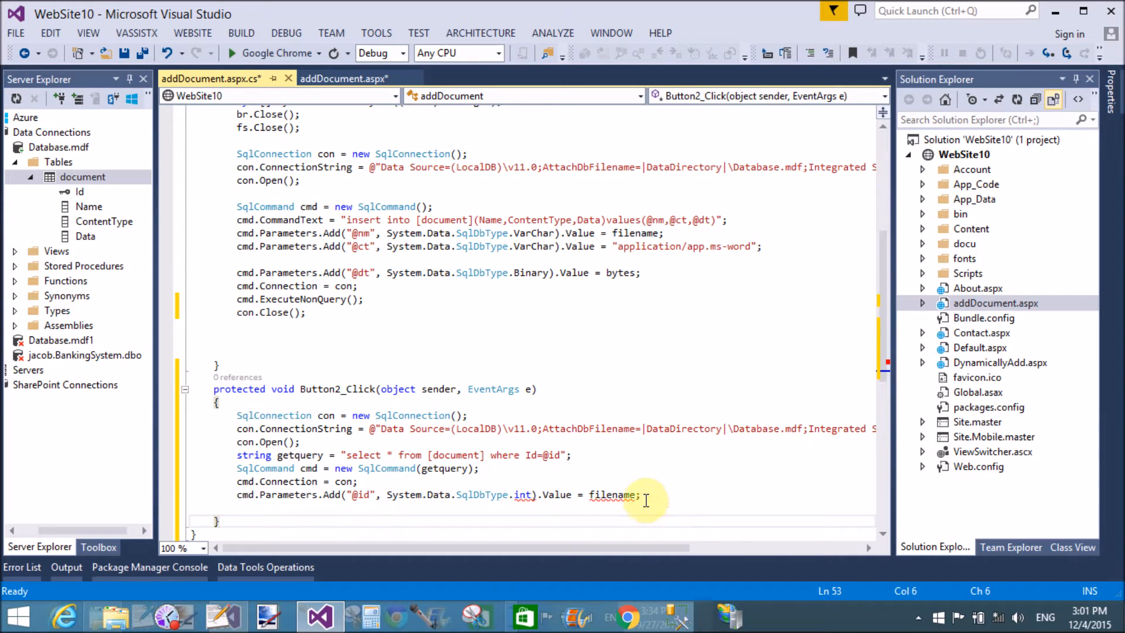
double_click(610, 494)
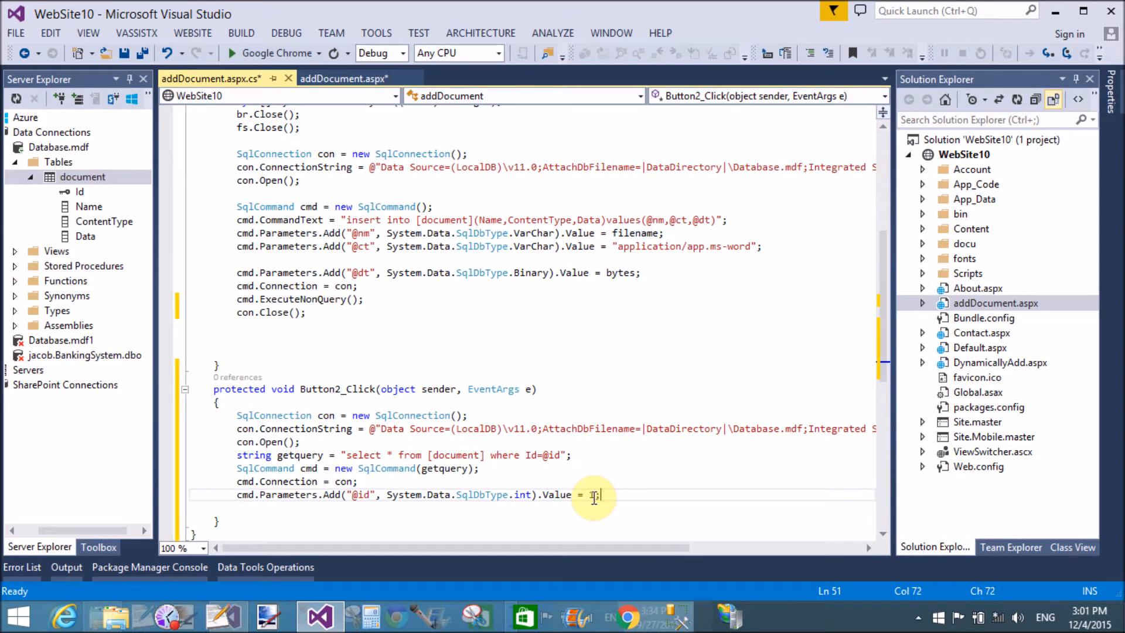
right_click(82, 177)
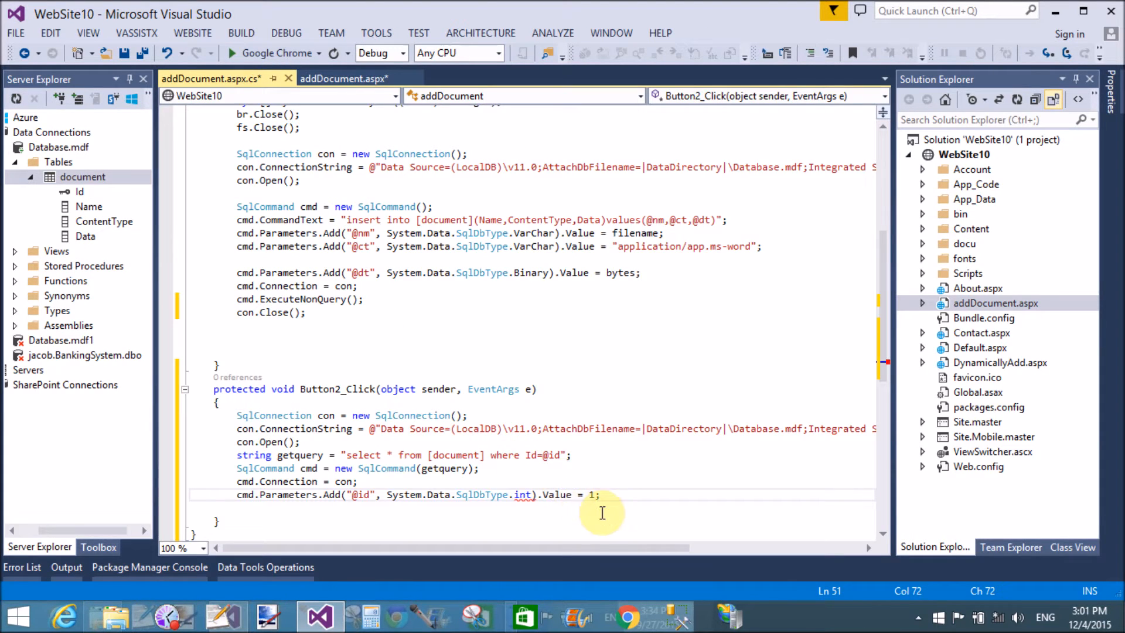
mouse_move(529, 495)
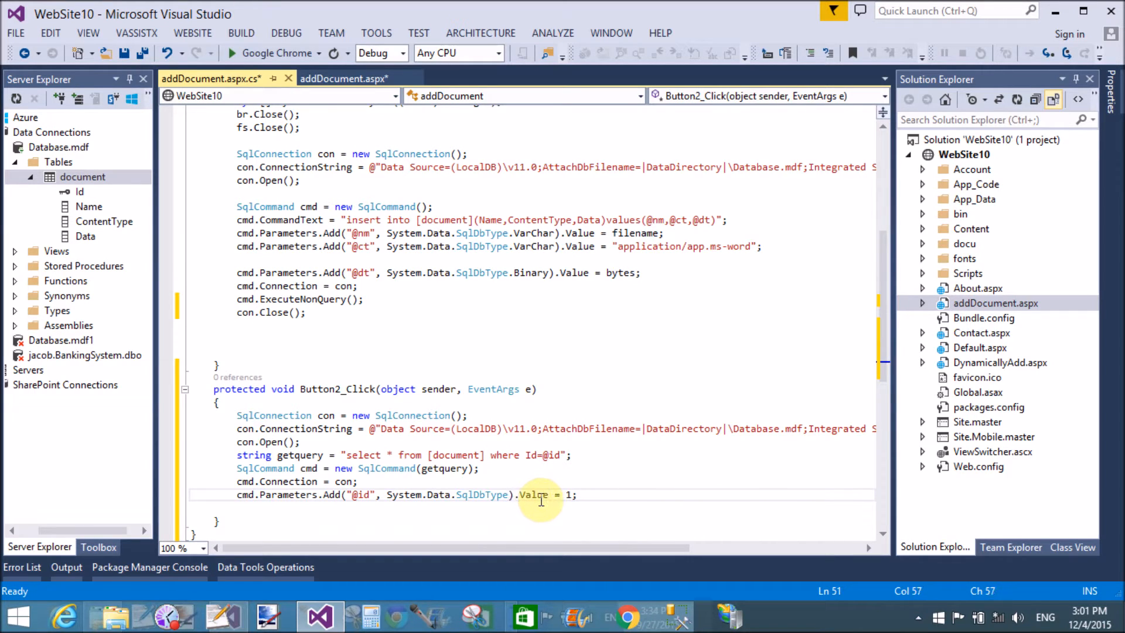
type("Int")
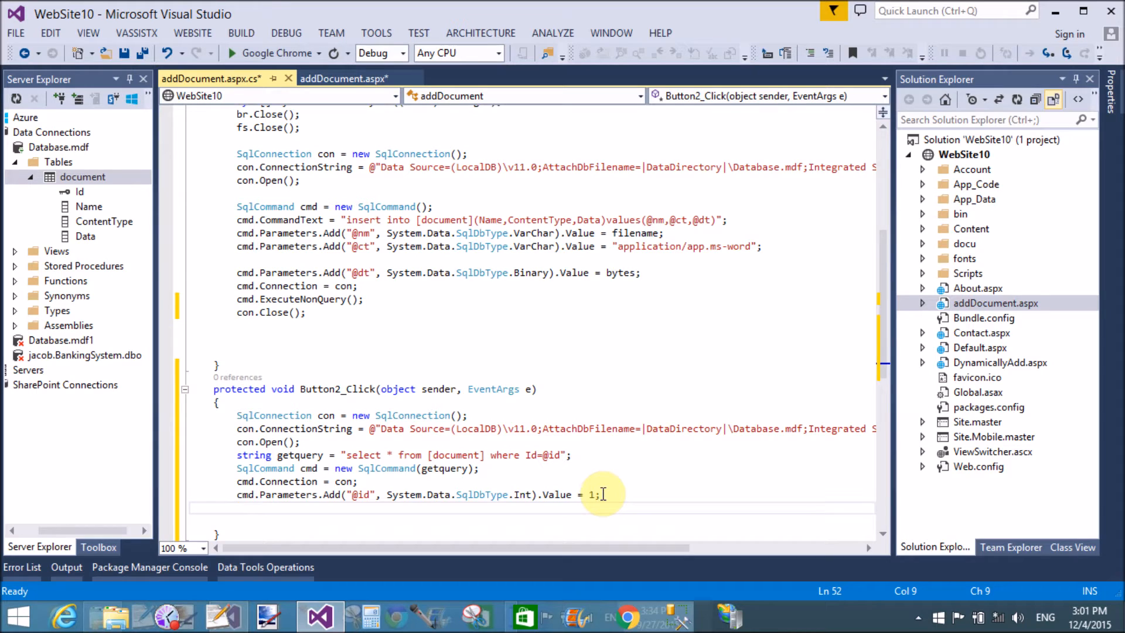
Write SqlDataAdapter da = new SqlDataAdapter(cmd); using IntelliSense
type("sql")
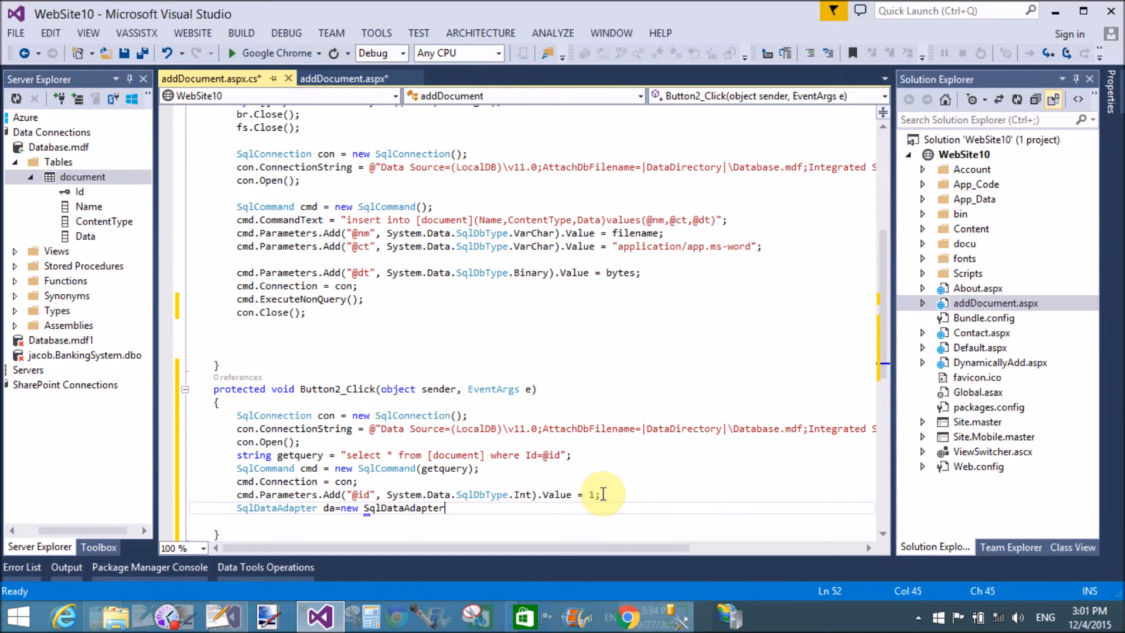
type("(")
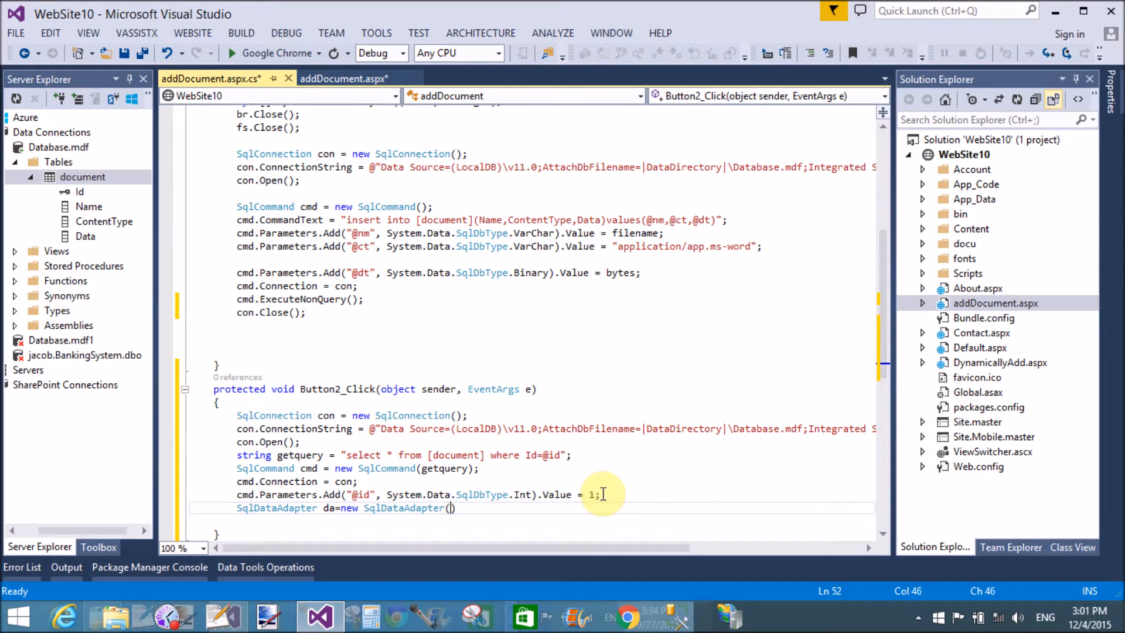
type("cmd")
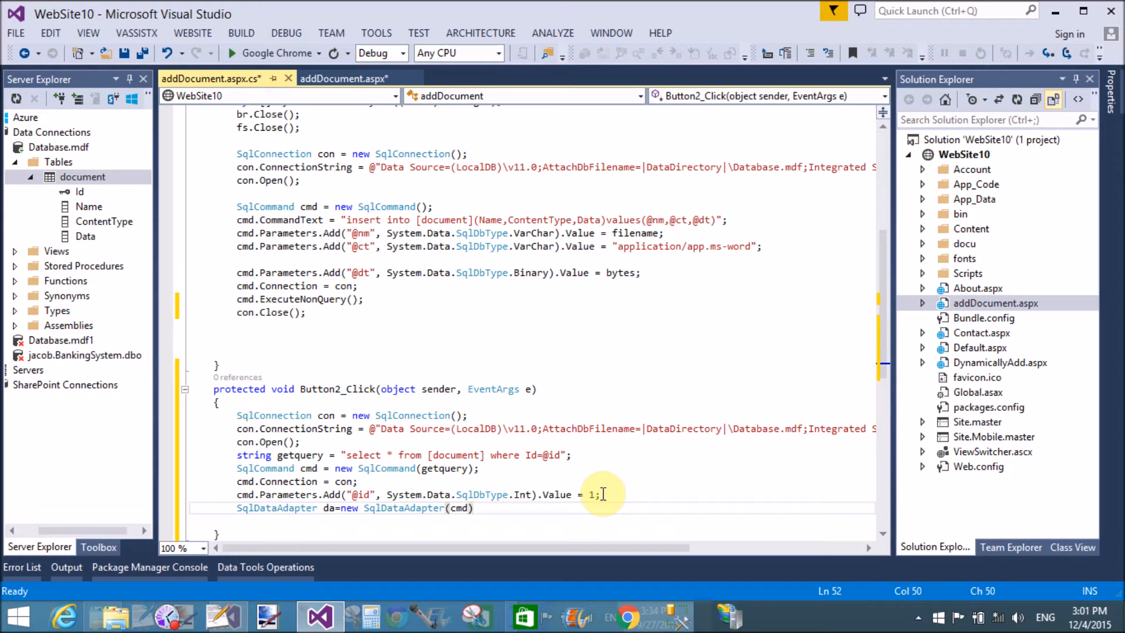
type("data")
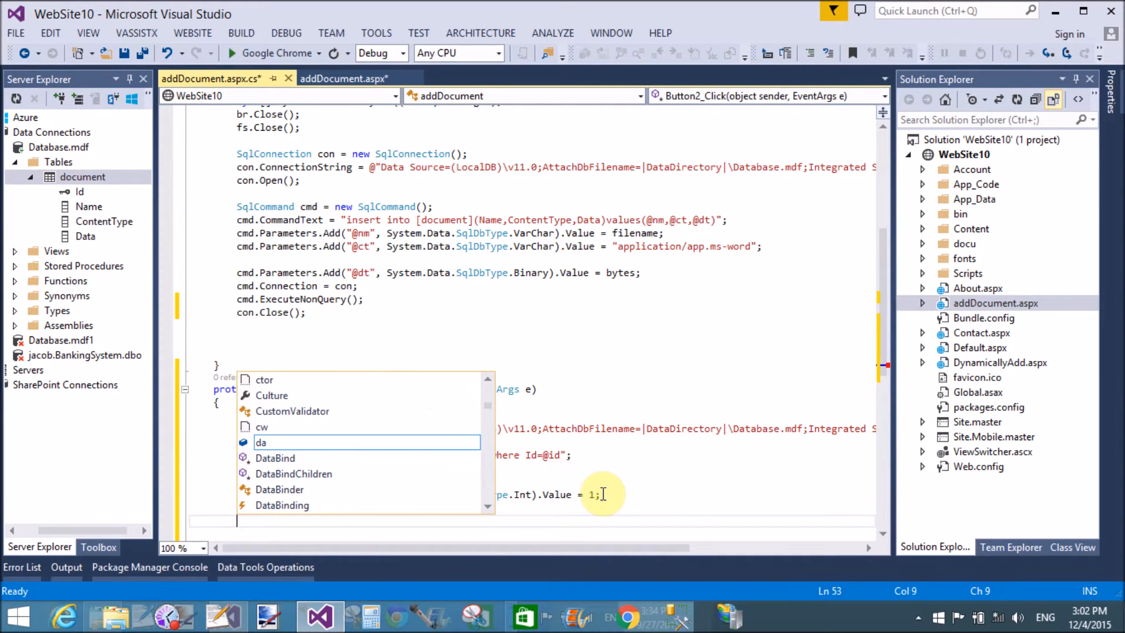
Declare DataTable dt = new DataTable(); below the adapter line
type("ata")
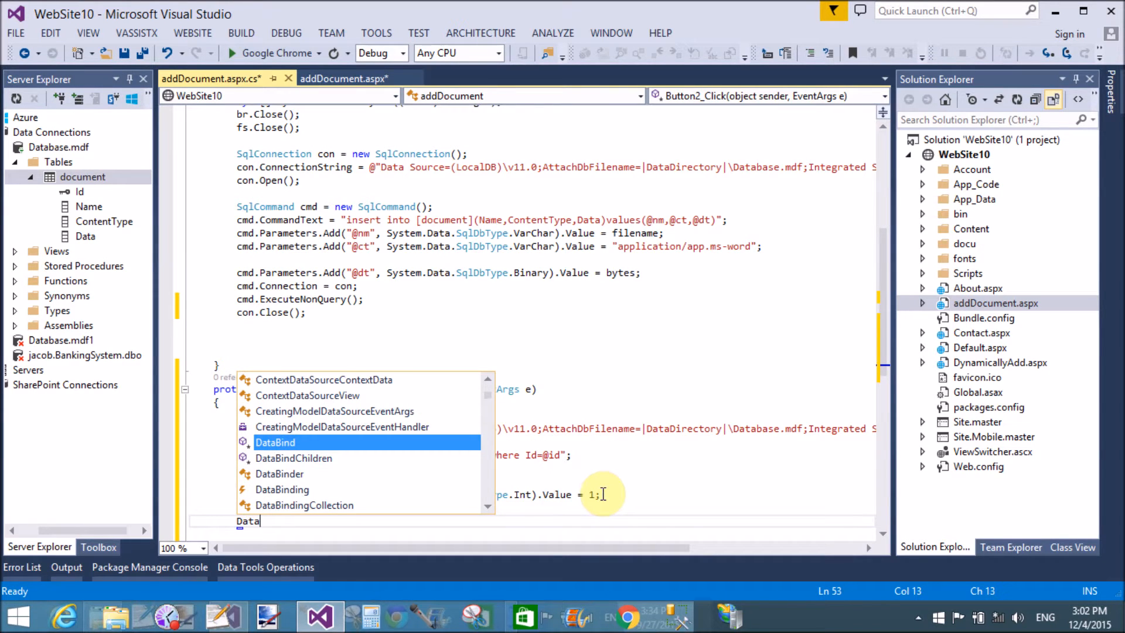
type("Table")
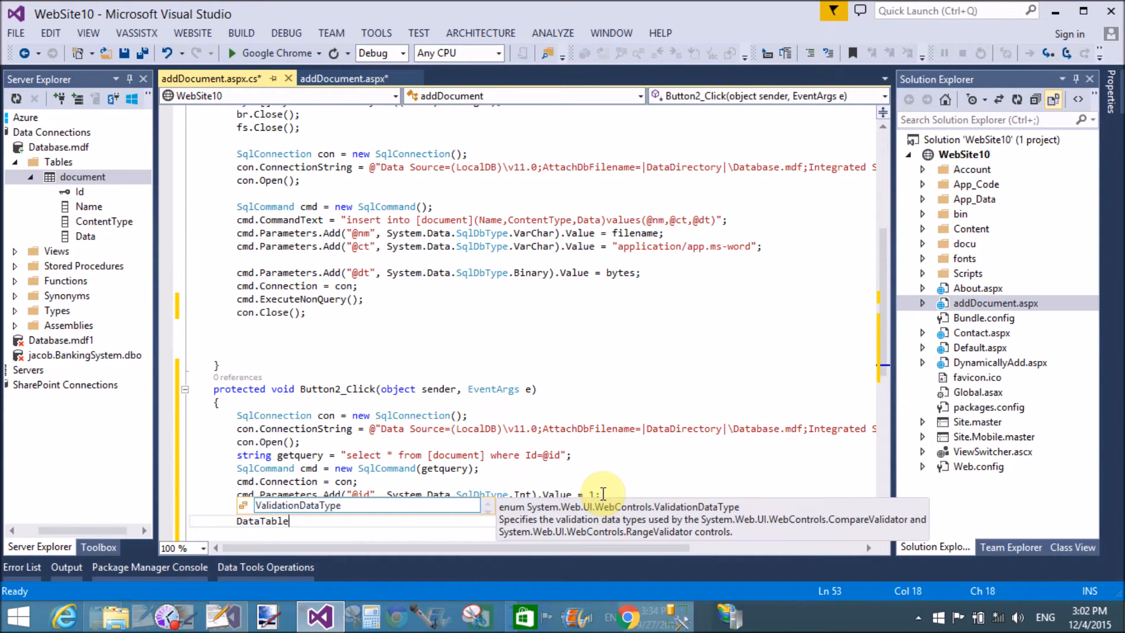
type("SqlDataAdapter da = new SqlDataAdapter(cmd);")
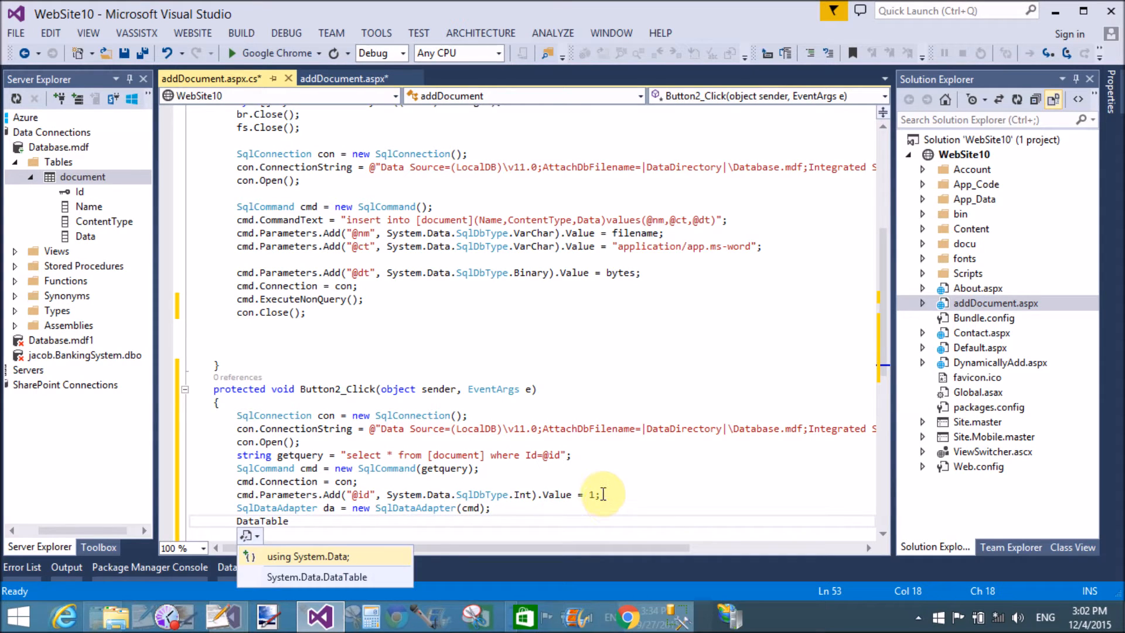
type("dt=new da")
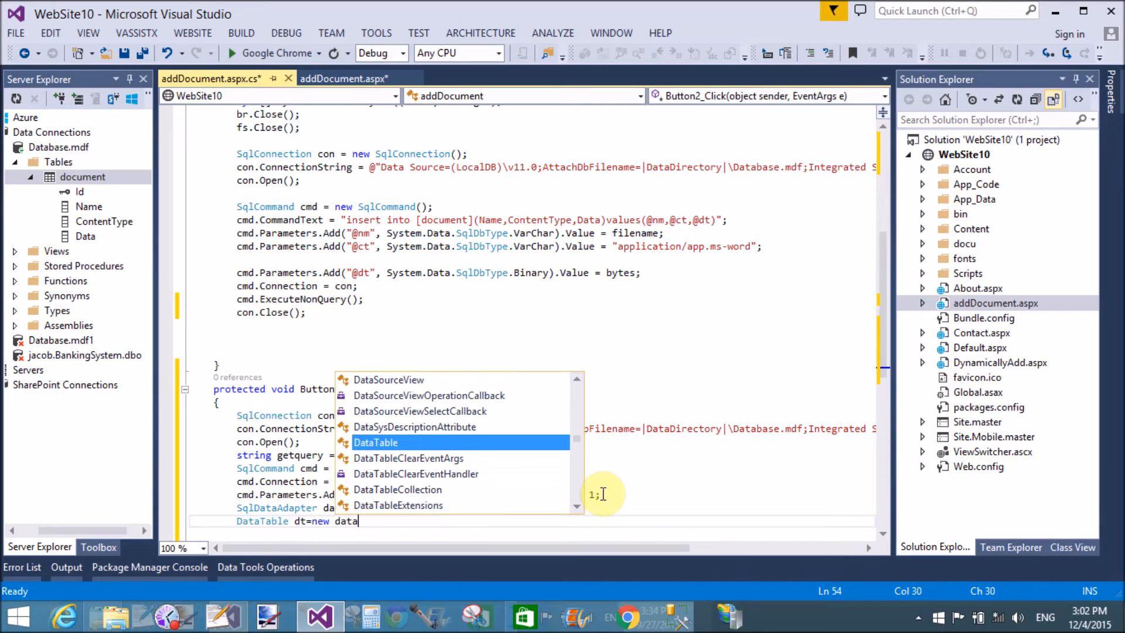
type("tavb")
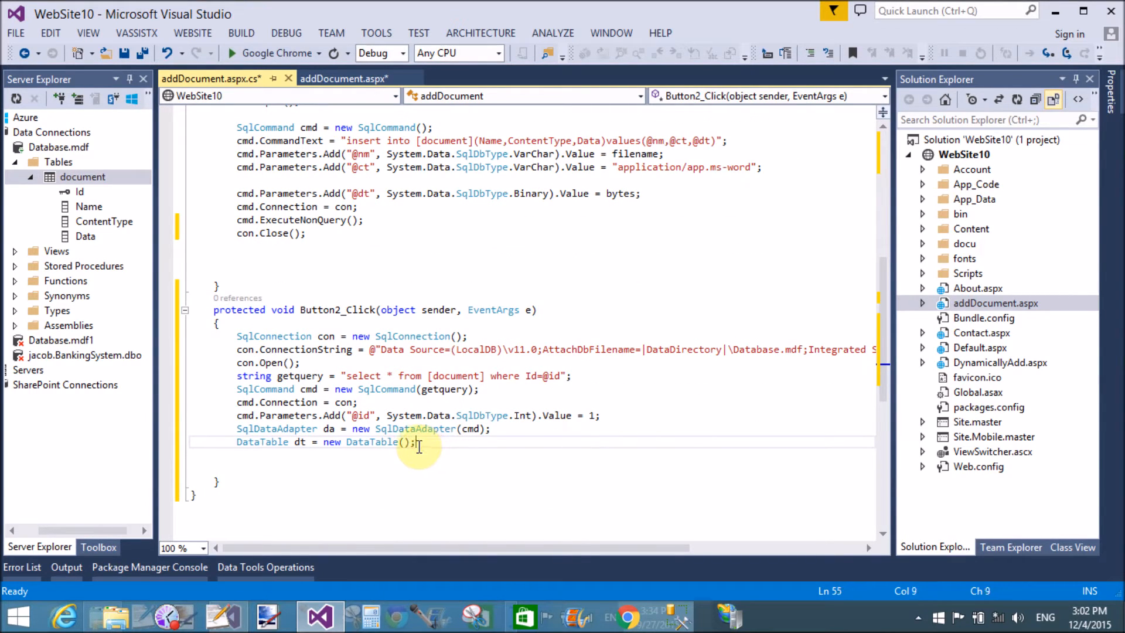
Fill dt with da.Fill(dt); and begin if(dt!=null) { }
type("da.f")
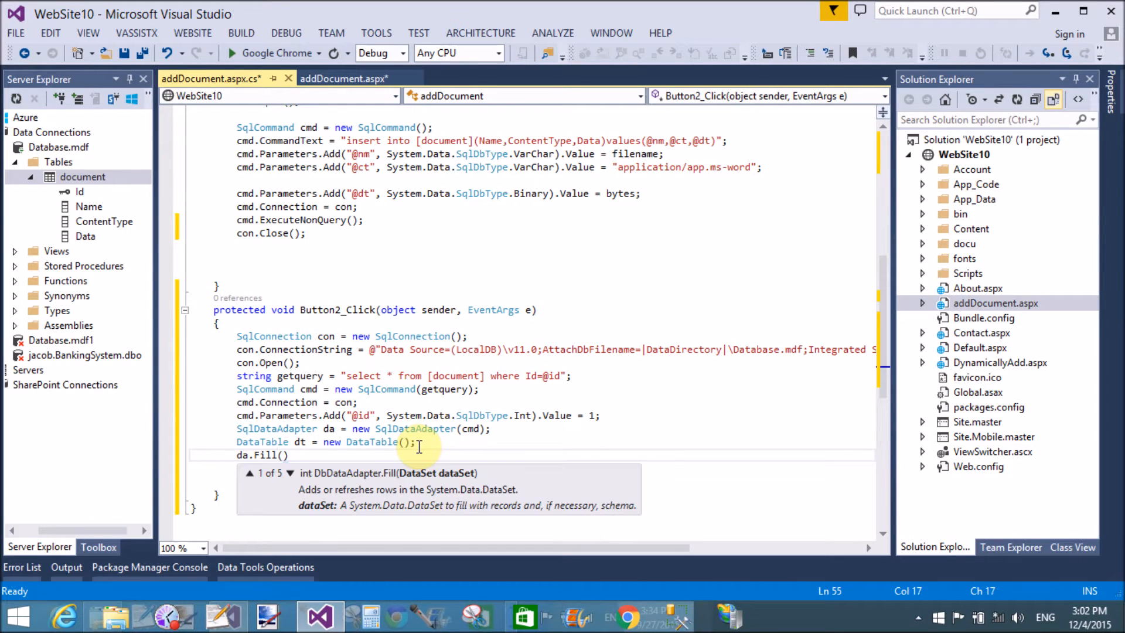
type("dt")
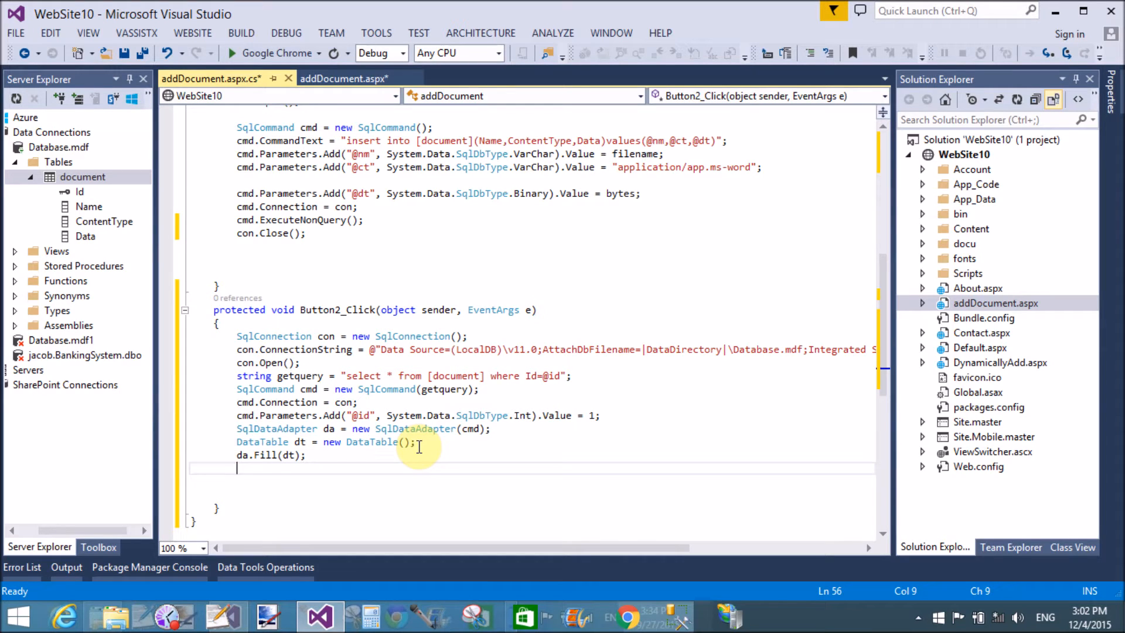
type("if(")
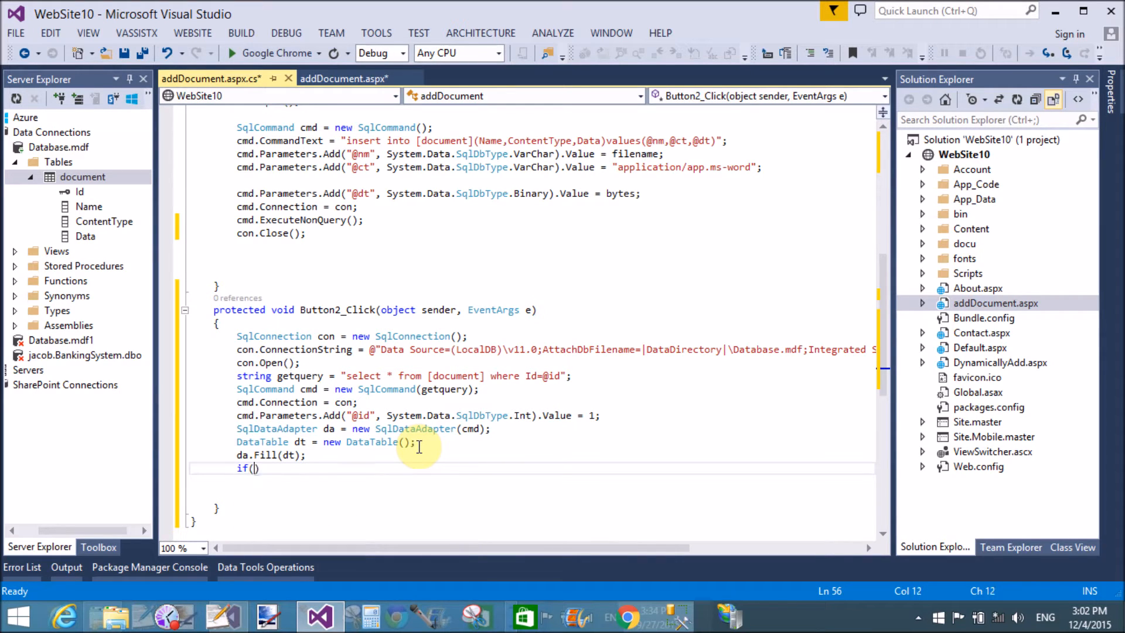
type("dt!=null")
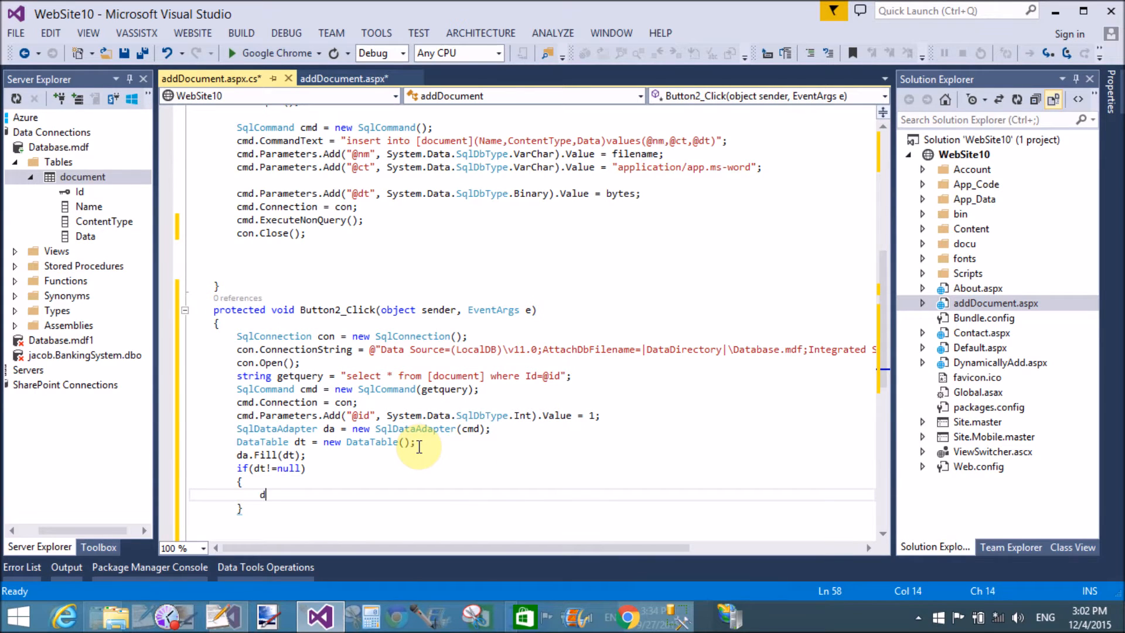
Call download(dt); inside the null check and generate a private download(DataTable dt) method stub
type("download")
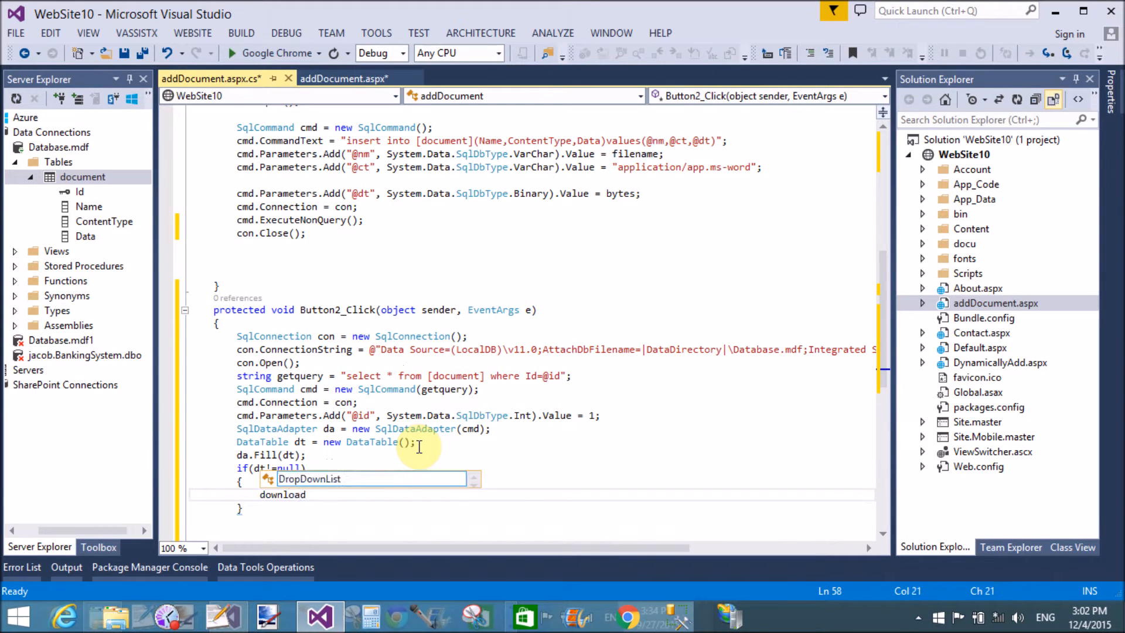
type("(dt);")
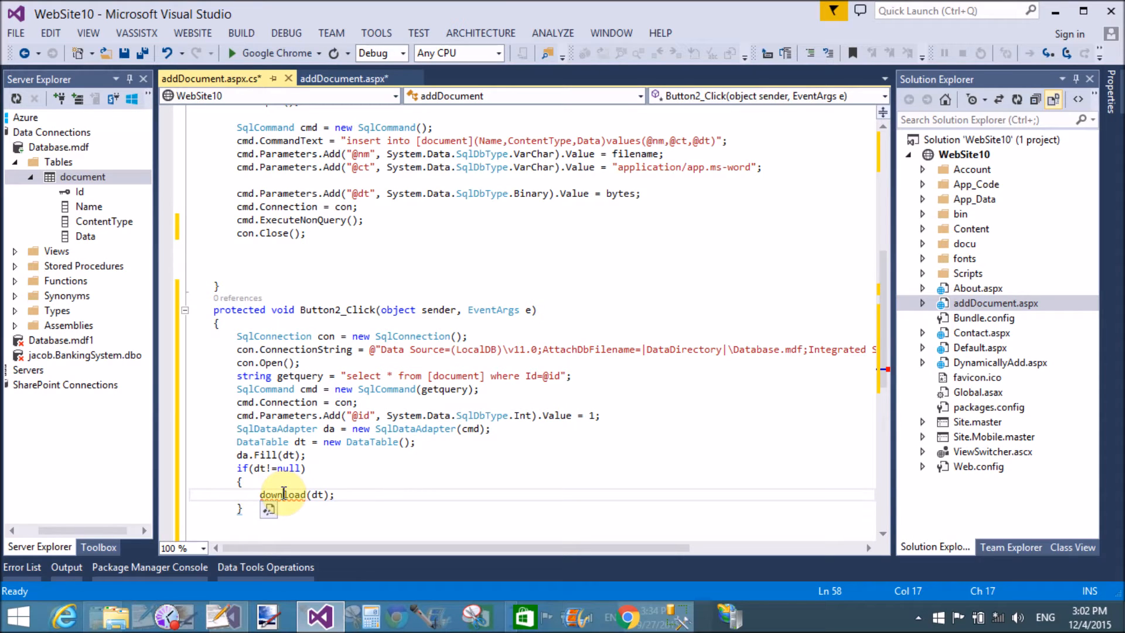
mouse_move(286, 499)
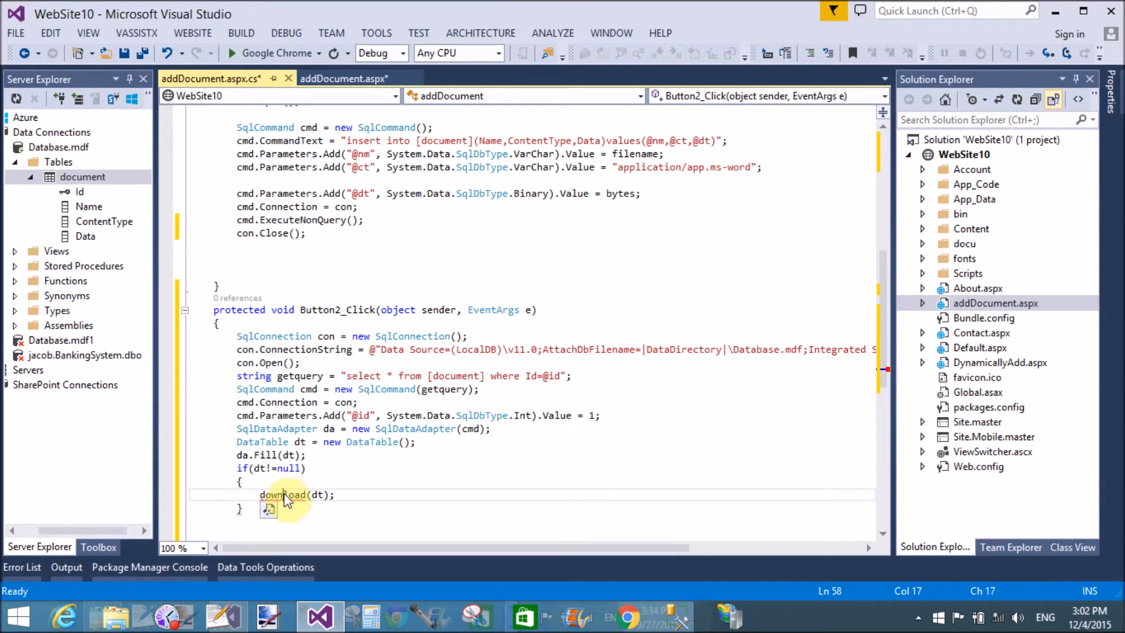
right_click(286, 494)
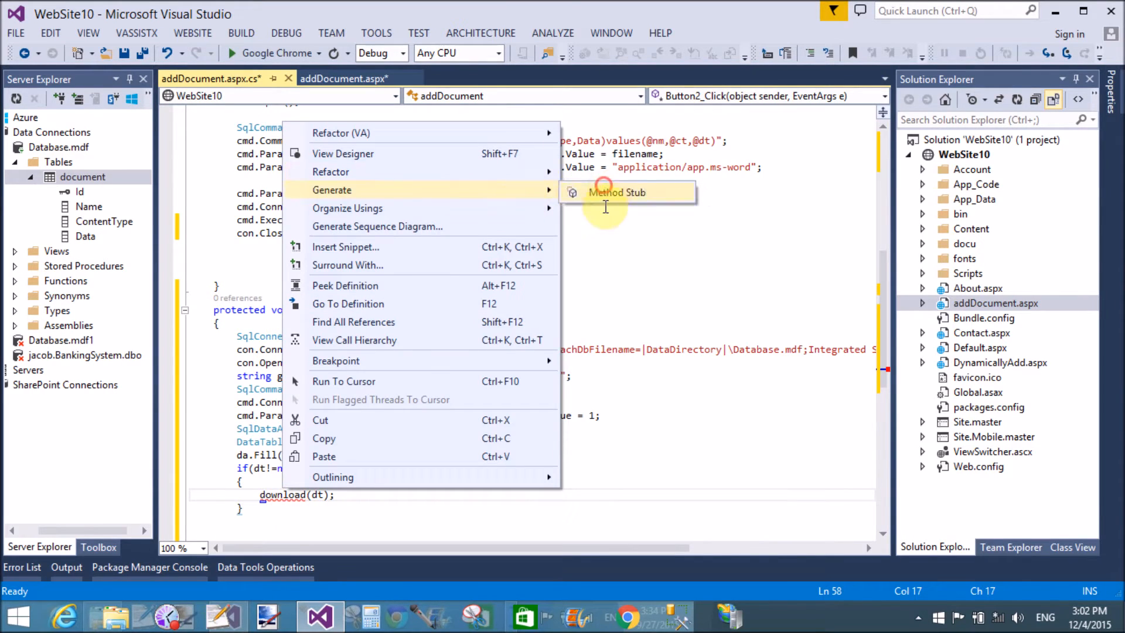
left_click(616, 192)
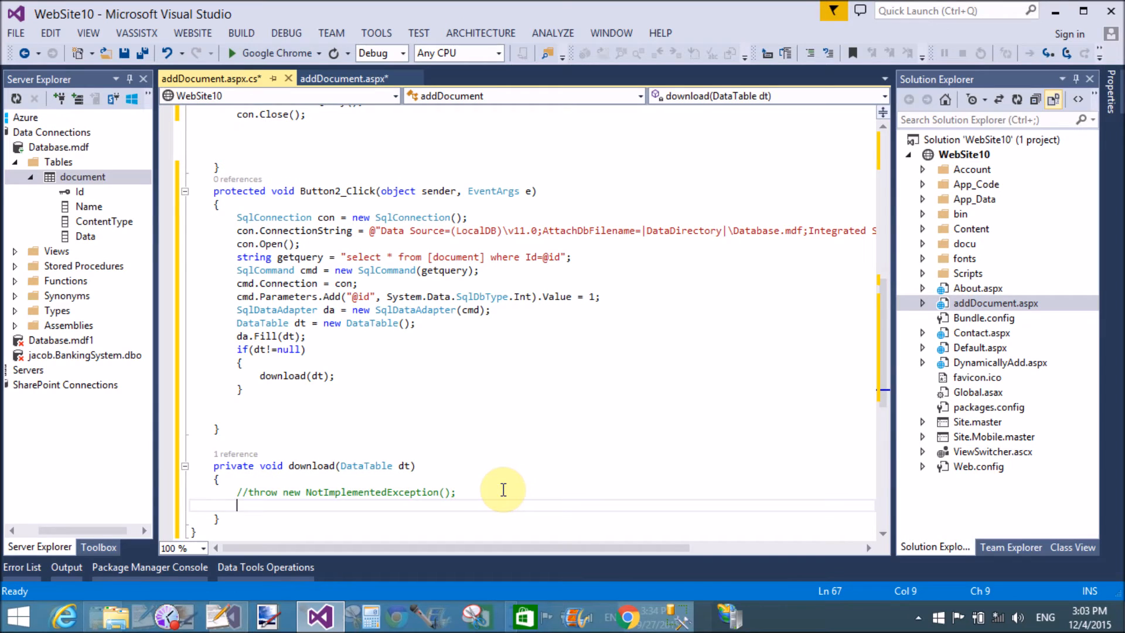
Start Byte[] bytes = (Byte[]) inside the download method
type("b")
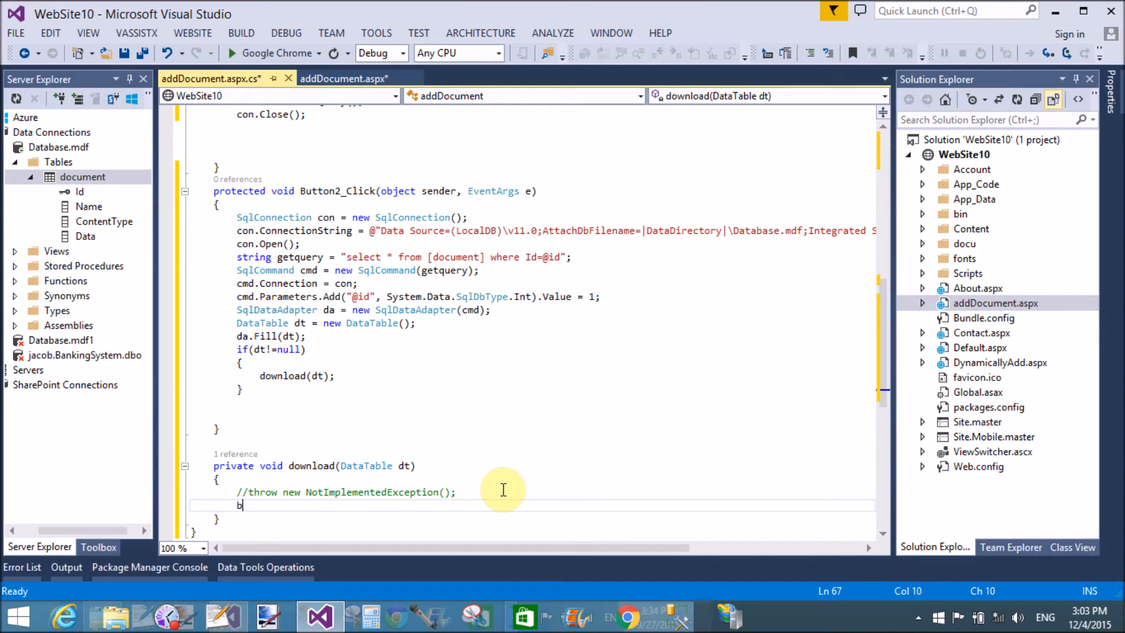
type("yte")
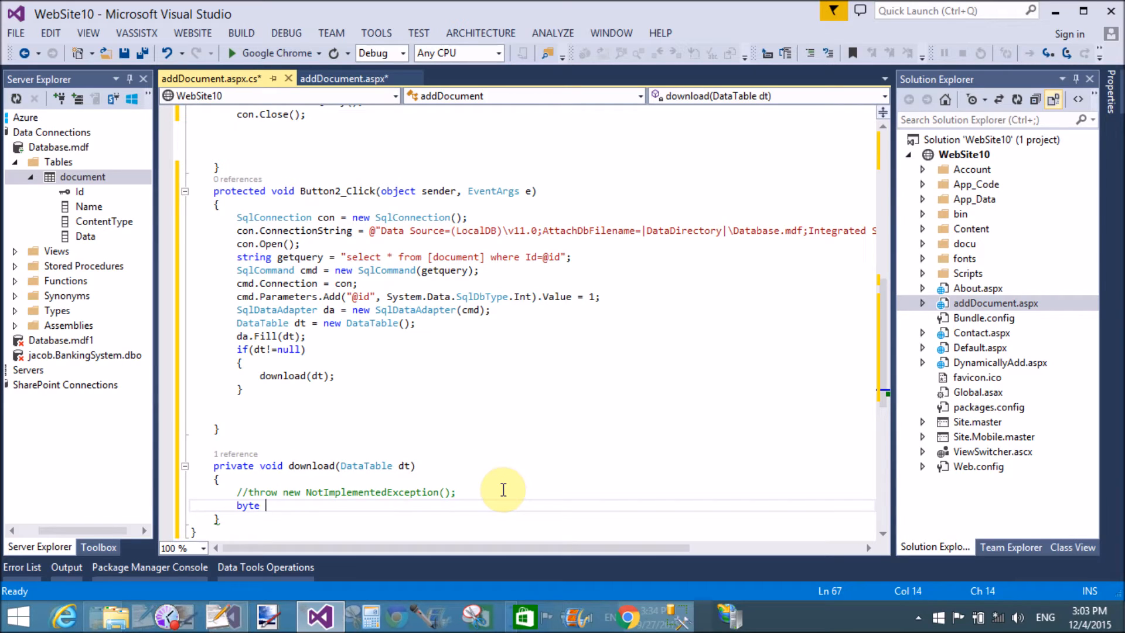
type("[] bytes")
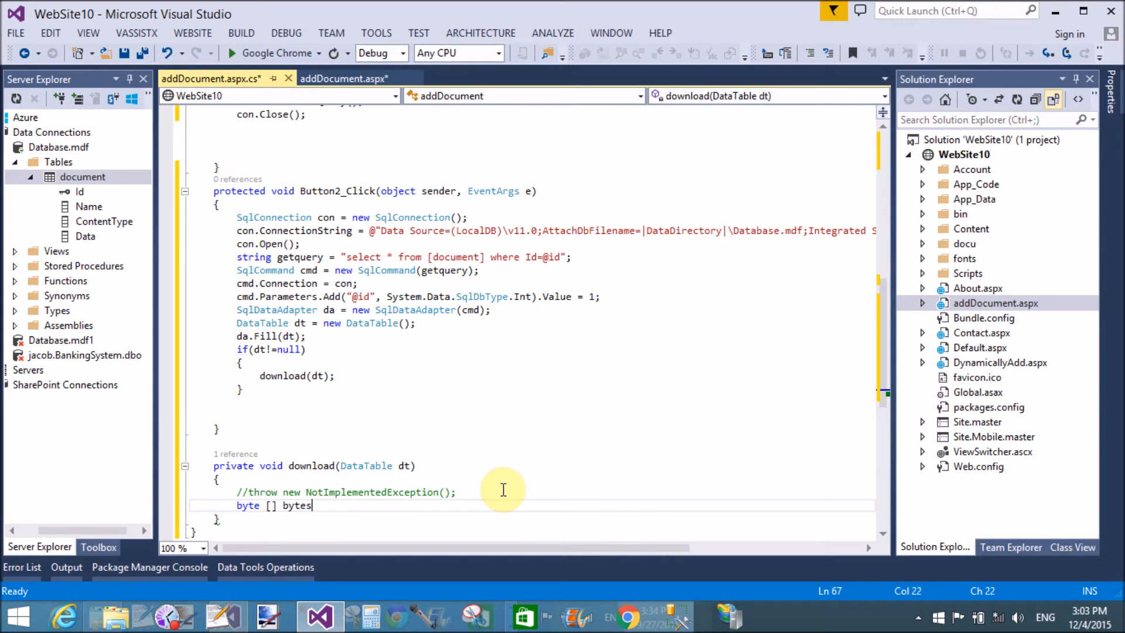
type("=")
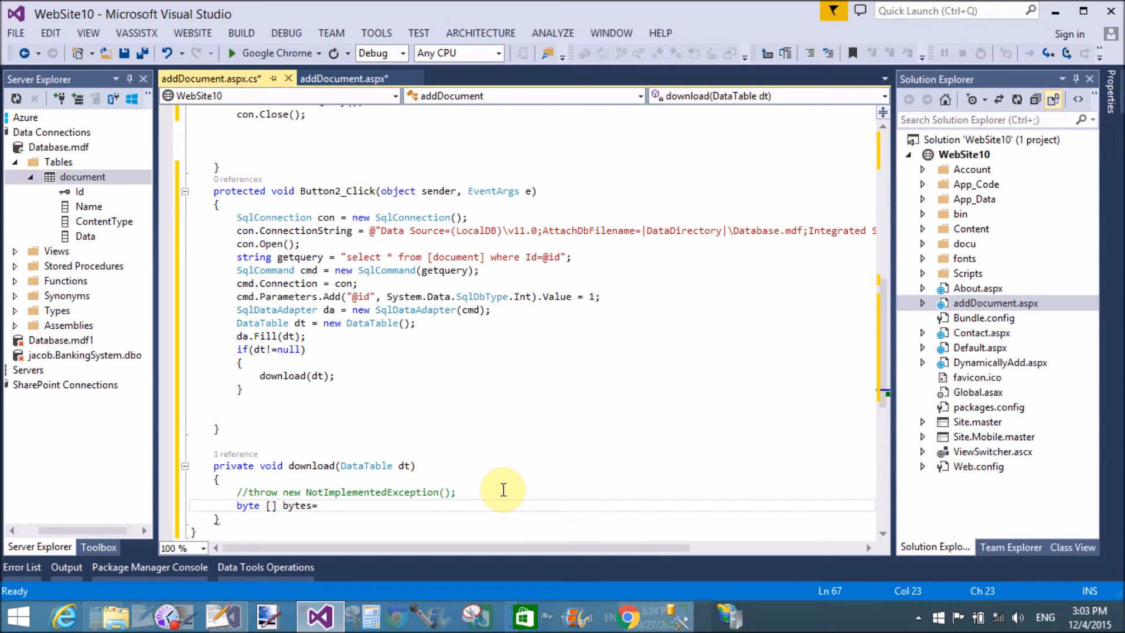
type("()")
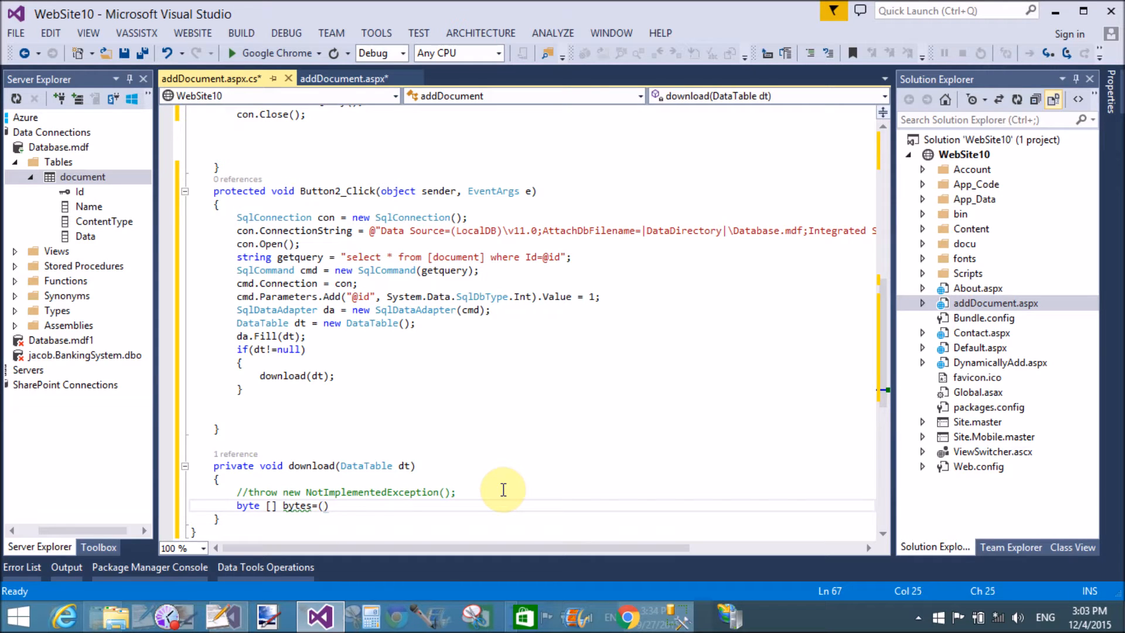
type("byte")
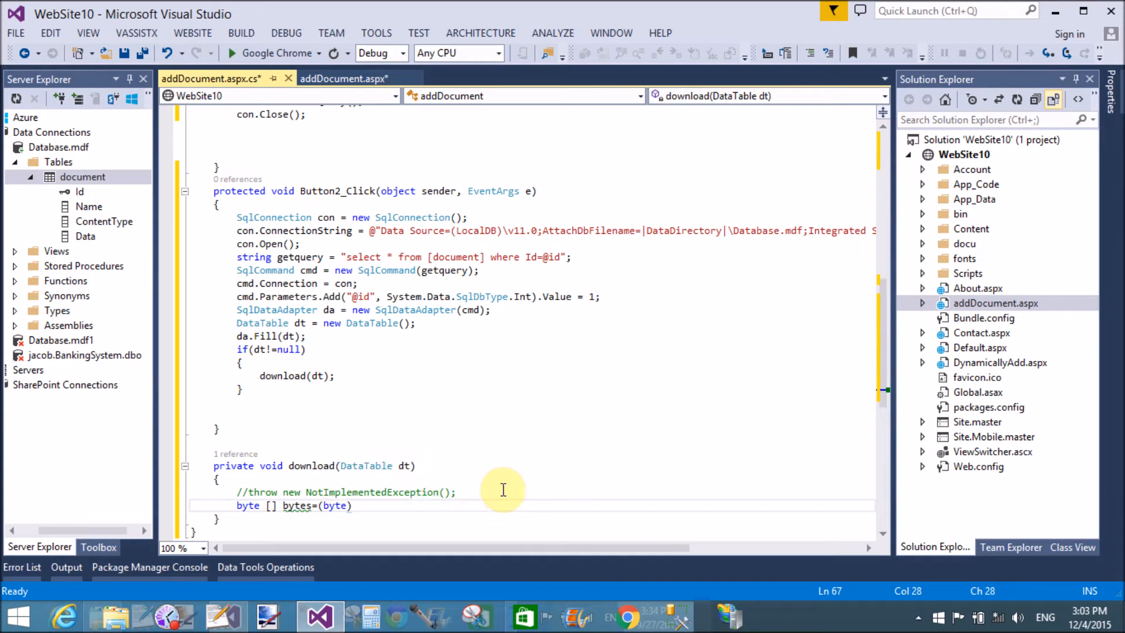
key("BackSpace")
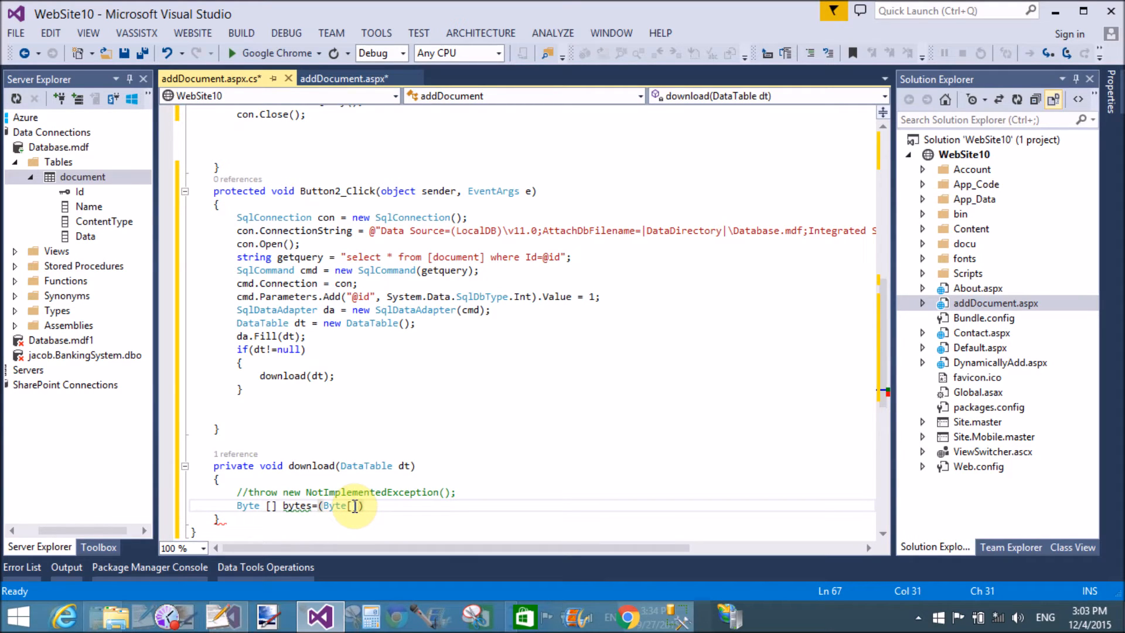
Complete the assignment with dt.Rows[0]["Data"]; using IntelliSense for Rows
type("dt.")
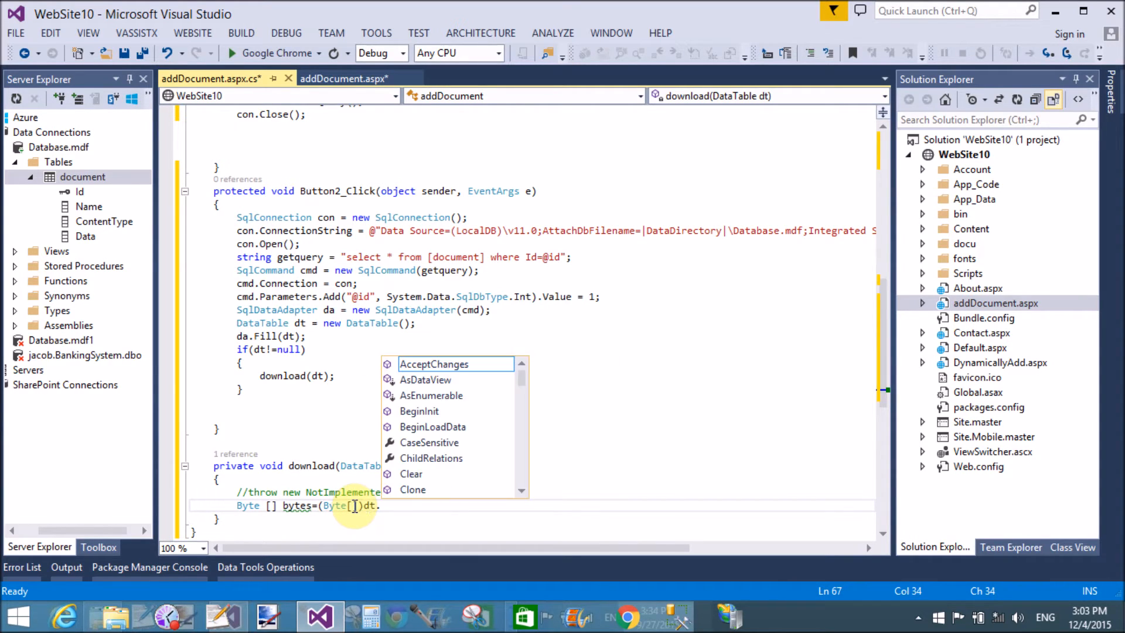
type("ro")
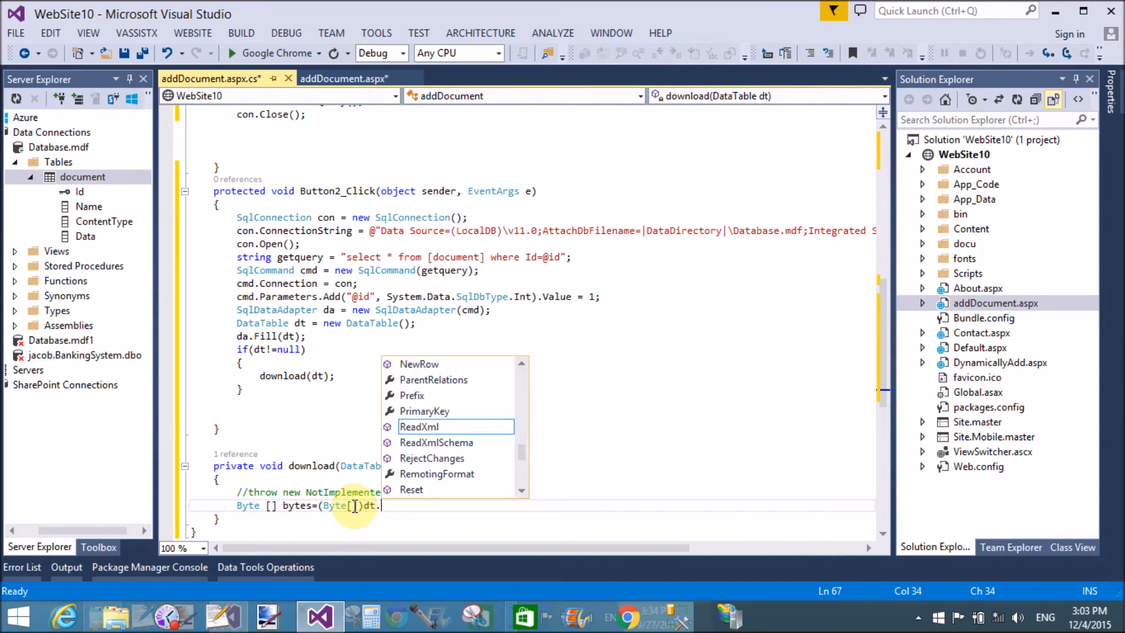
type("Row")
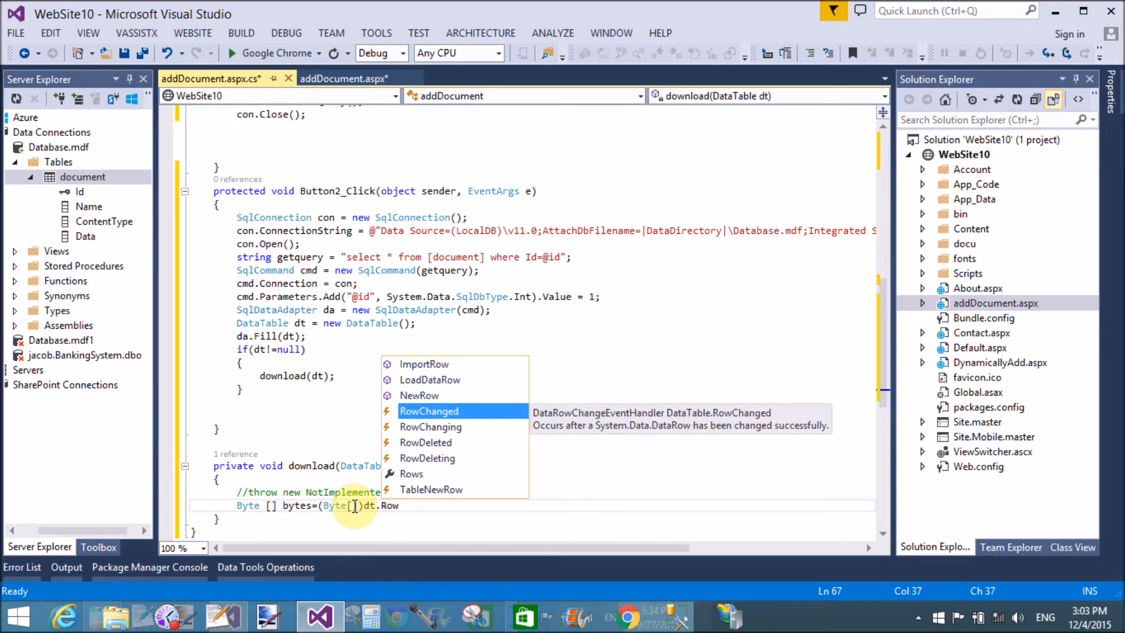
type("s")
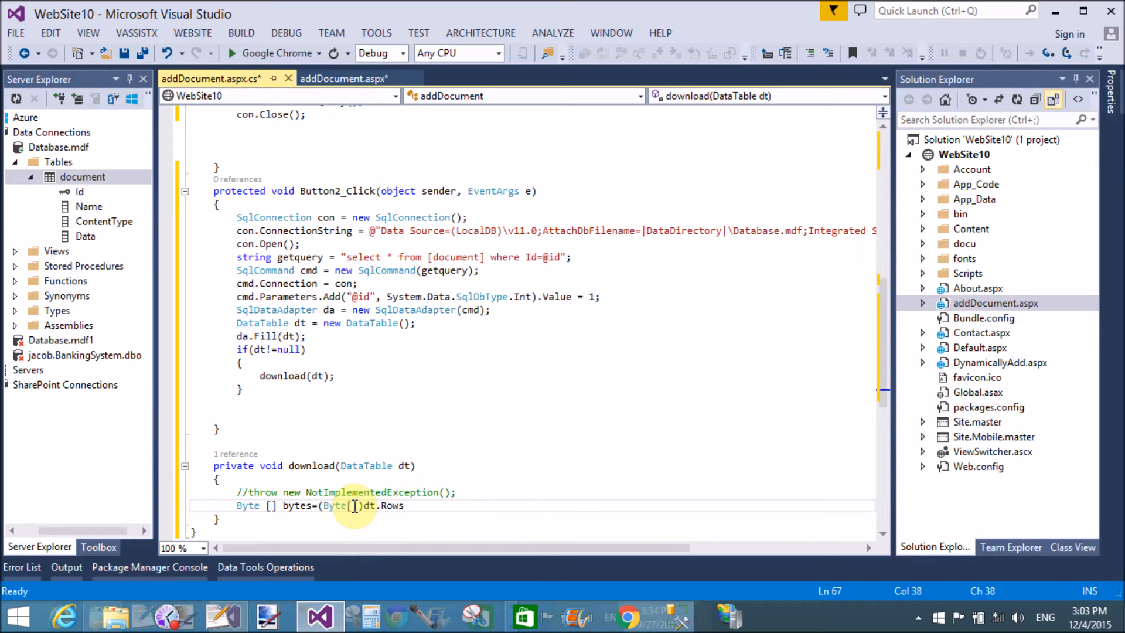
type("[0]")
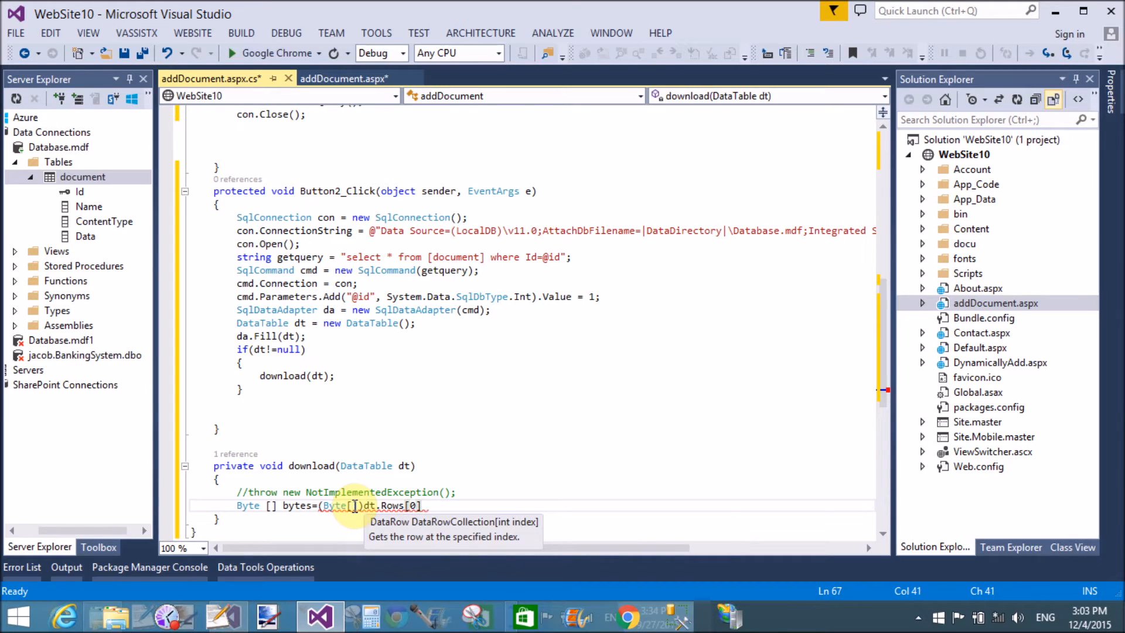
type("[\"Data\"];")
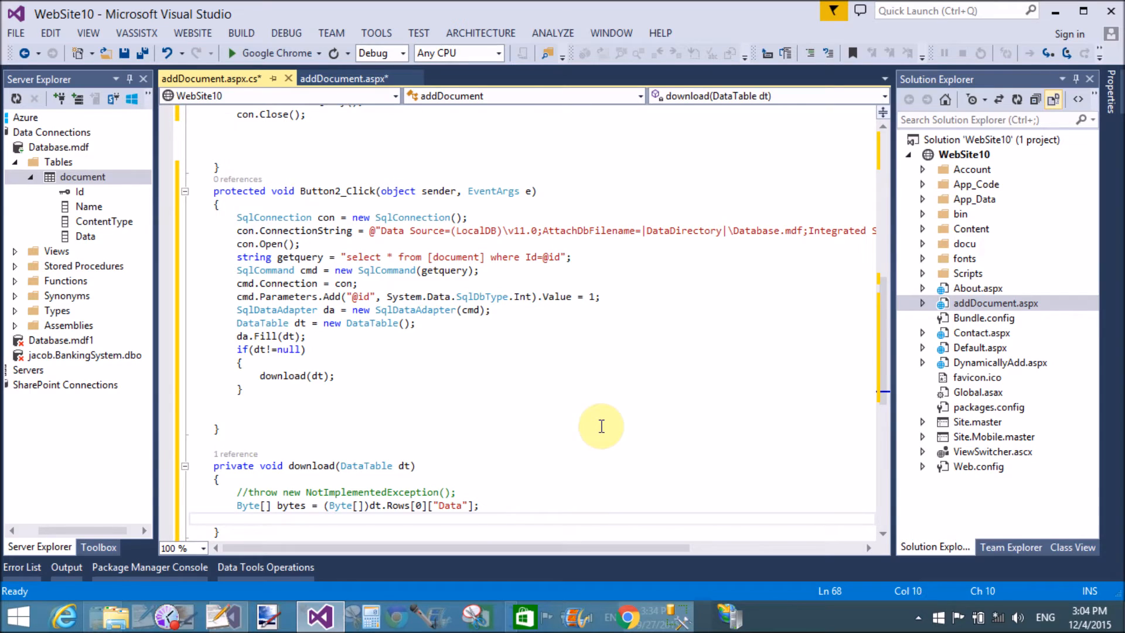
Set Response.Buffer = true; and clear Response.Charset
type("Response")
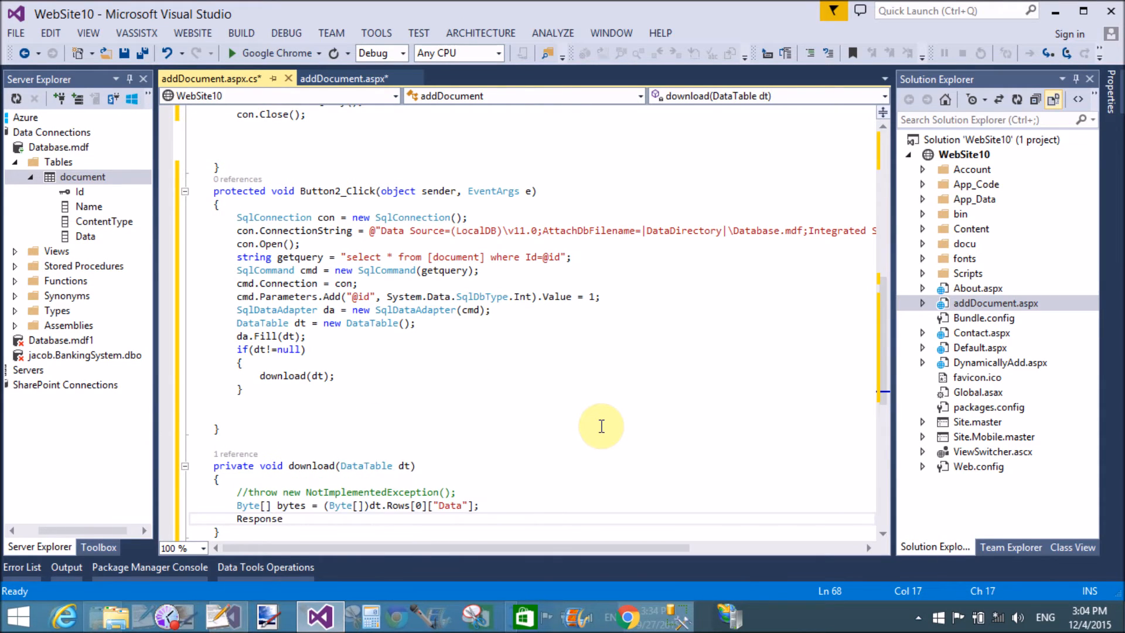
type(".buffe")
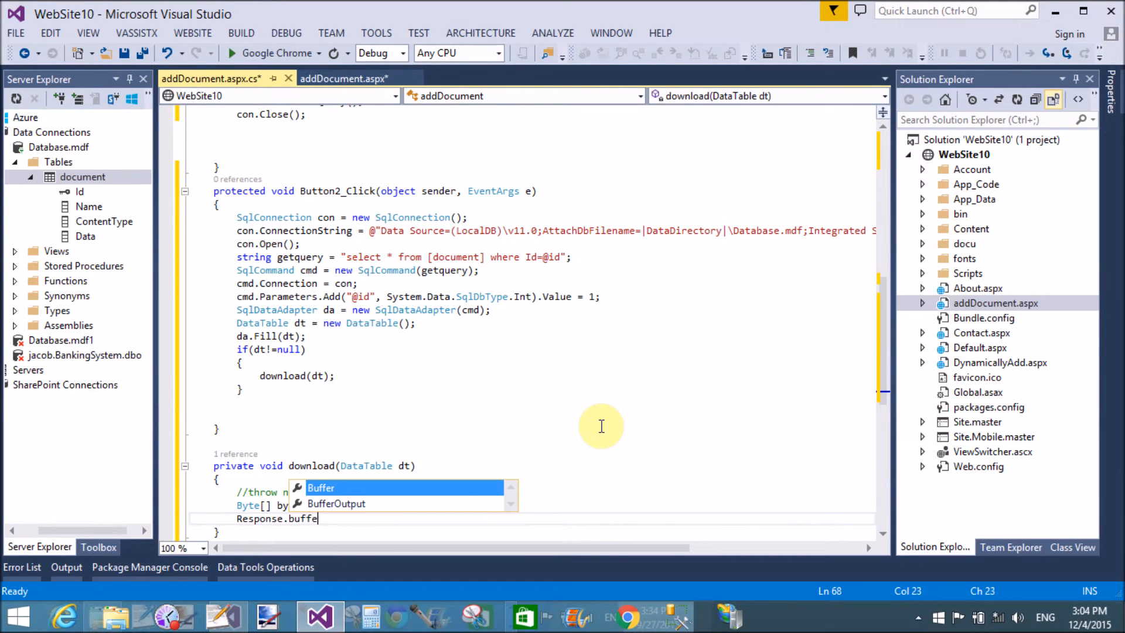
type("r=")
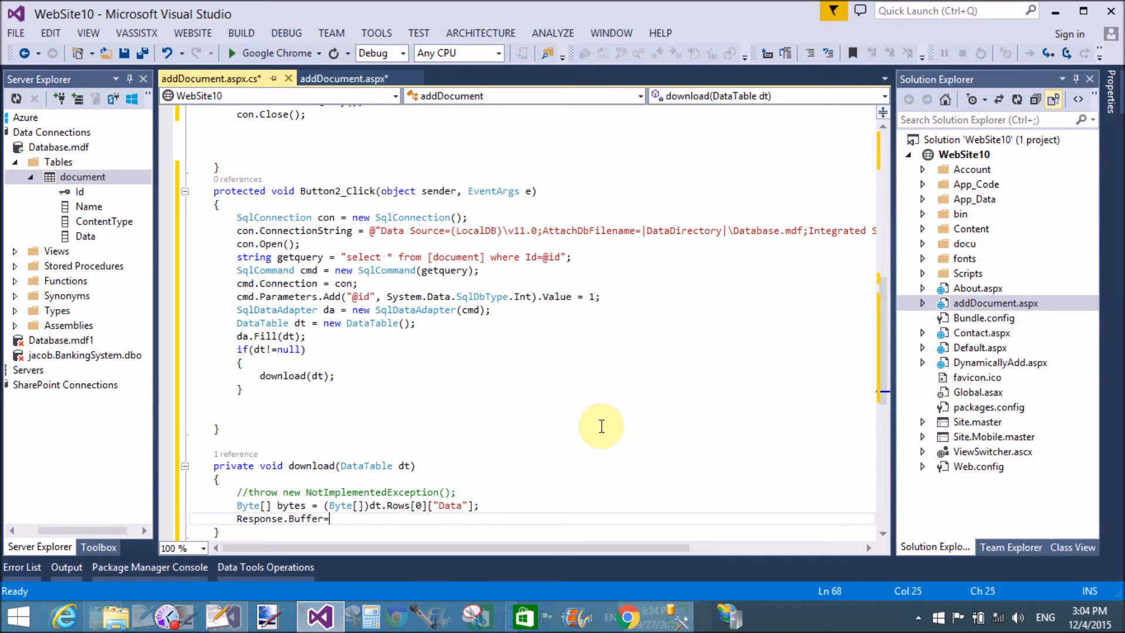
type("true;")
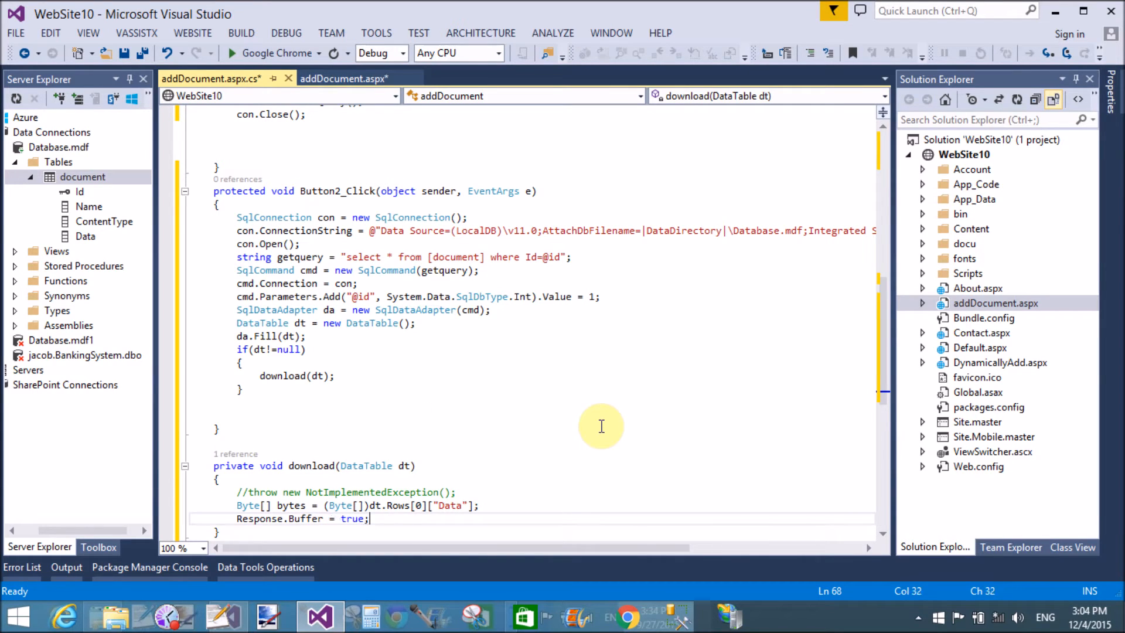
type("response.Charset = \"\";")
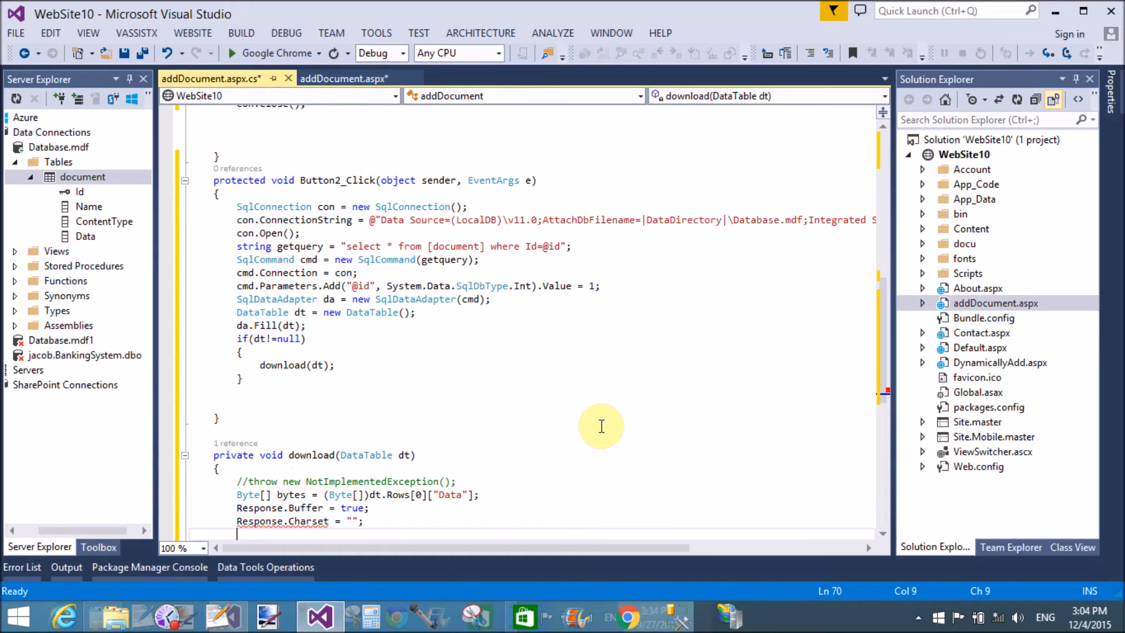
type("re")
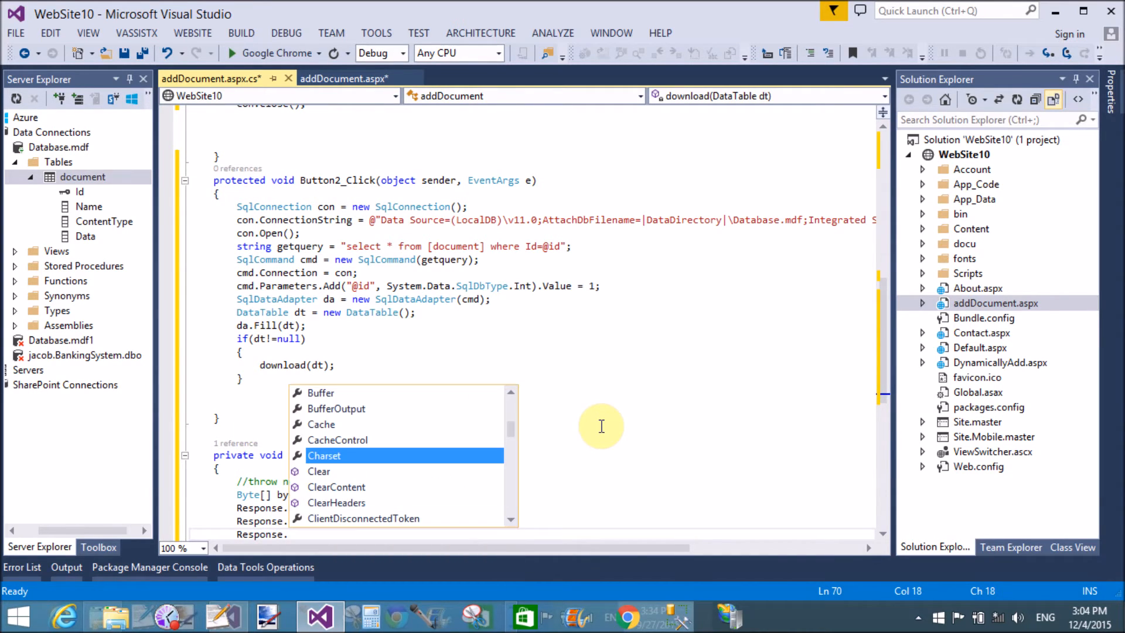
Disable caching with Response.Cache.SetCacheability(HttpCacheability.NoCache);
type("ache.")
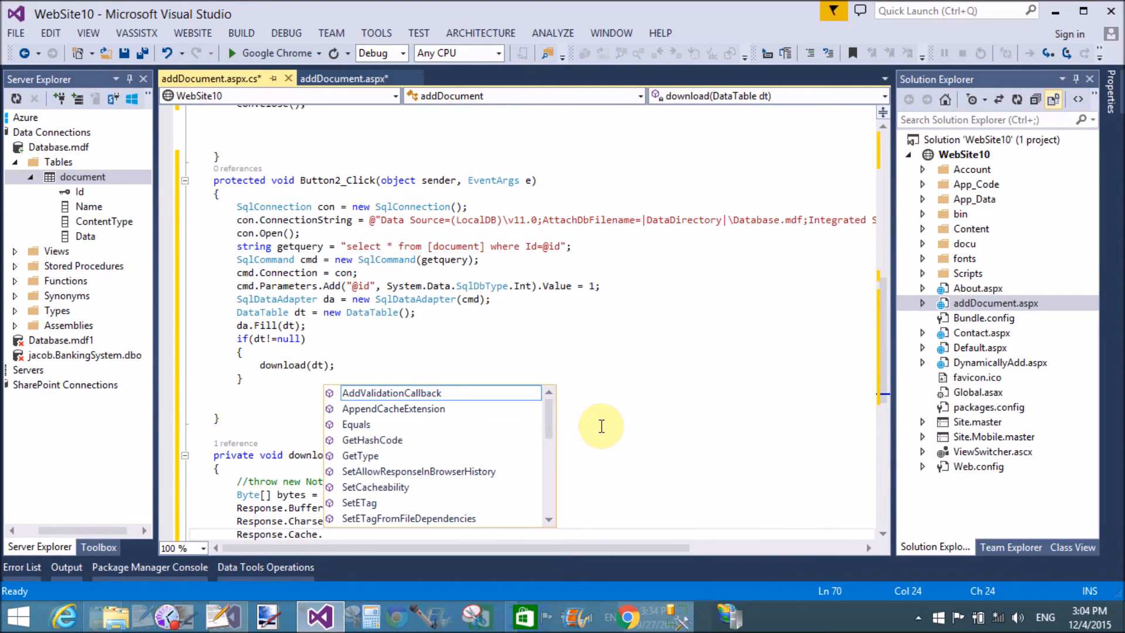
type("set")
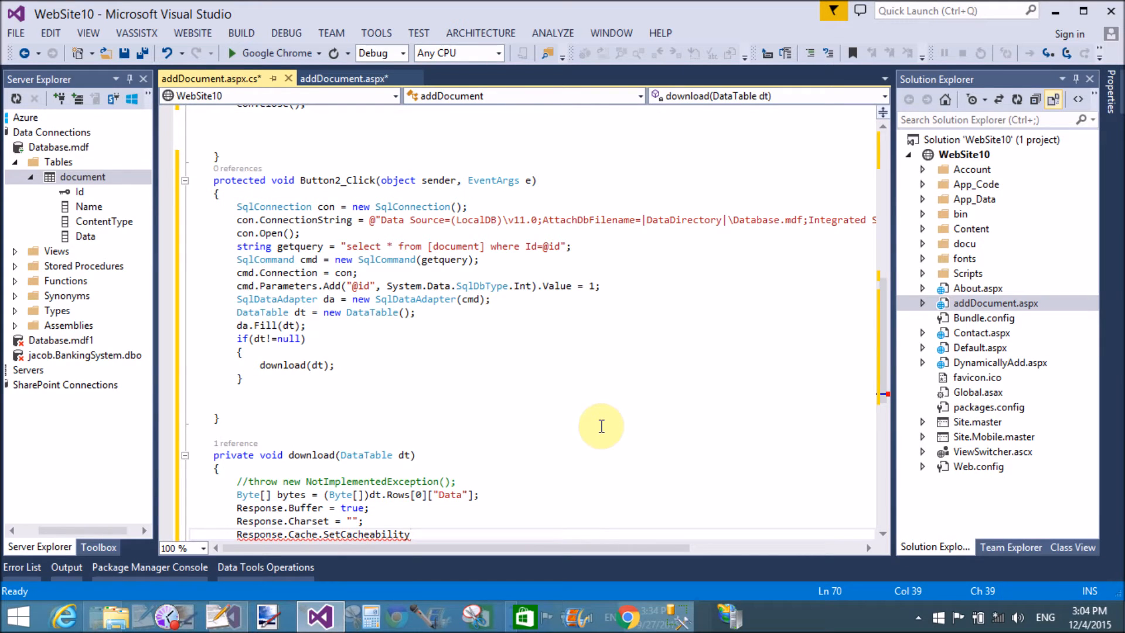
type("(h")
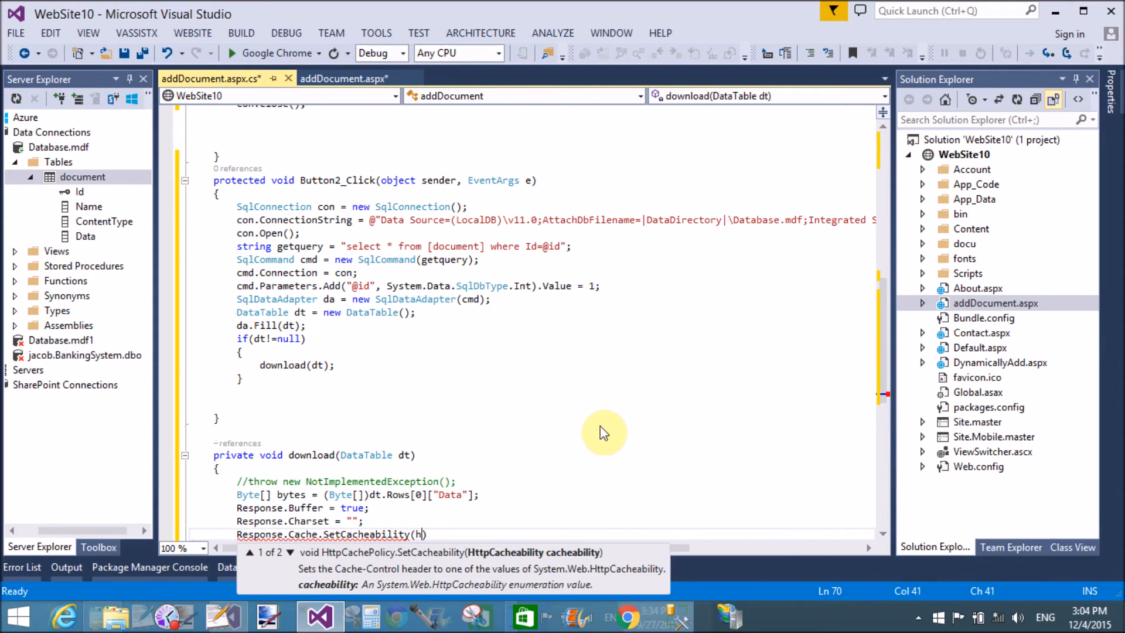
type("ttp")
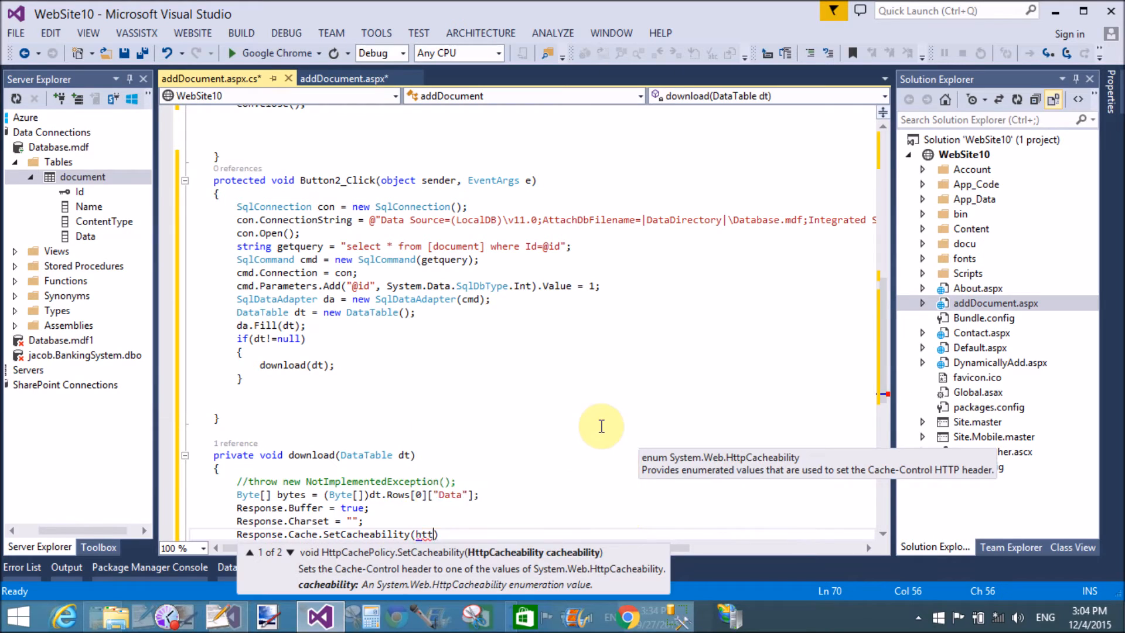
type("HttpCacheability.NoCache")
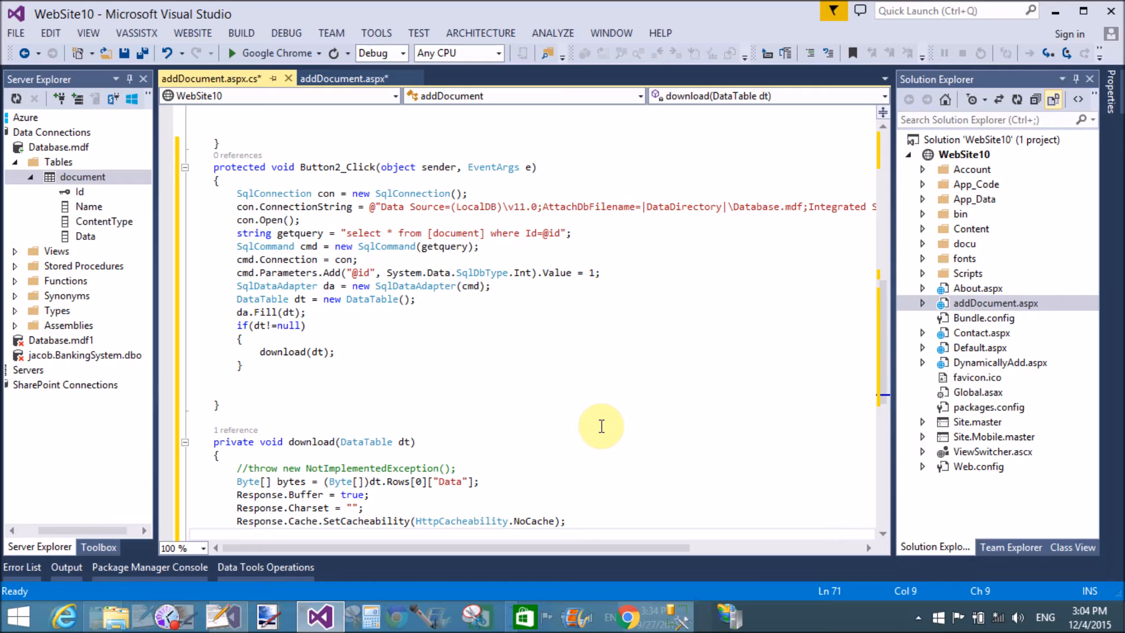
Set Response.ContentType = dt.Rows[0]["ContentType"].ToString();
type("response.ContentType")
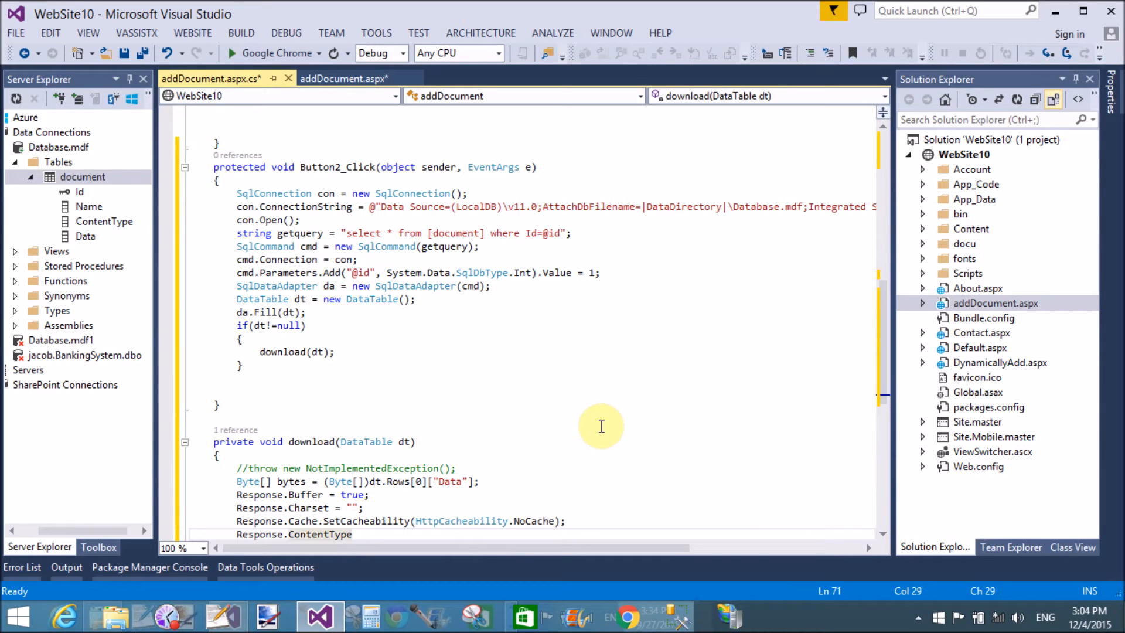
type("=dt.")
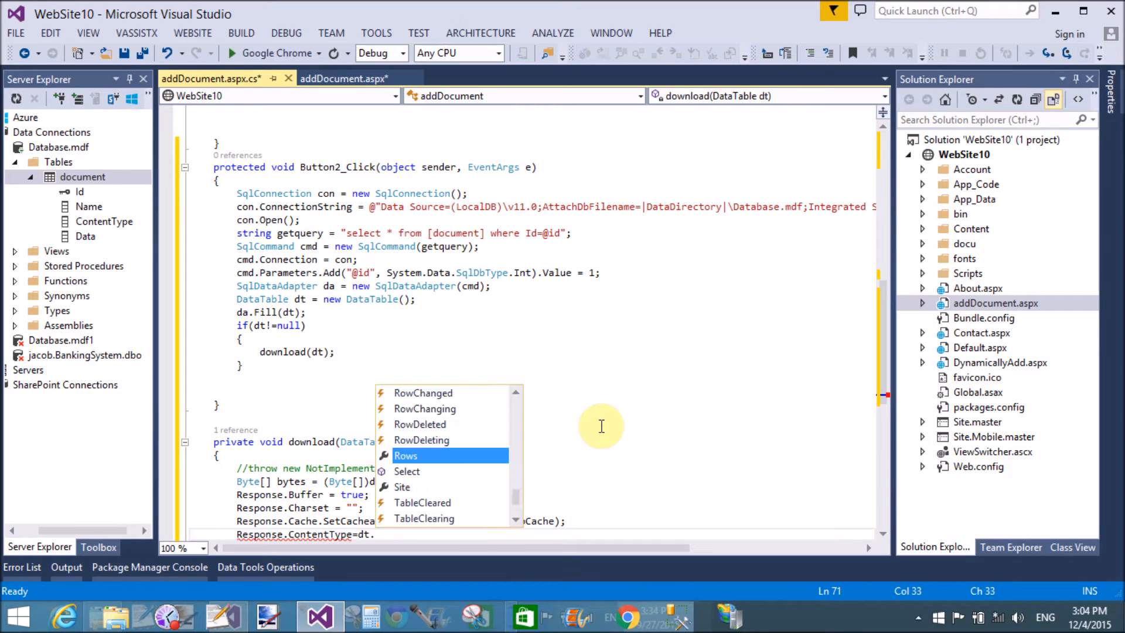
type("ro")
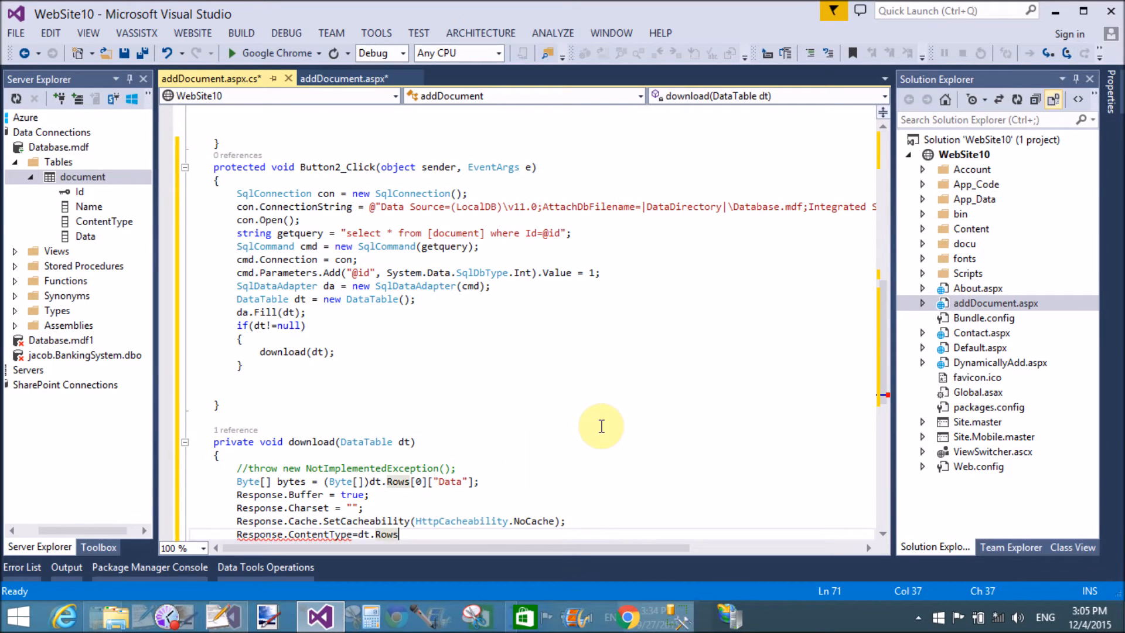
type("[0][\"\"")
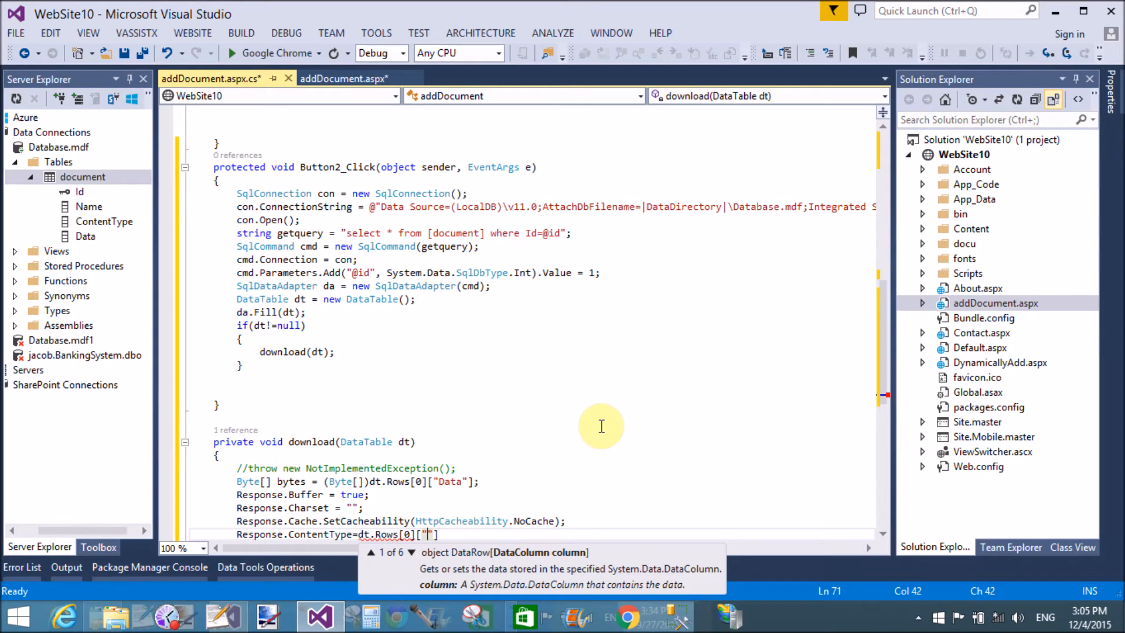
type("Content")
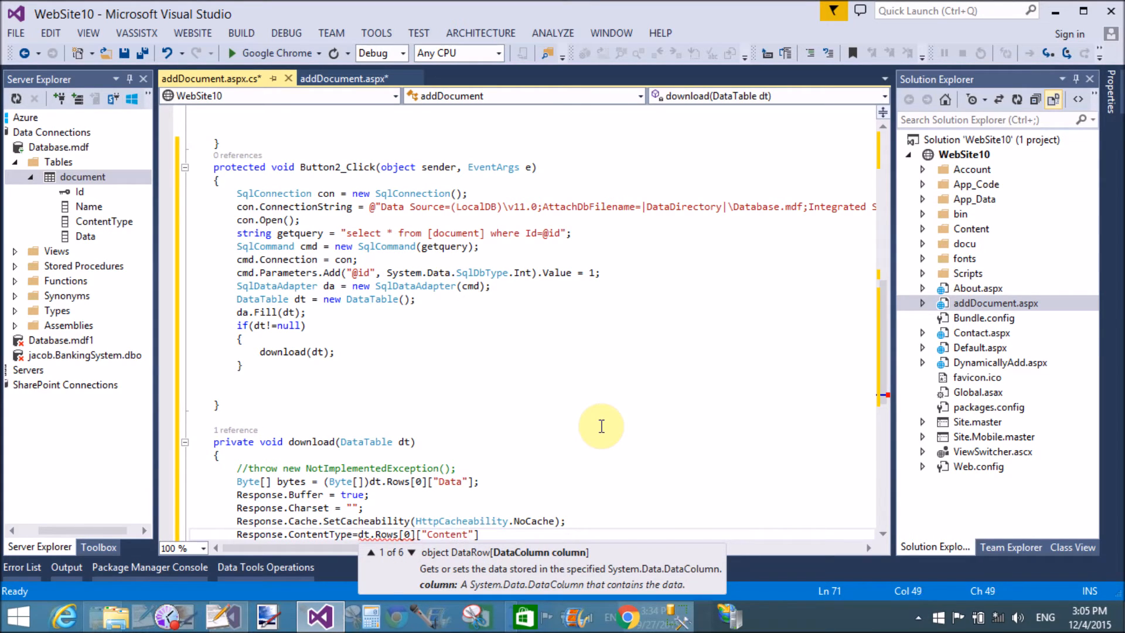
type("Type")
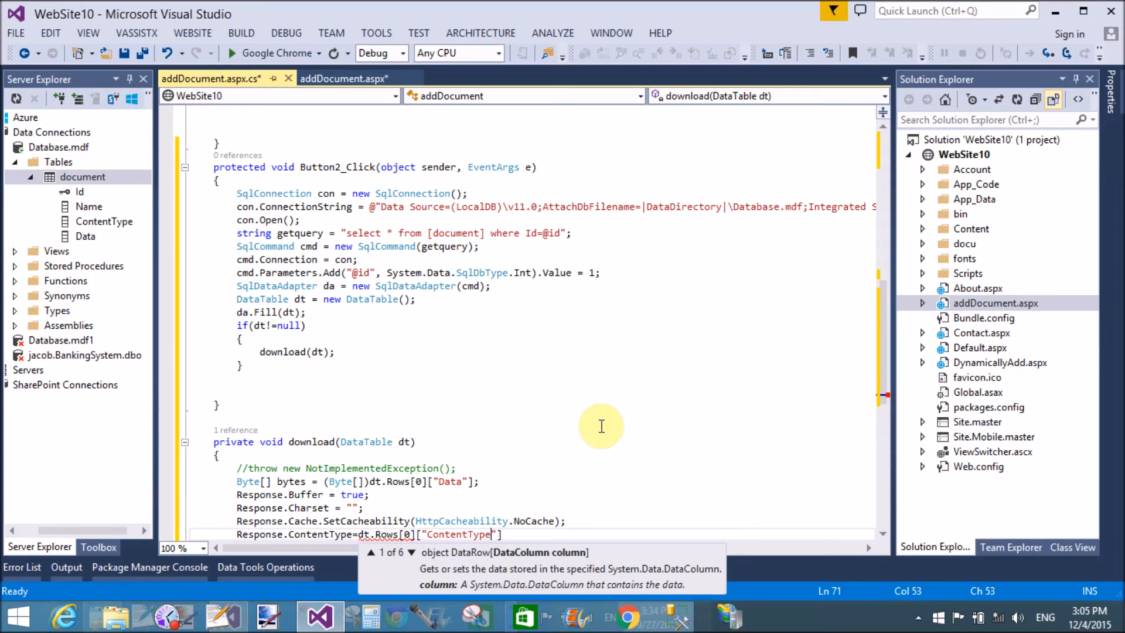
type(".ToString();")
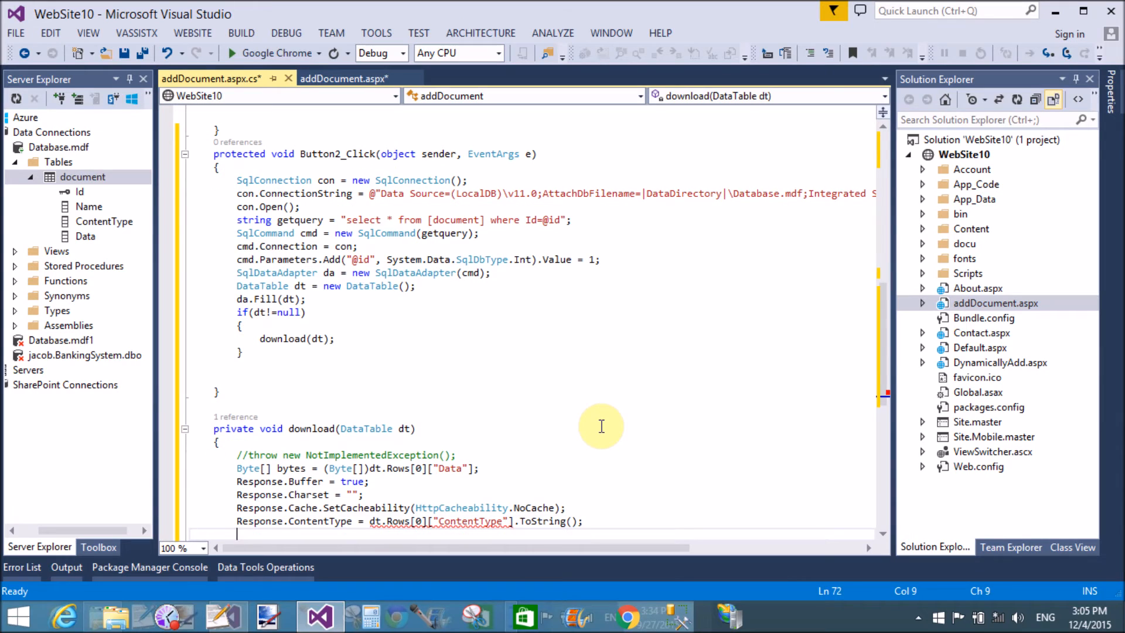
Begin Response.AddHeader("Content-disposition", "attachment;" for the download
type("re")
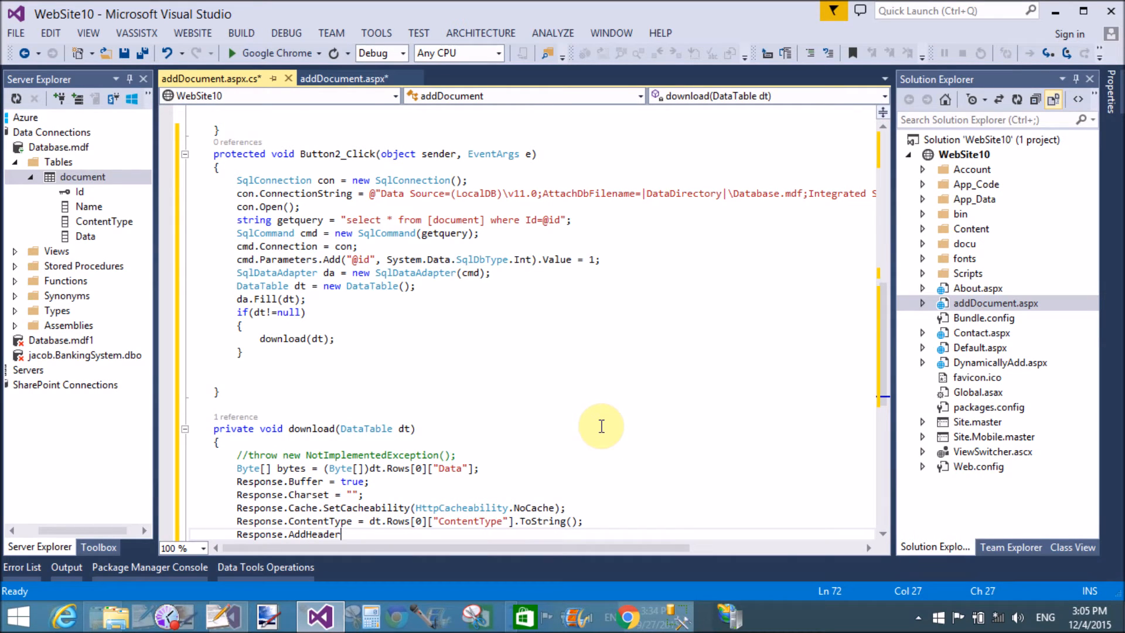
type("(\"C\"")
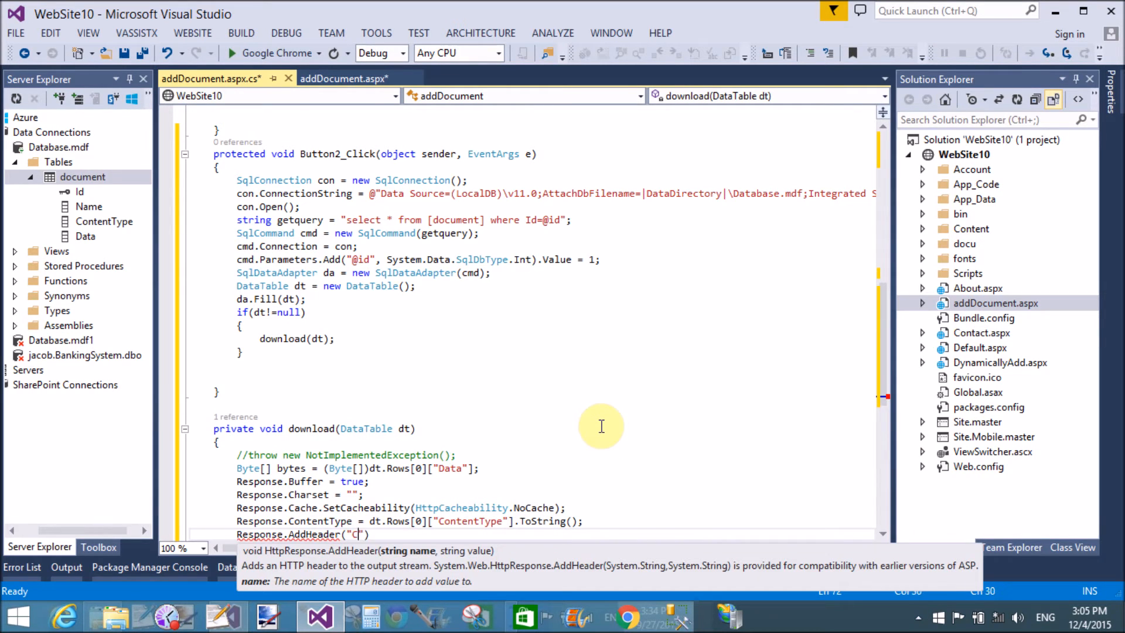
type("ontent")
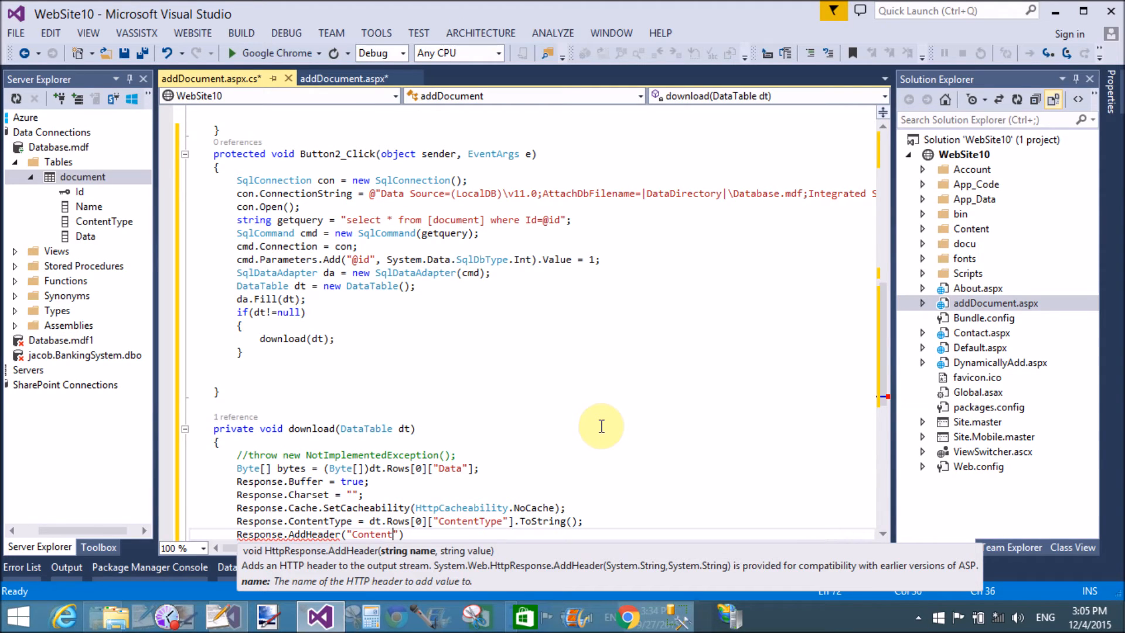
type("-disposition")
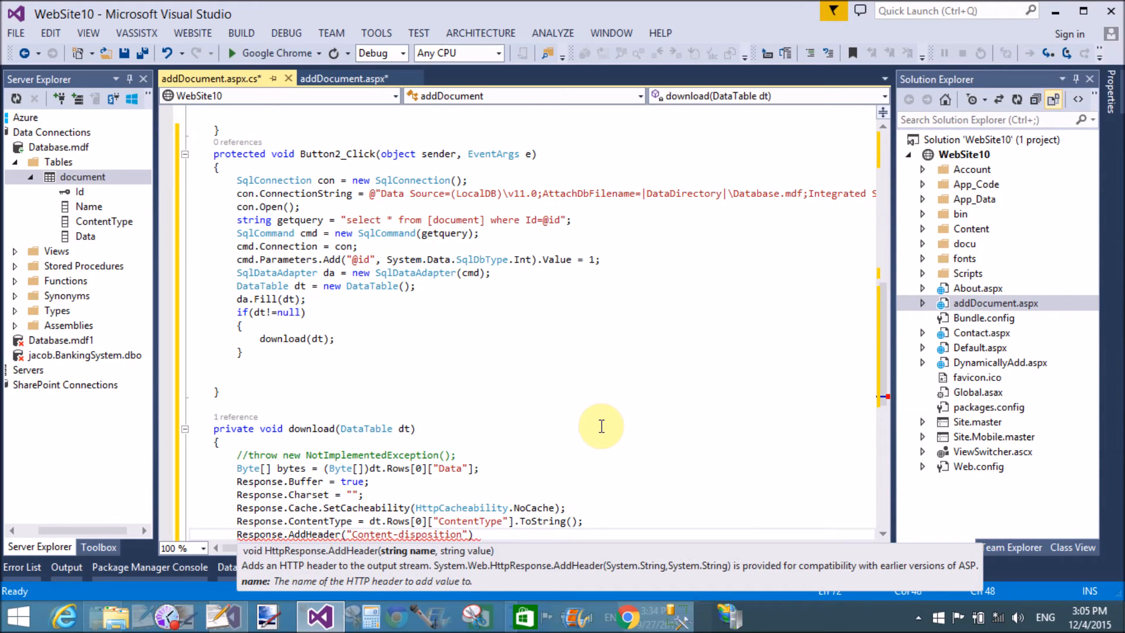
type(",\"")
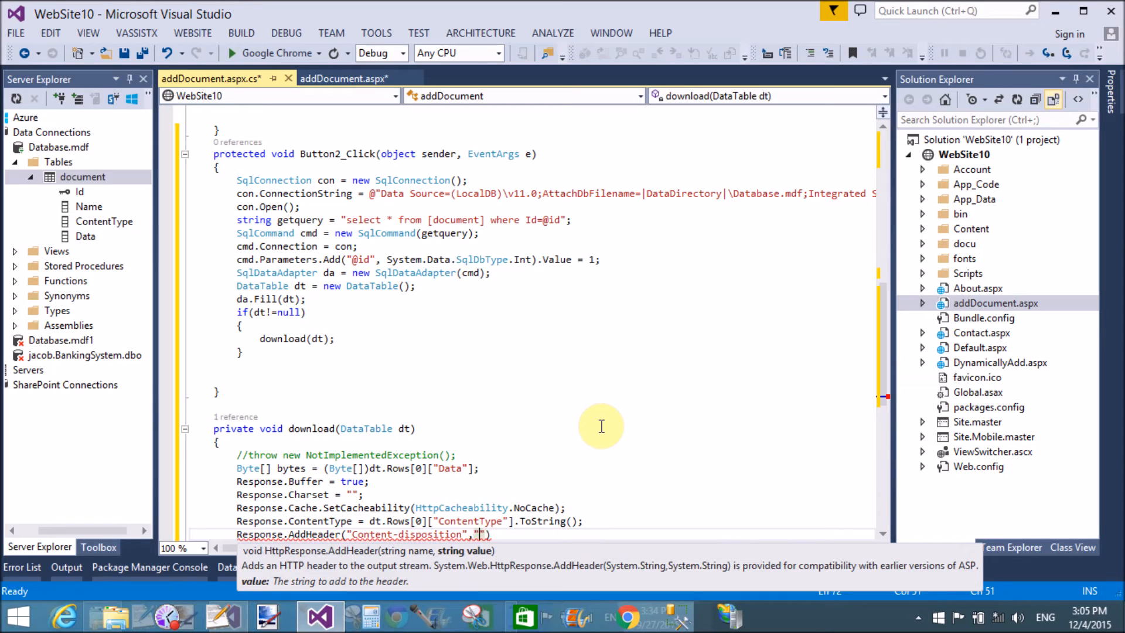
type("attach")
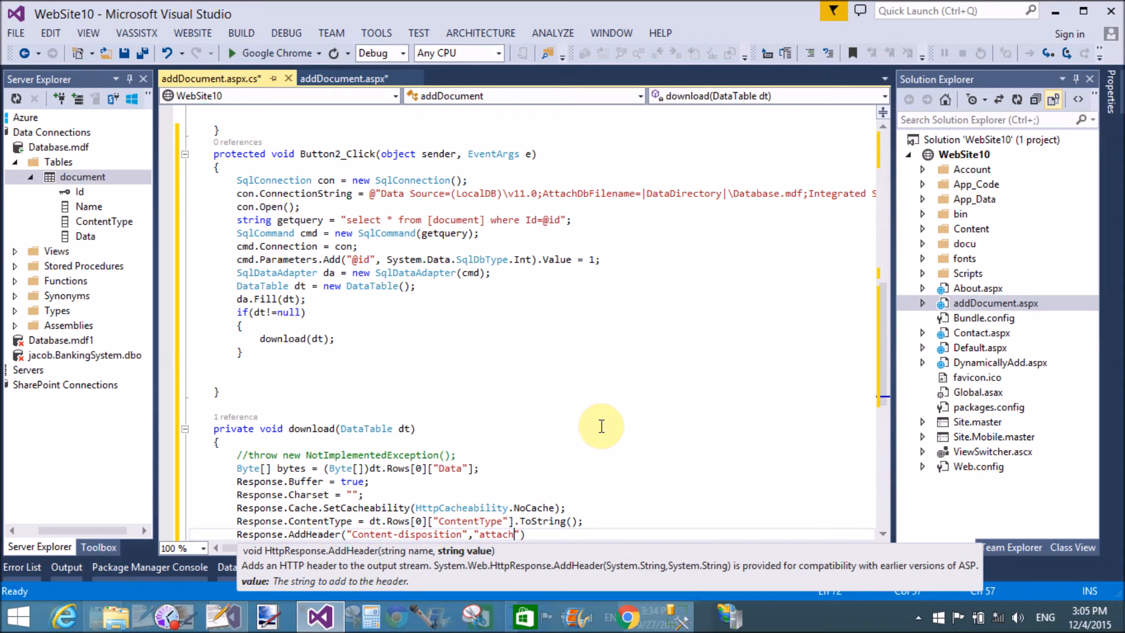
type("ment")
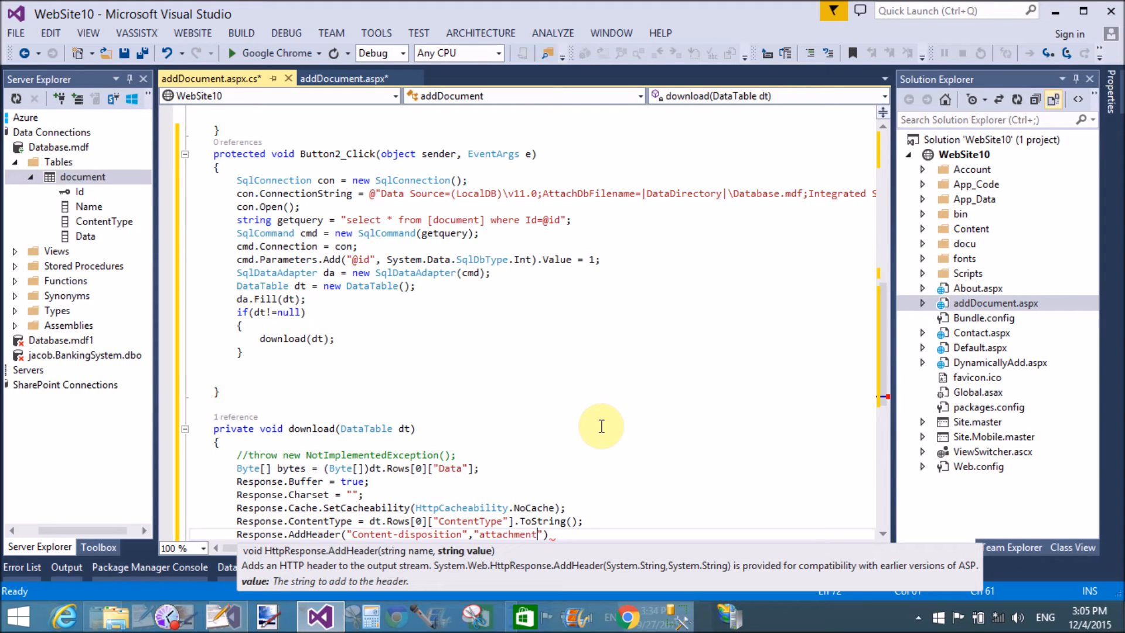
type(";")
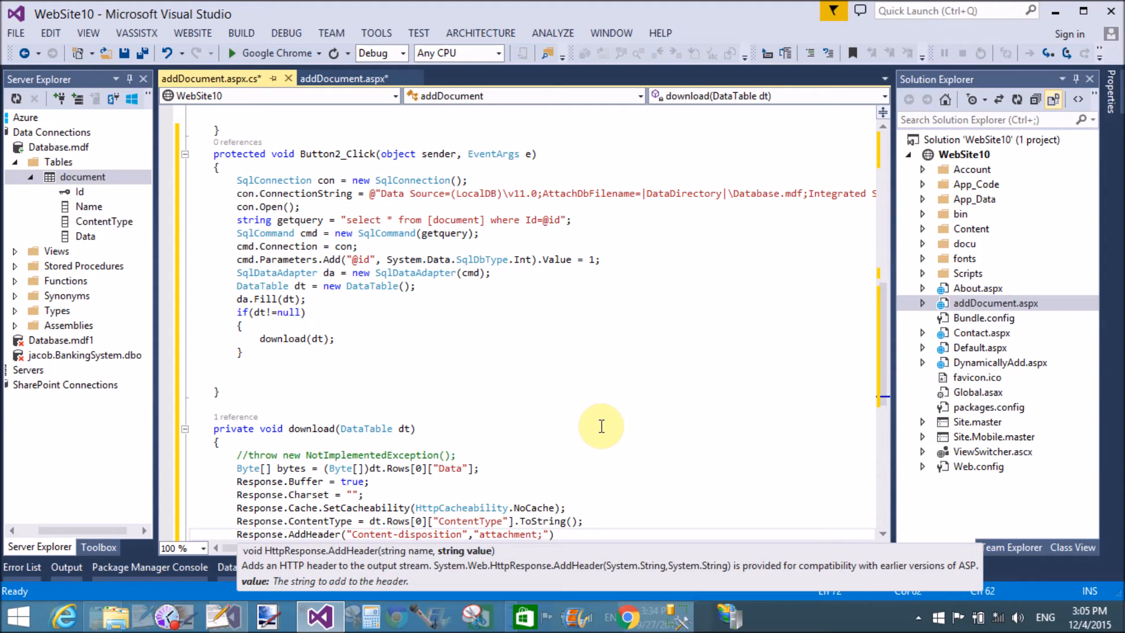
Finish the header with filename=" + dt.Rows[0]["Name"].ToString());
type("filename=")
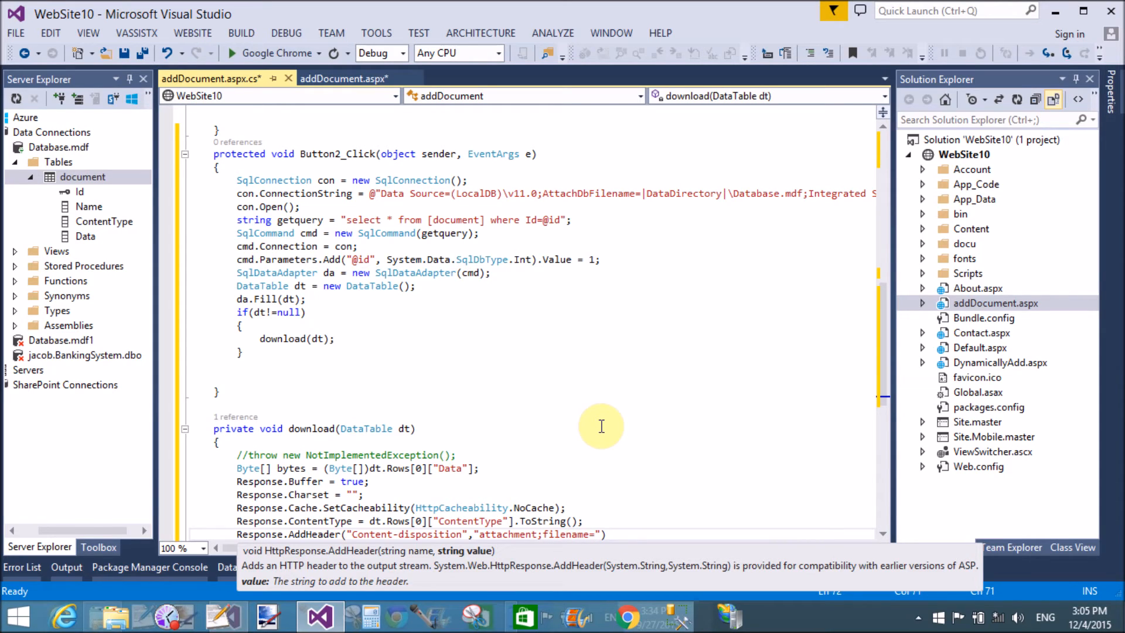
type("+")
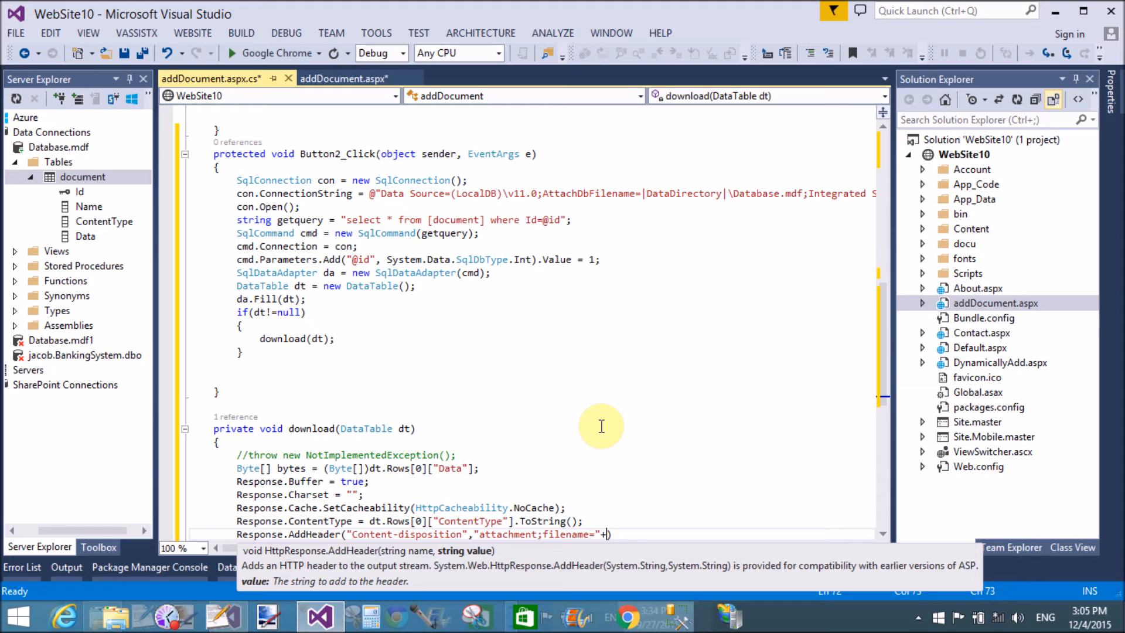
type("dt.rows")
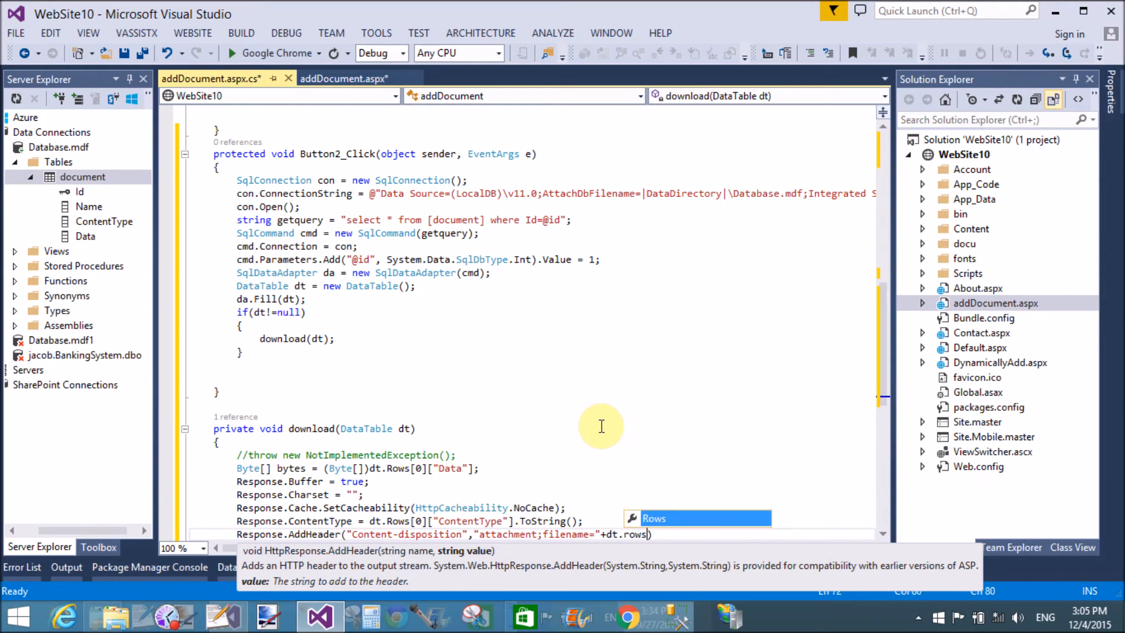
type("[0][\"Name\"].ToString")
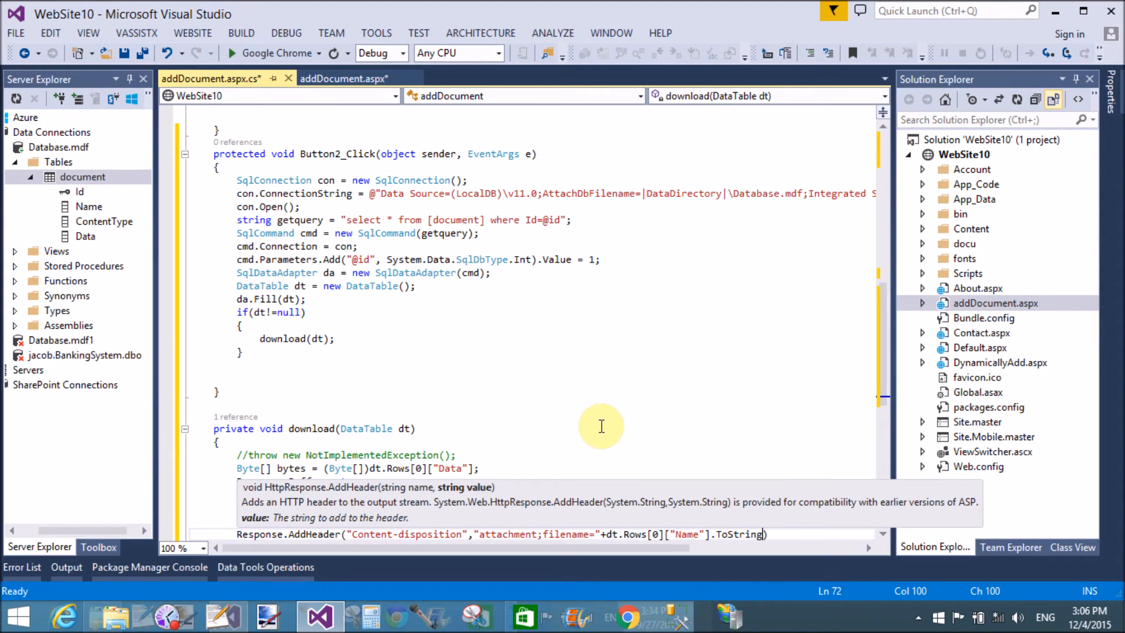
type("()")
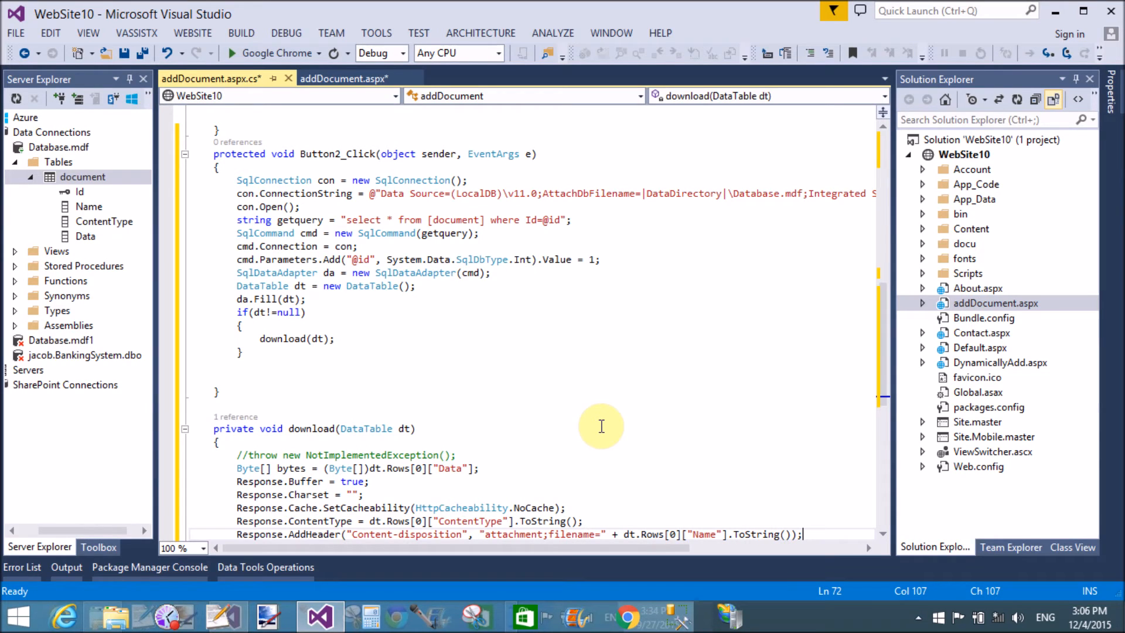
mouse_move(645, 424)
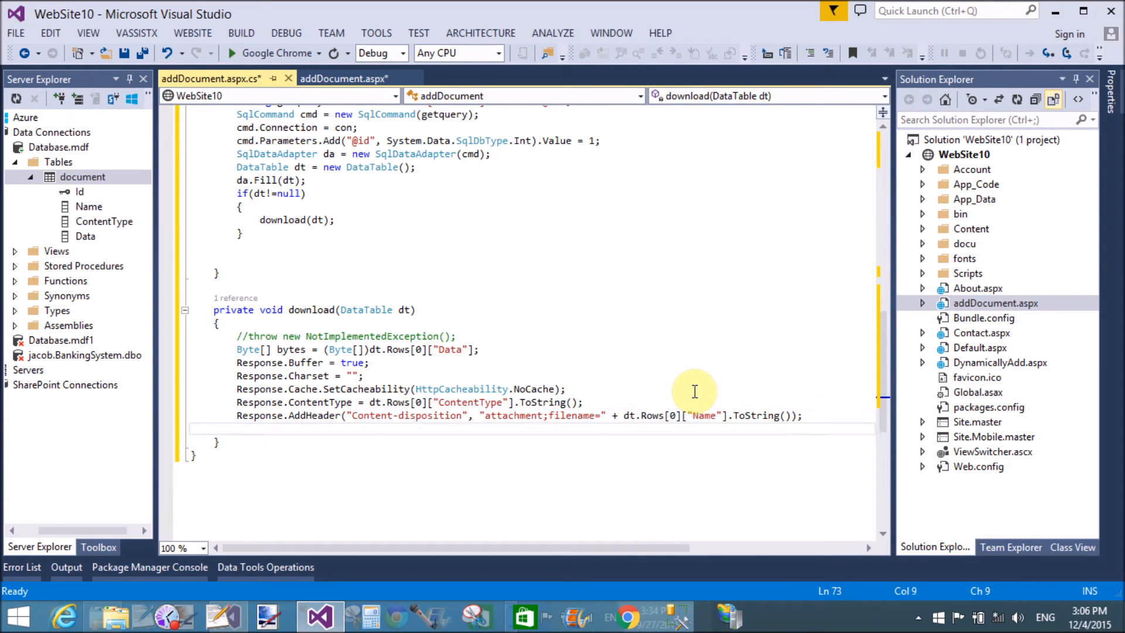
Add Response.BinaryWrite(bytes); to stream the file bytes to the client
type("res")
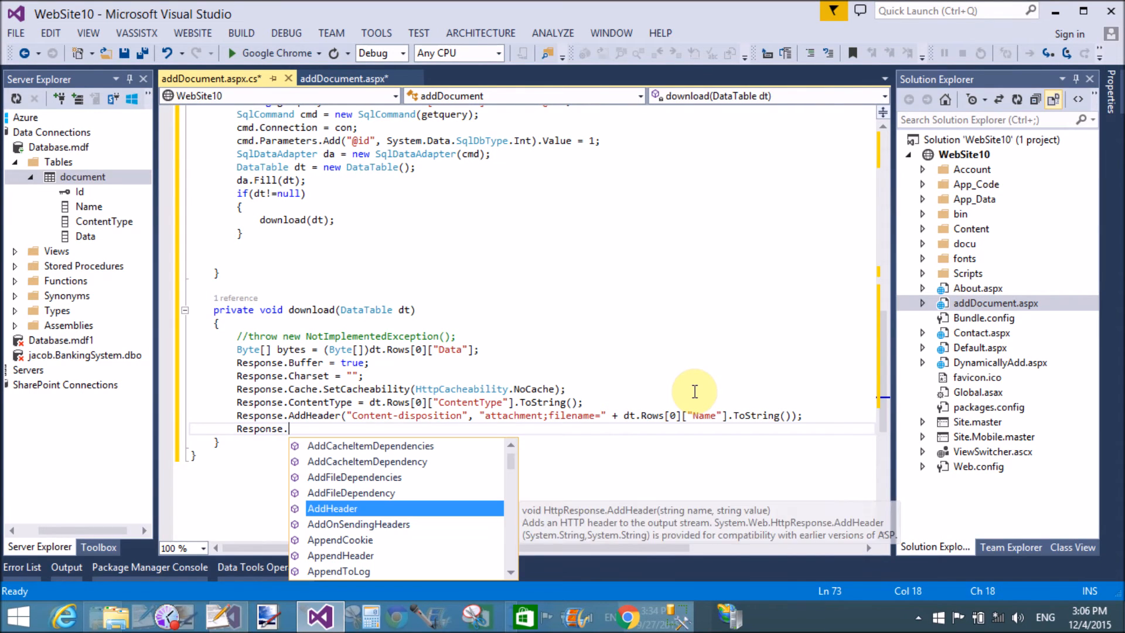
type("binary")
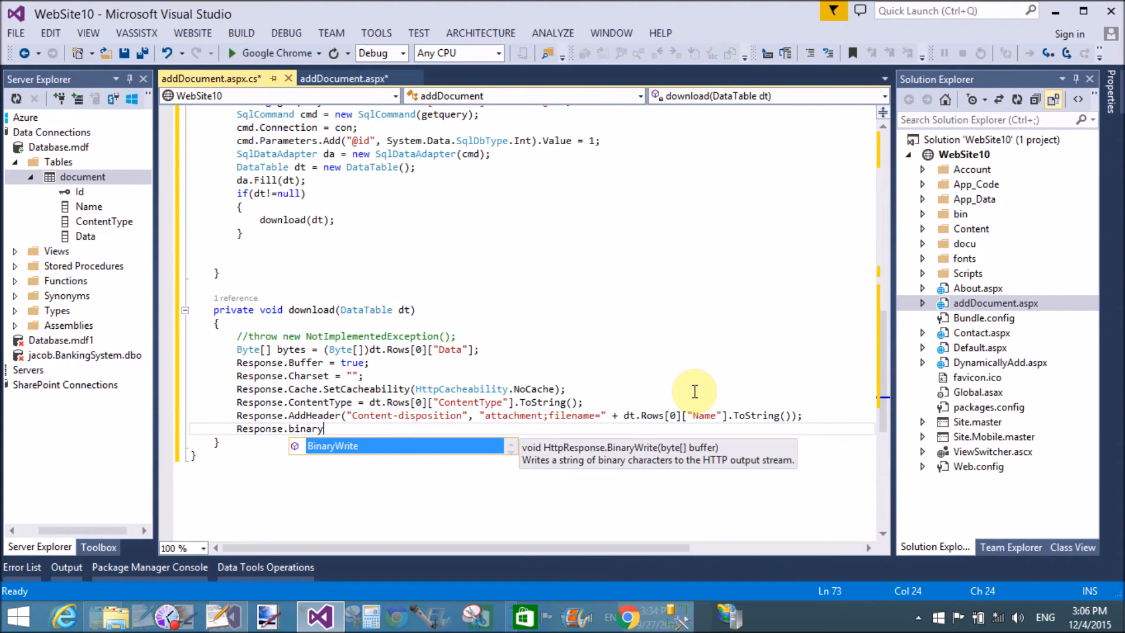
type("Write(")
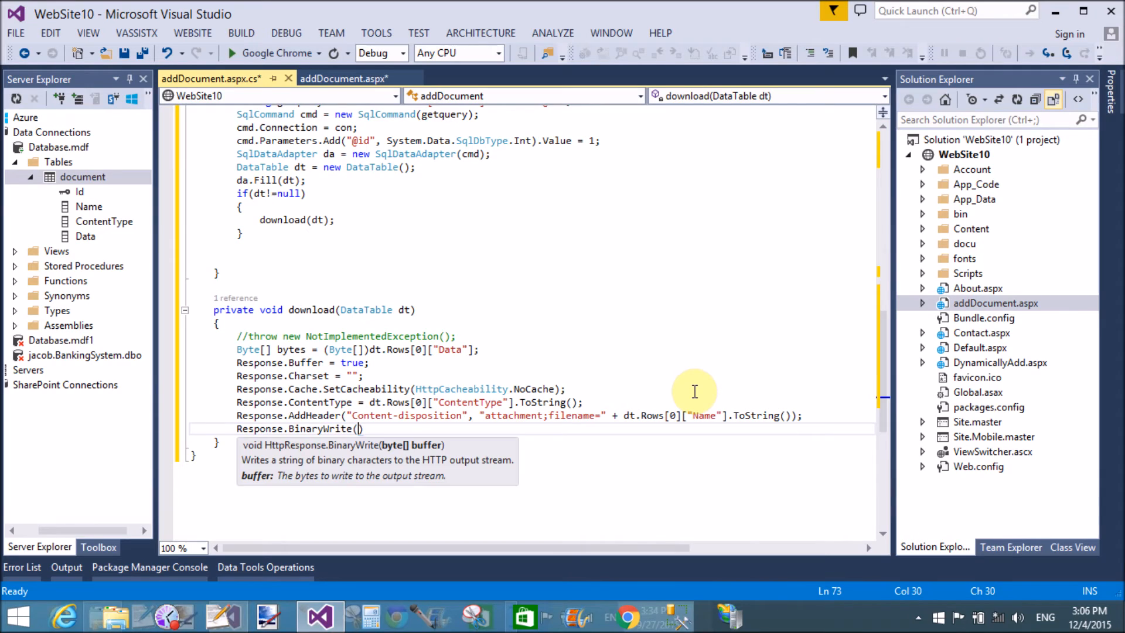
type("bytes")
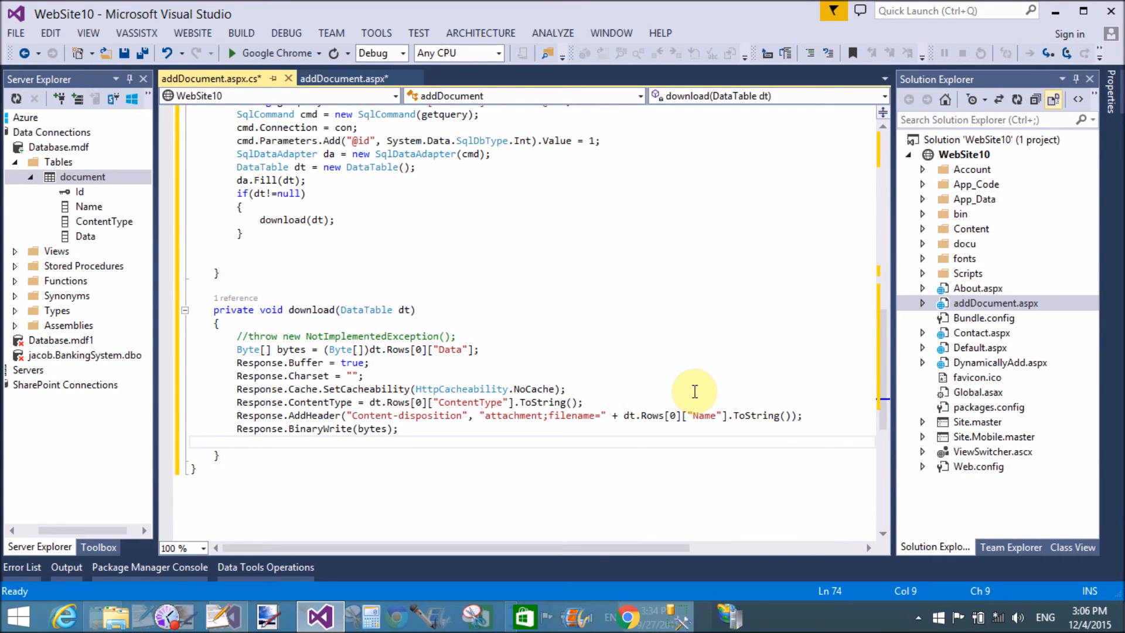
Add Response.Flush(); and Response.End(); to complete the download method
type("Response")
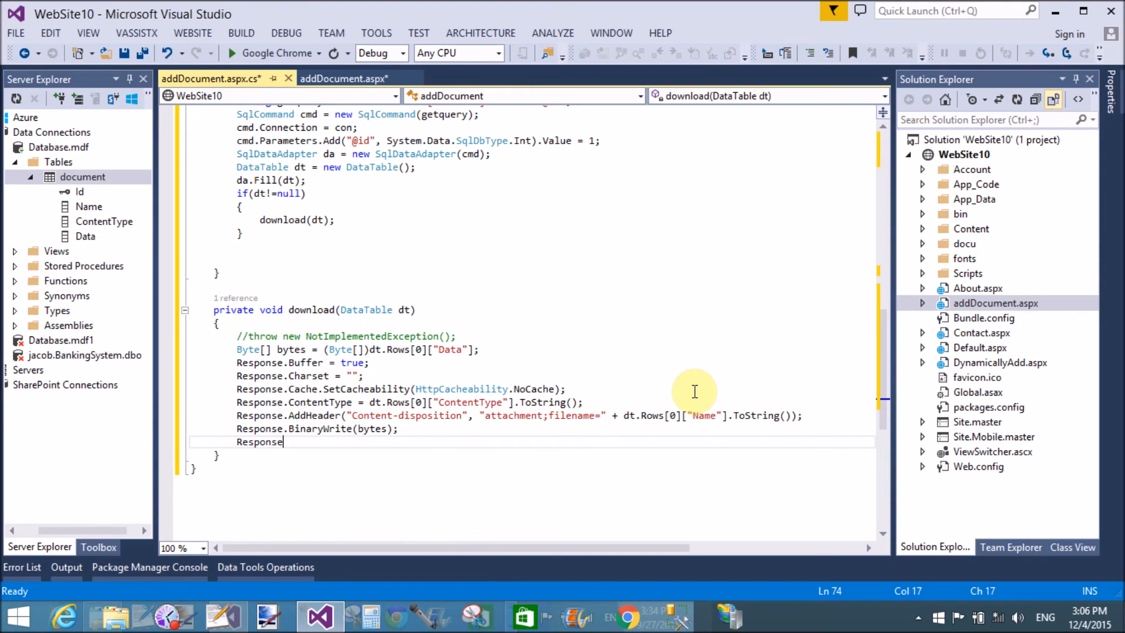
type(".f")
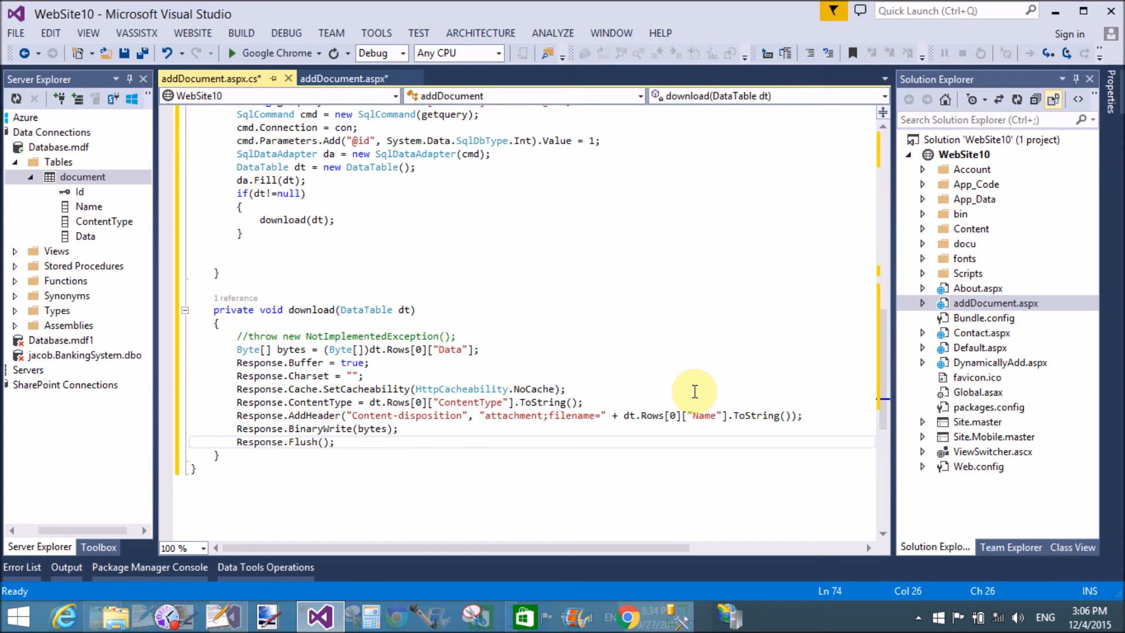
type("res")
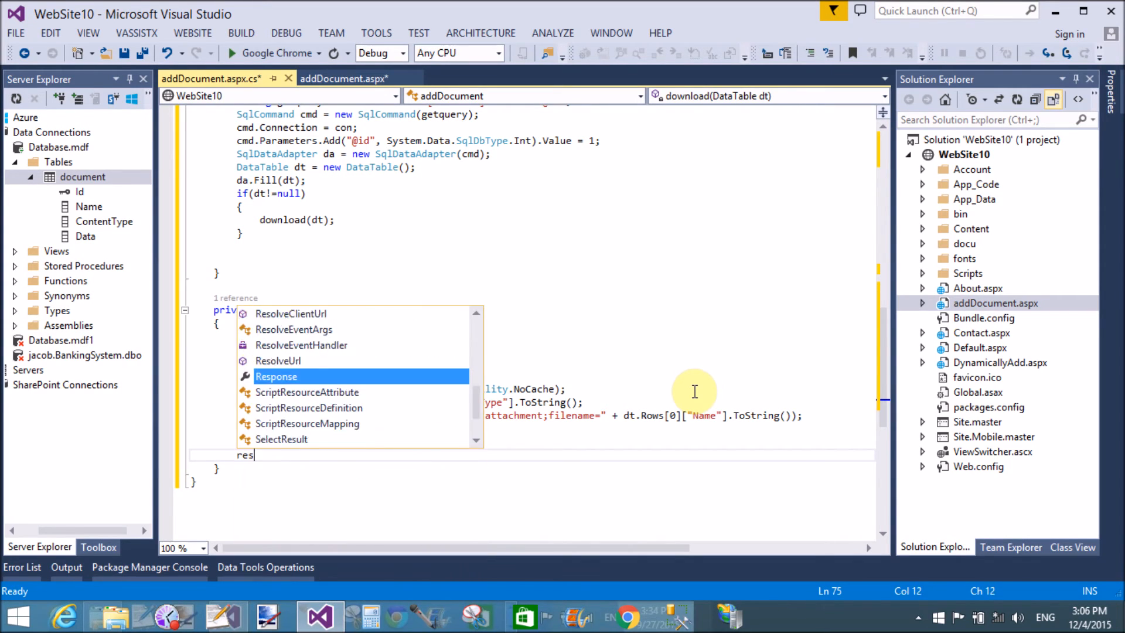
type("Response.End(")
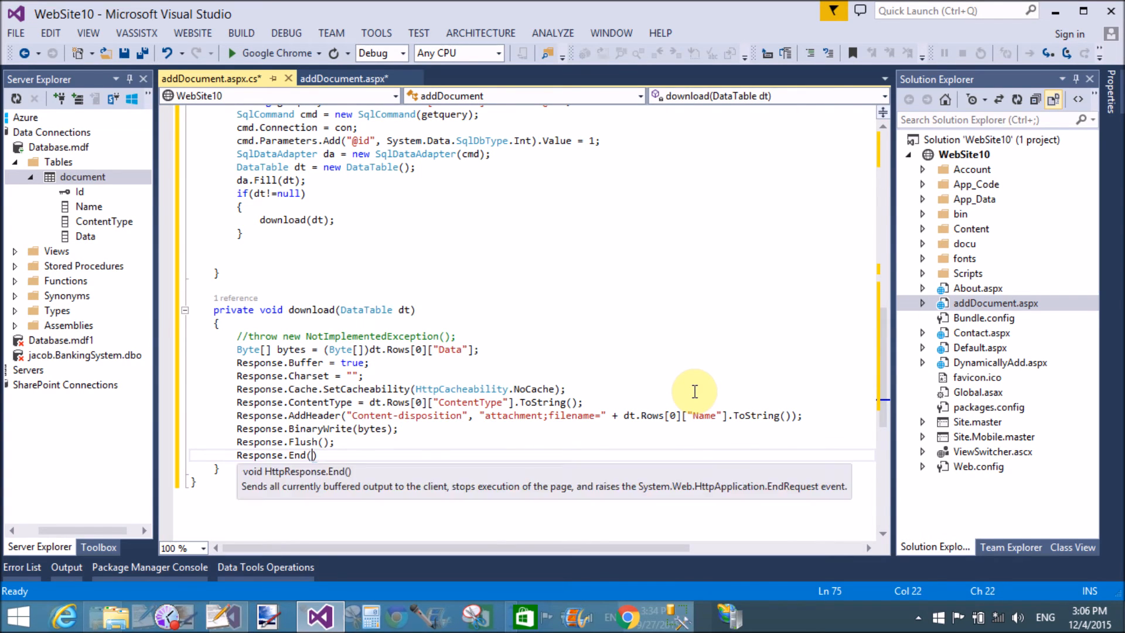
type(");")
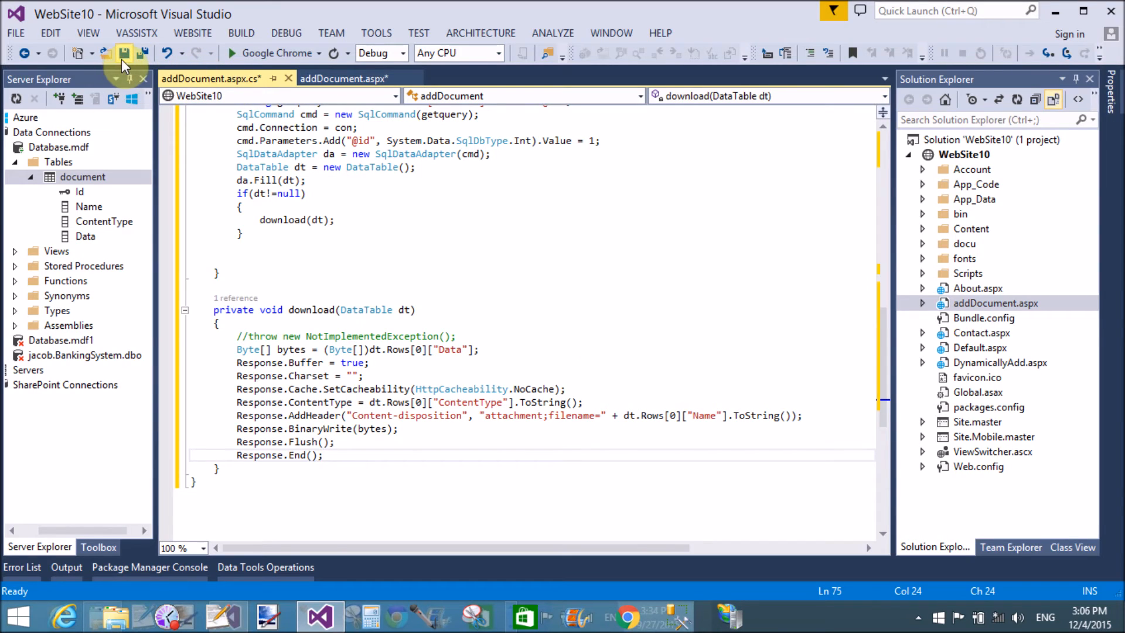
Save the edited code-behind file
left_click(123, 53)
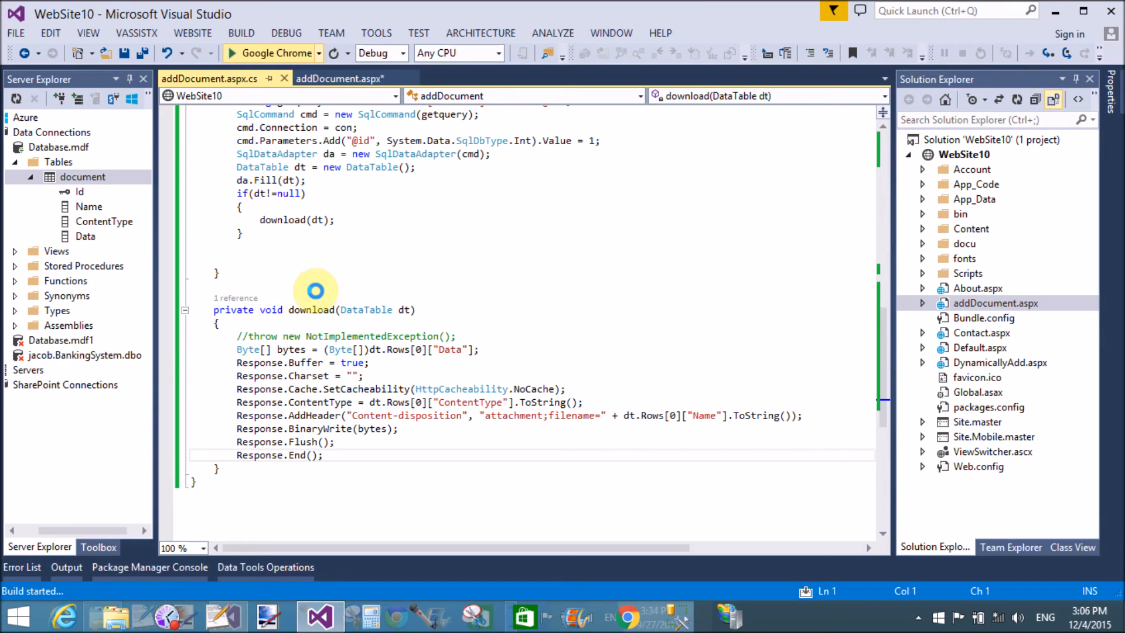
mouse_move(535, 250)
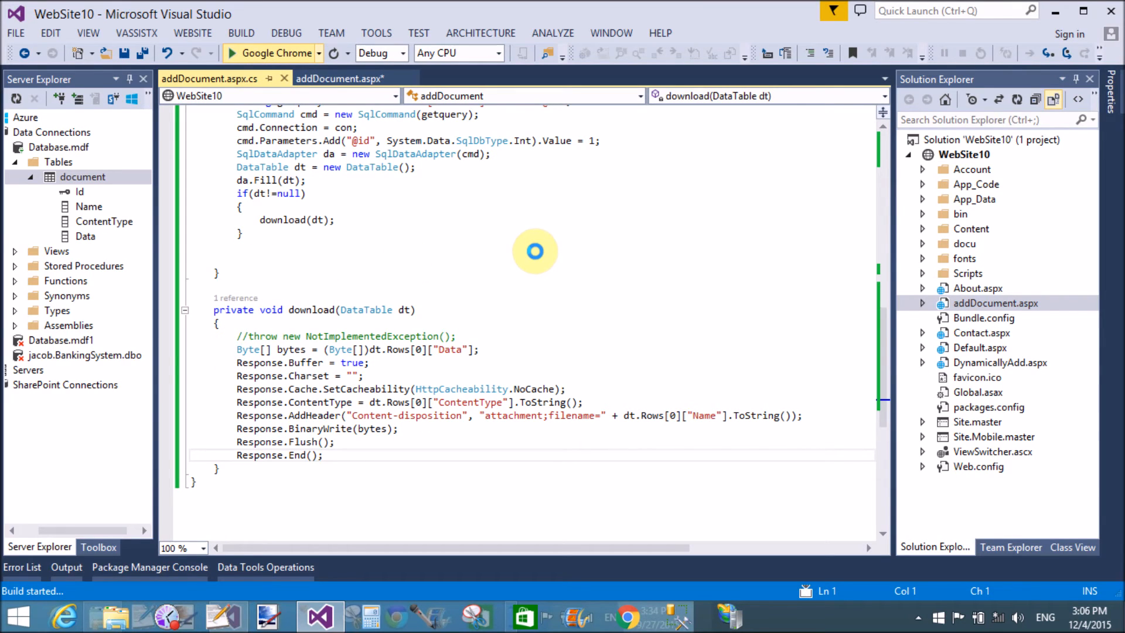